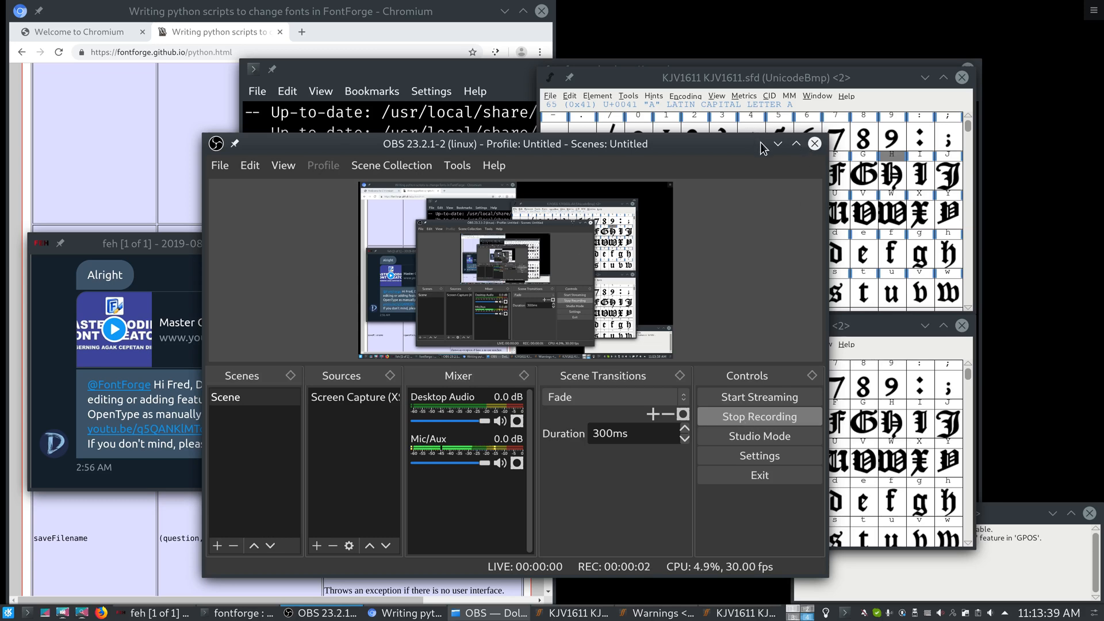
# - Minimize the overlapping OBS window and raise the Konsole terminal showing features.fea
pyautogui.click(796, 143)
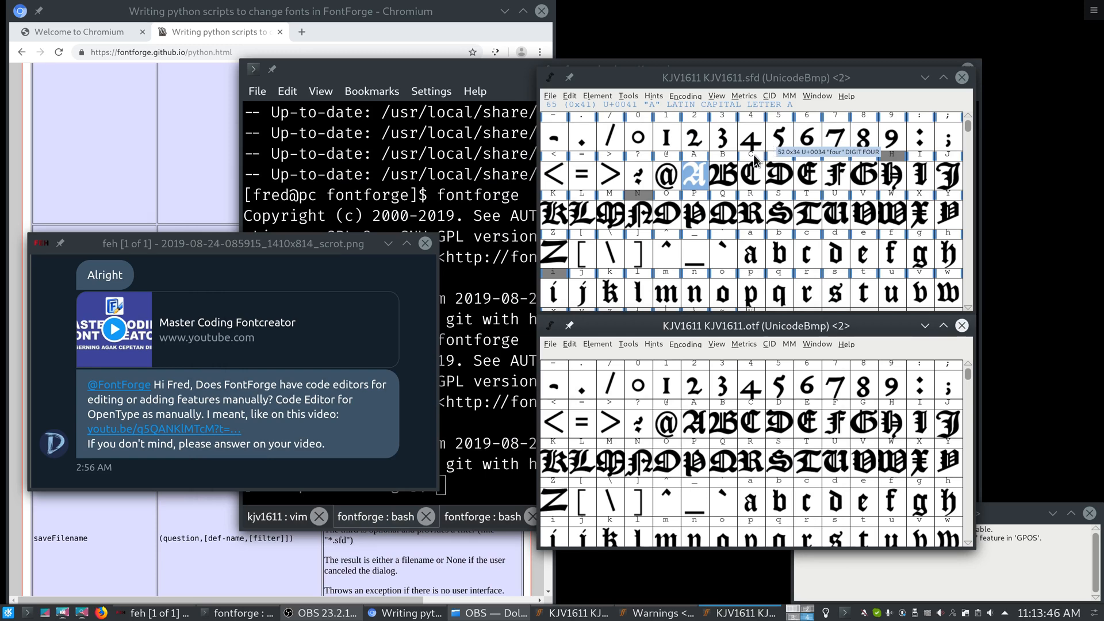
pyautogui.click(482, 516)
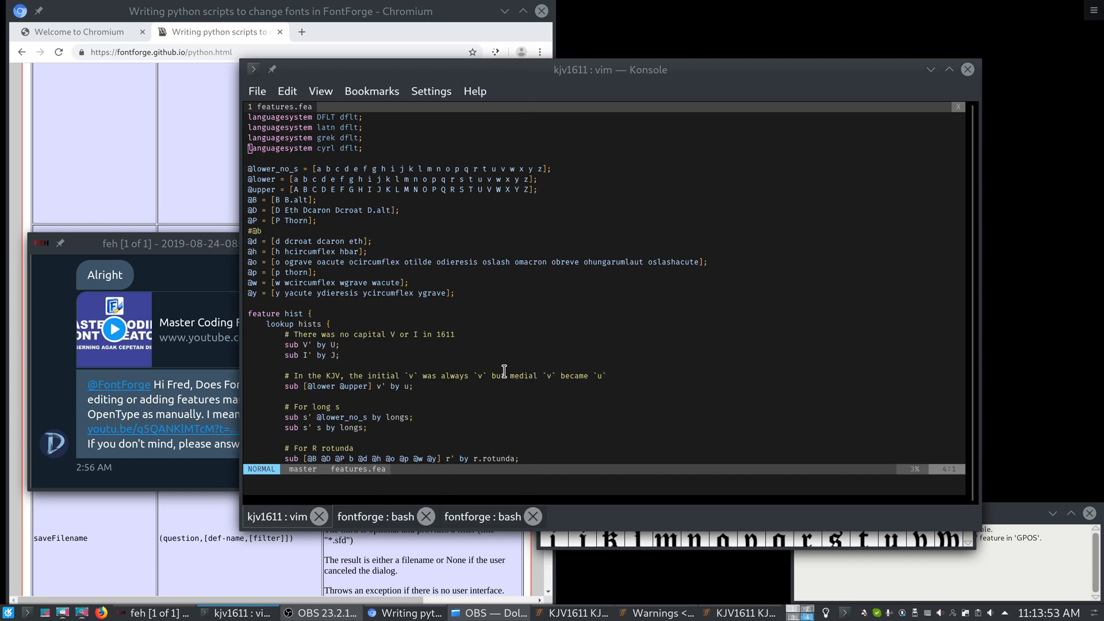
pyautogui.moveTo(422, 74)
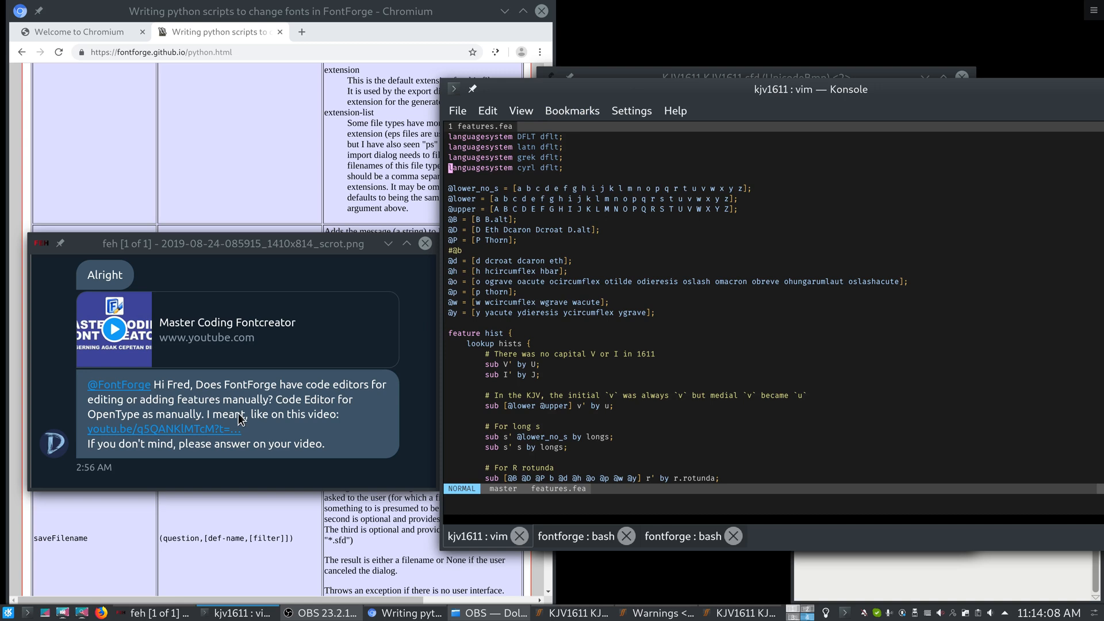
pyautogui.moveTo(255, 414)
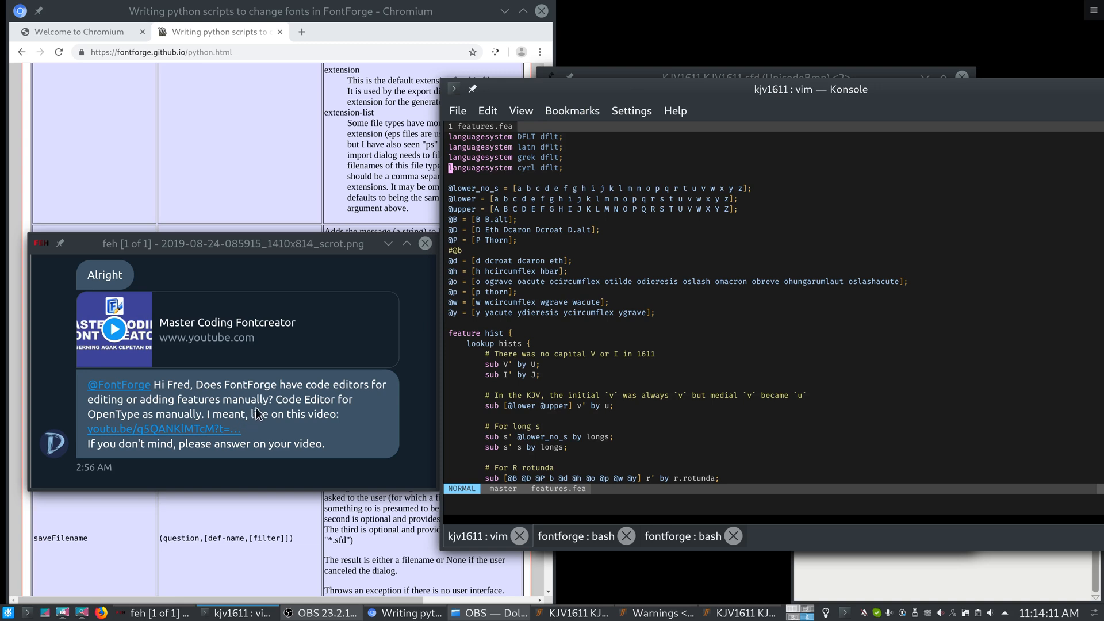
pyautogui.moveTo(299, 412)
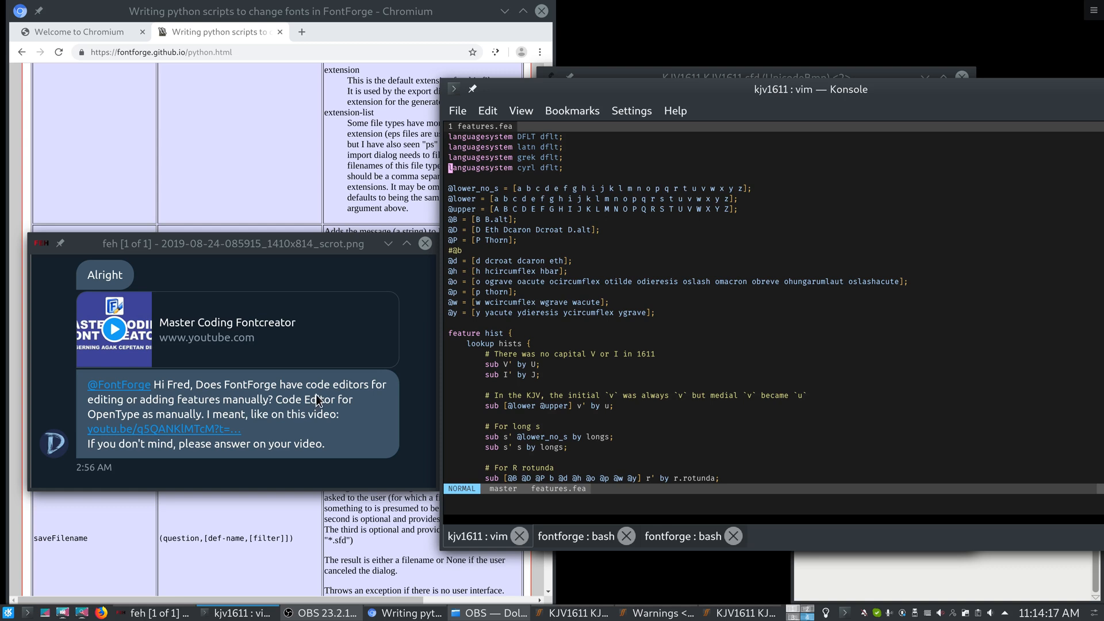
pyautogui.moveTo(321, 373)
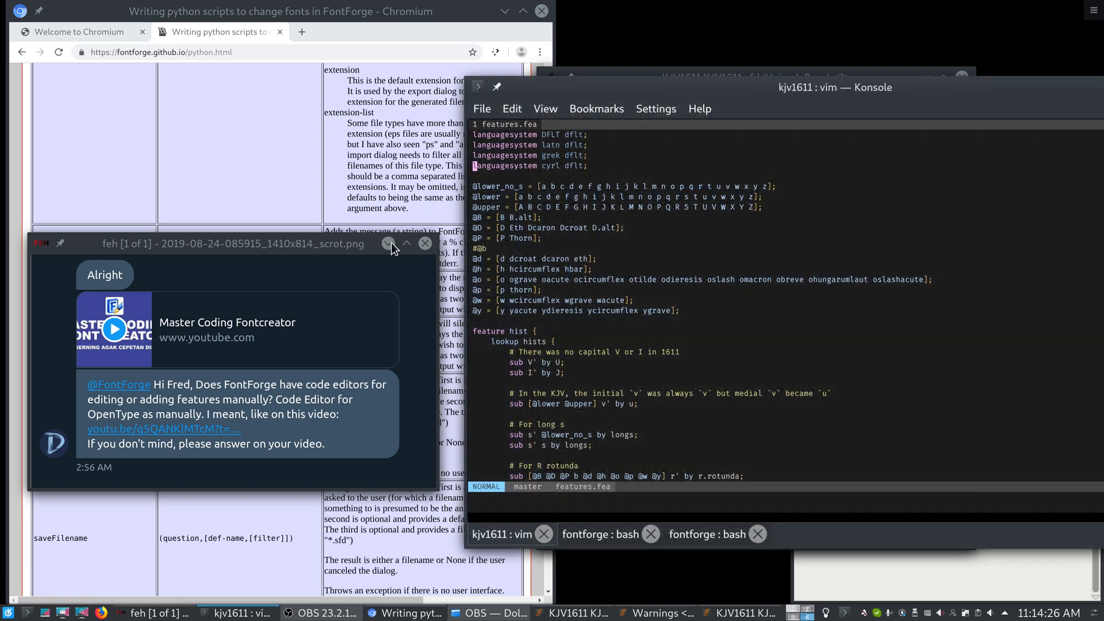
pyautogui.moveTo(392, 243)
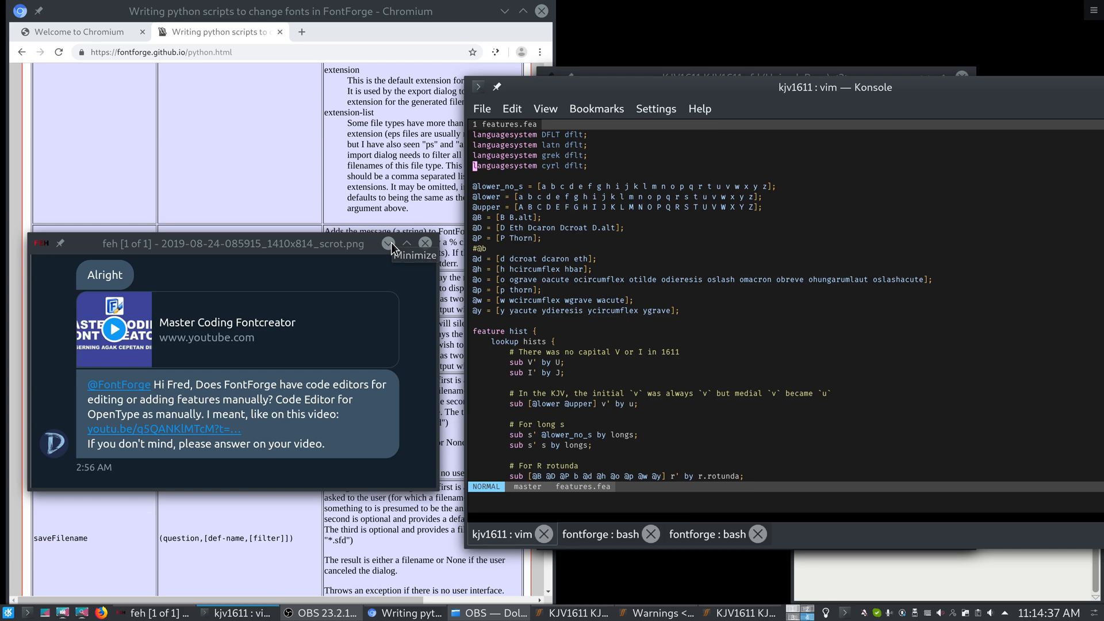
pyautogui.moveTo(393, 246)
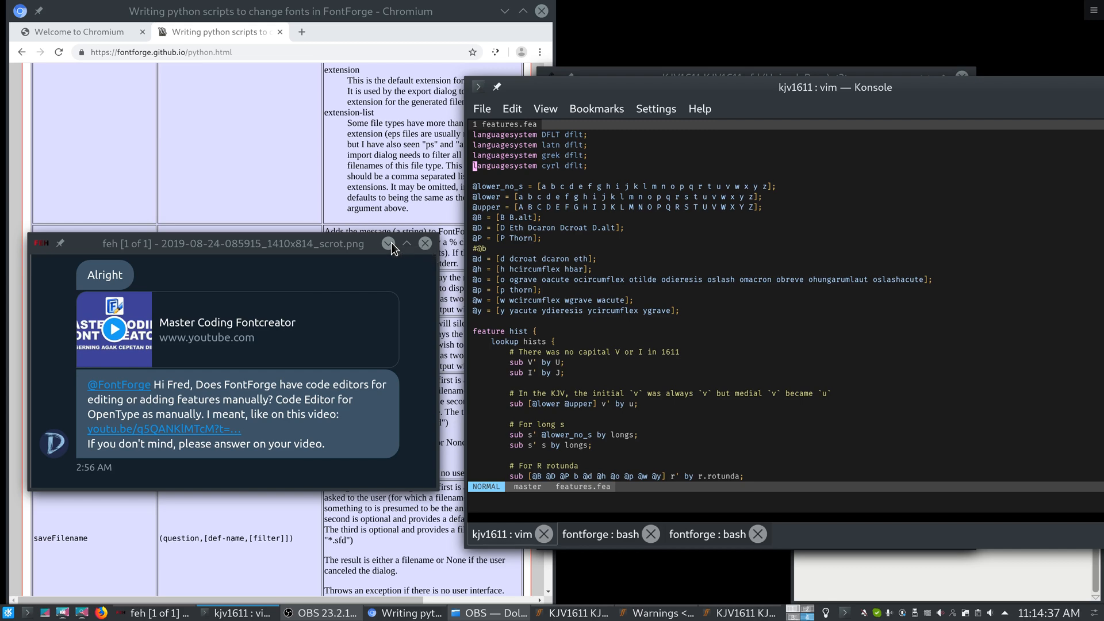
# - Raise the KJV1611 font grid, view the capital H outline with its scanned background hidden, and close it
pyautogui.click(573, 611)
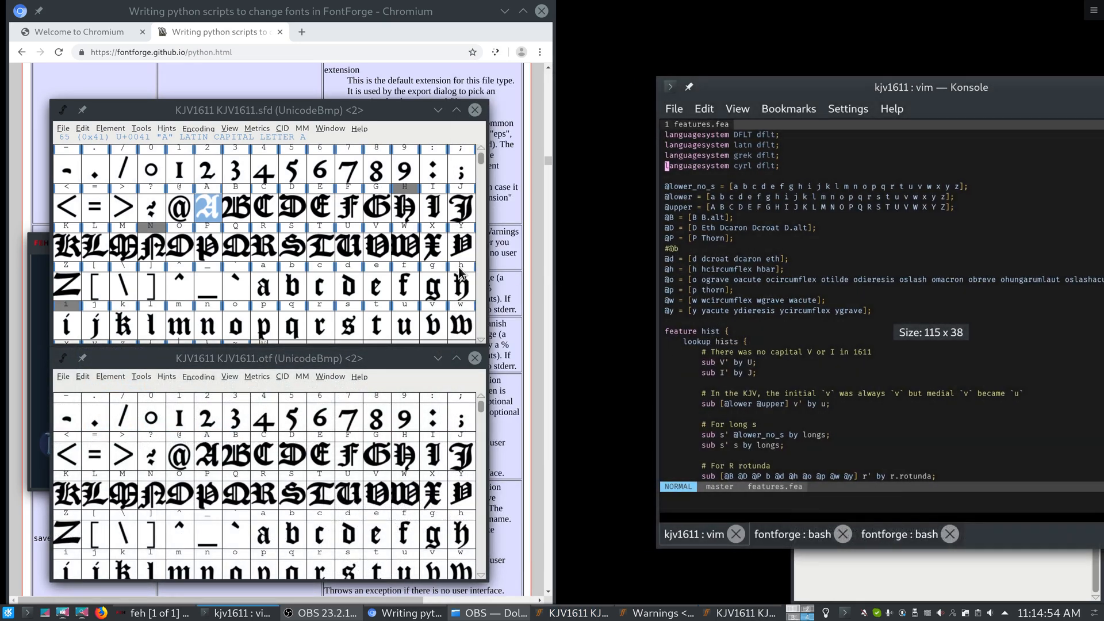
pyautogui.click(460, 285)
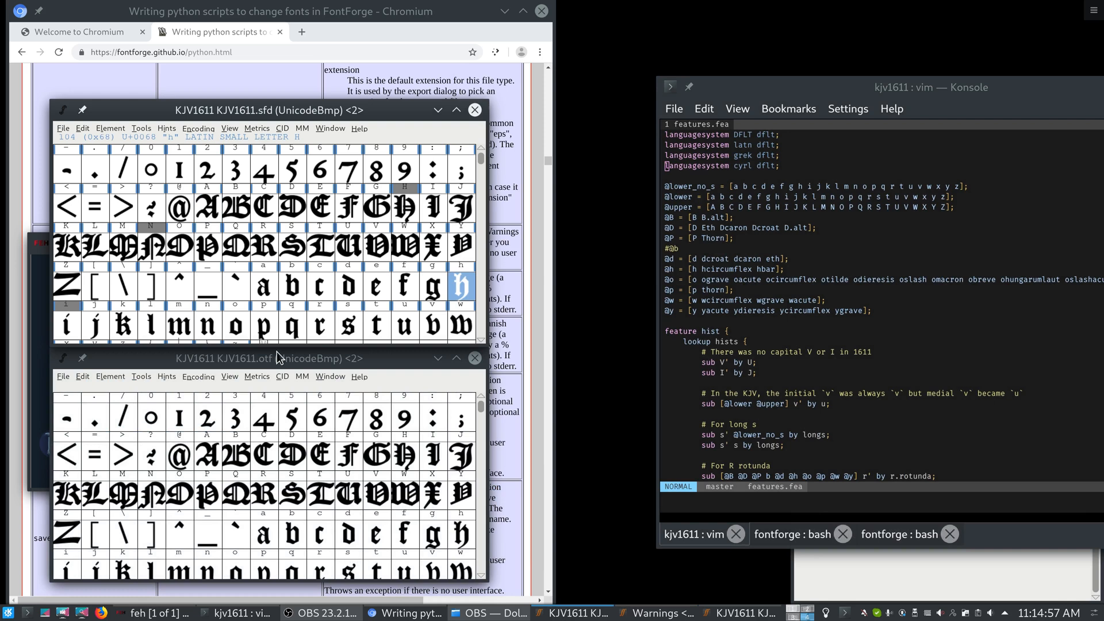
pyautogui.click(347, 456)
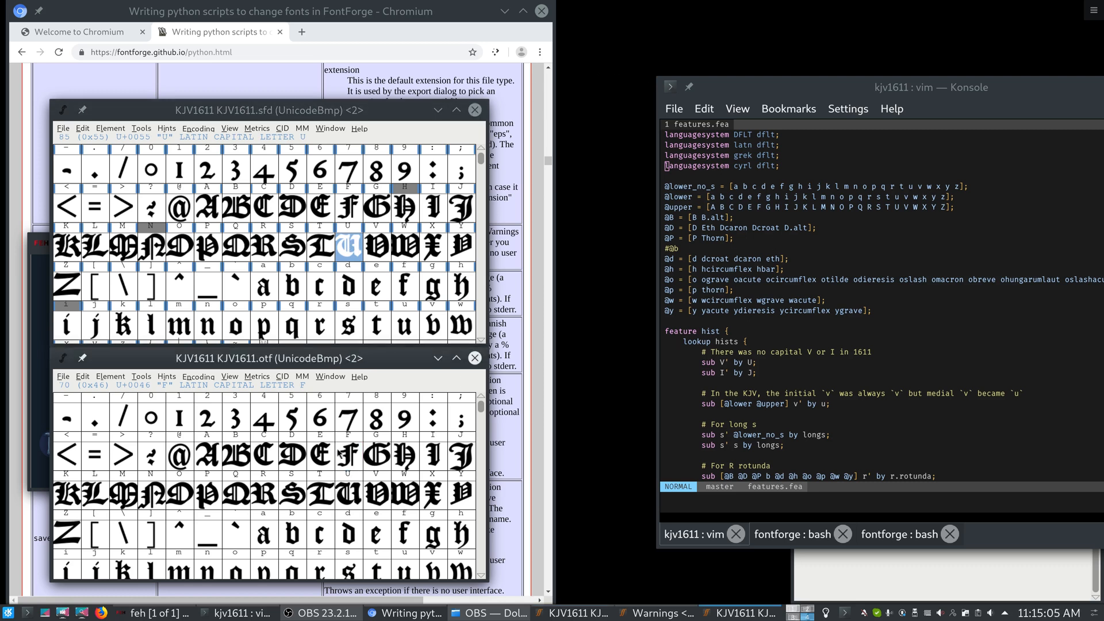
pyautogui.moveTo(352, 318)
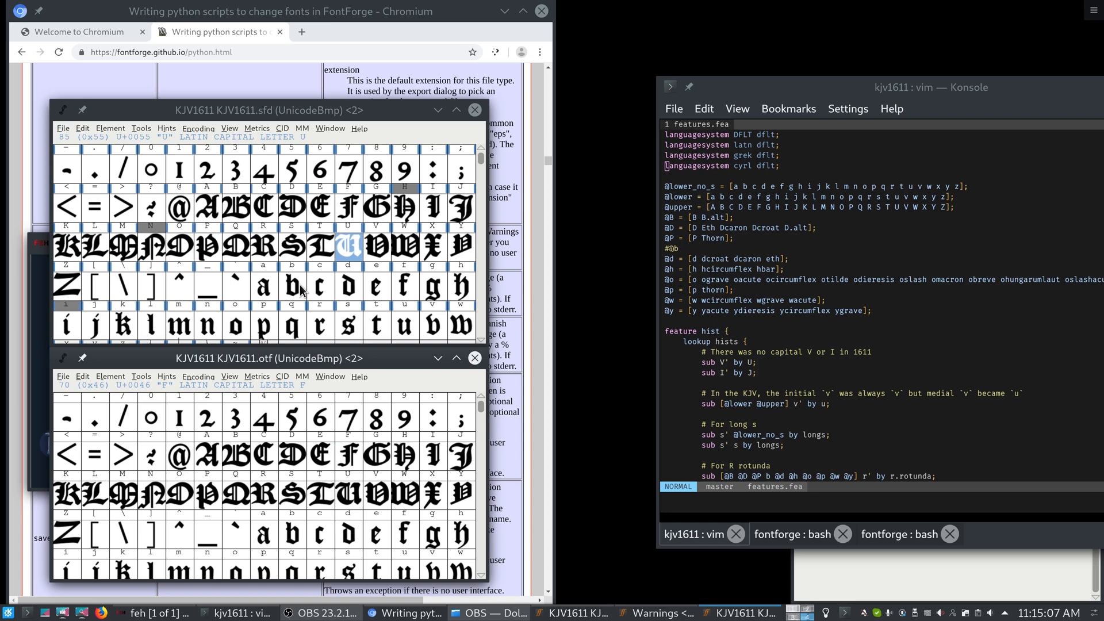
pyautogui.moveTo(407, 216)
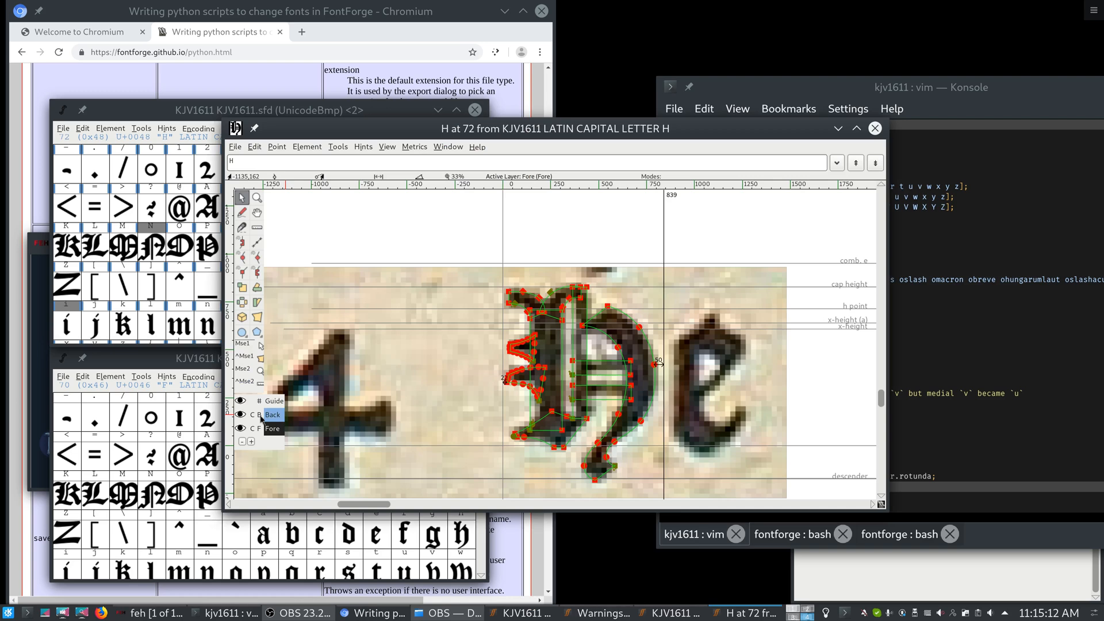
pyautogui.click(241, 415)
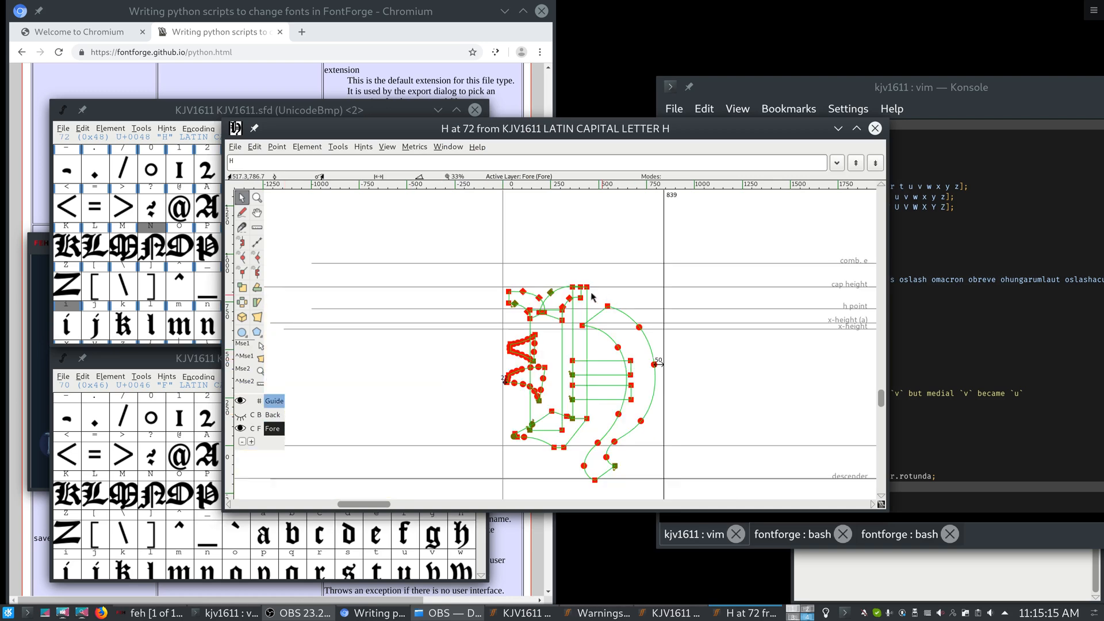
pyautogui.click(874, 127)
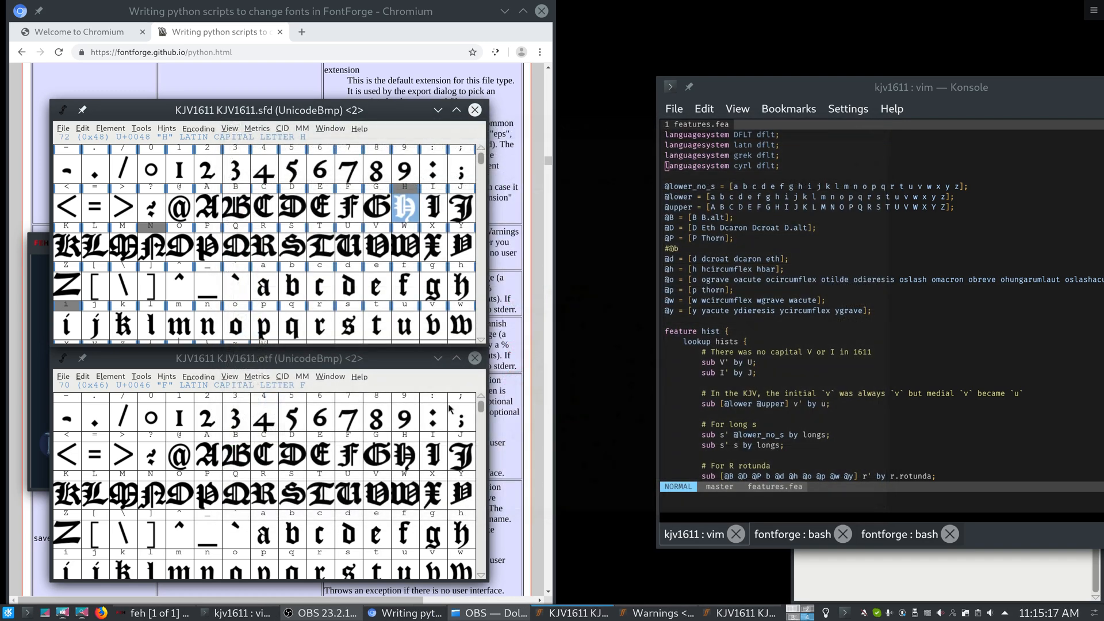
# - Reopen the capital H glyph window briefly and close it again
pyautogui.doubleClick(404, 206)
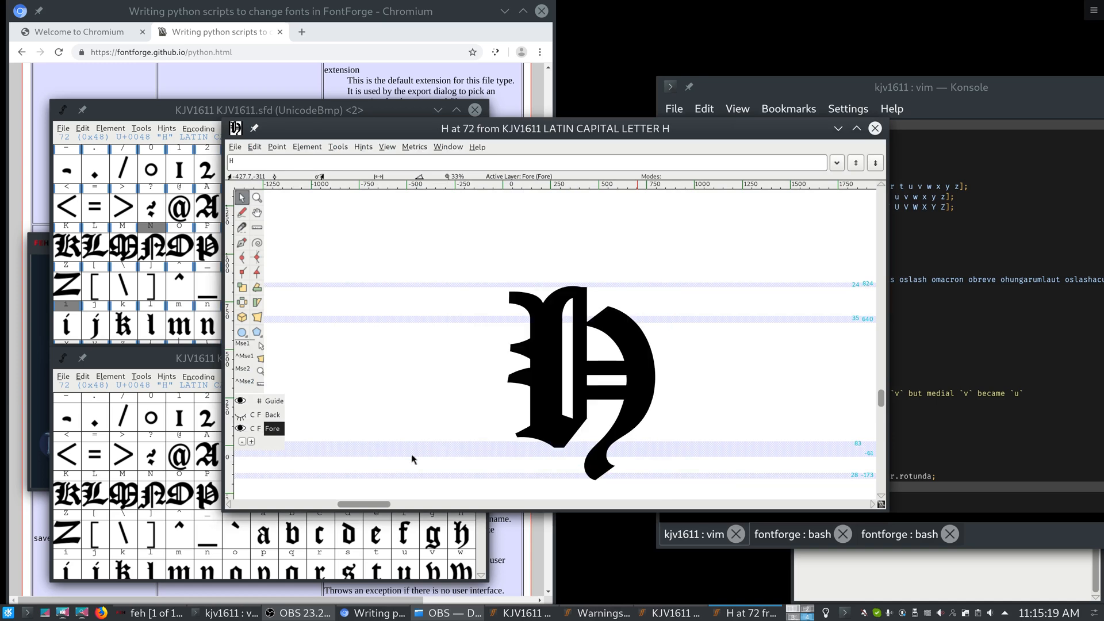
pyautogui.moveTo(876, 127)
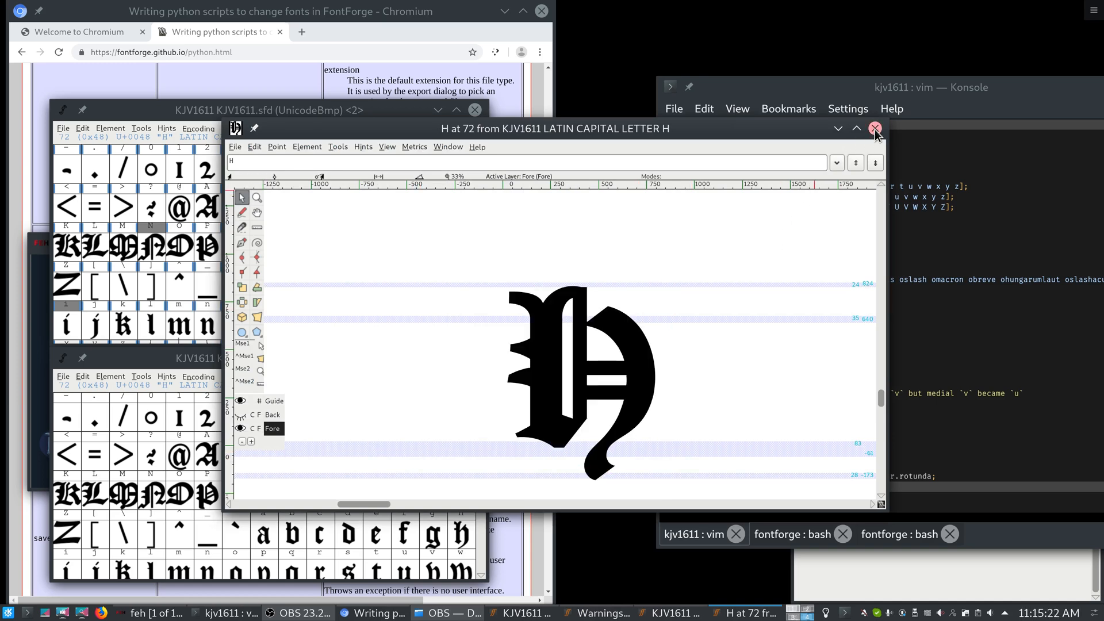
pyautogui.click(877, 127)
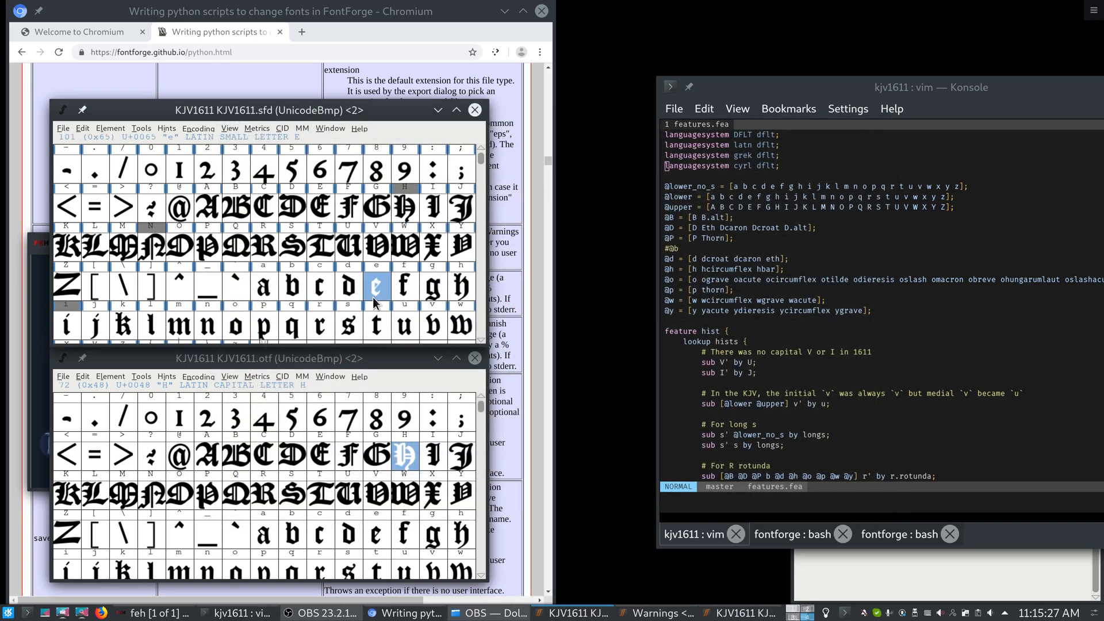
# - Open the lowercase e glyph from the KJV1611 font grid
pyautogui.doubleClick(375, 286)
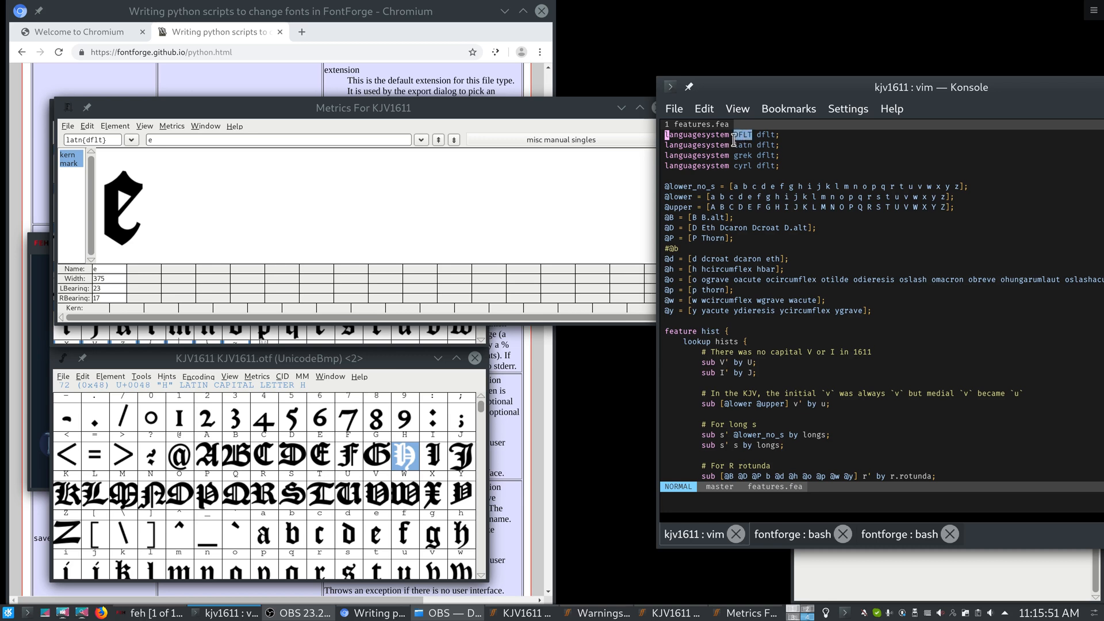
pyautogui.moveTo(726, 177)
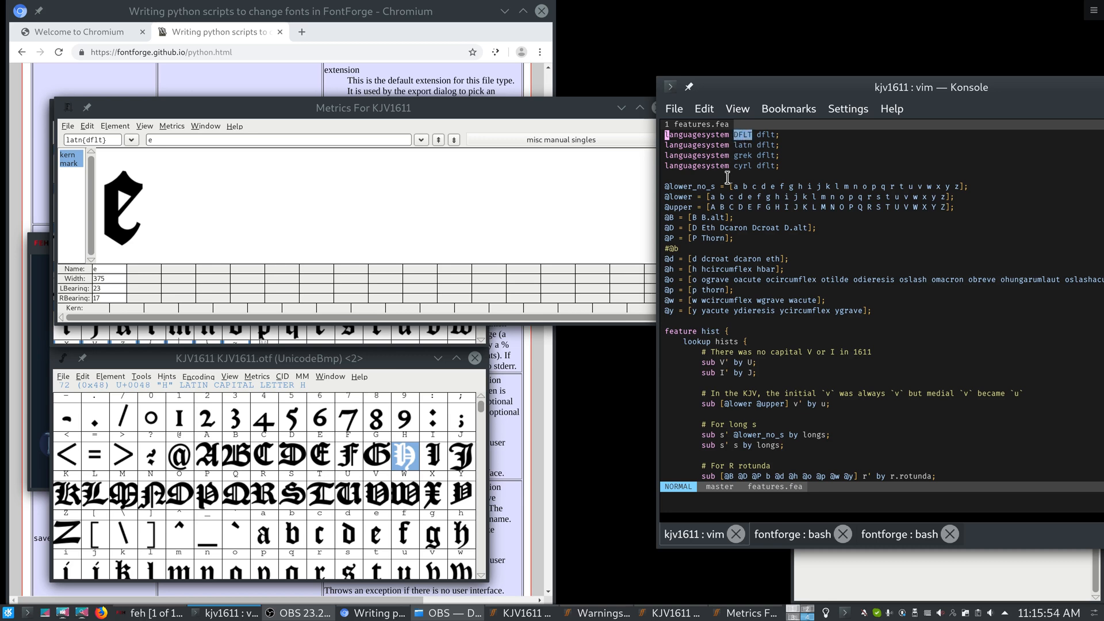
pyautogui.moveTo(714, 301)
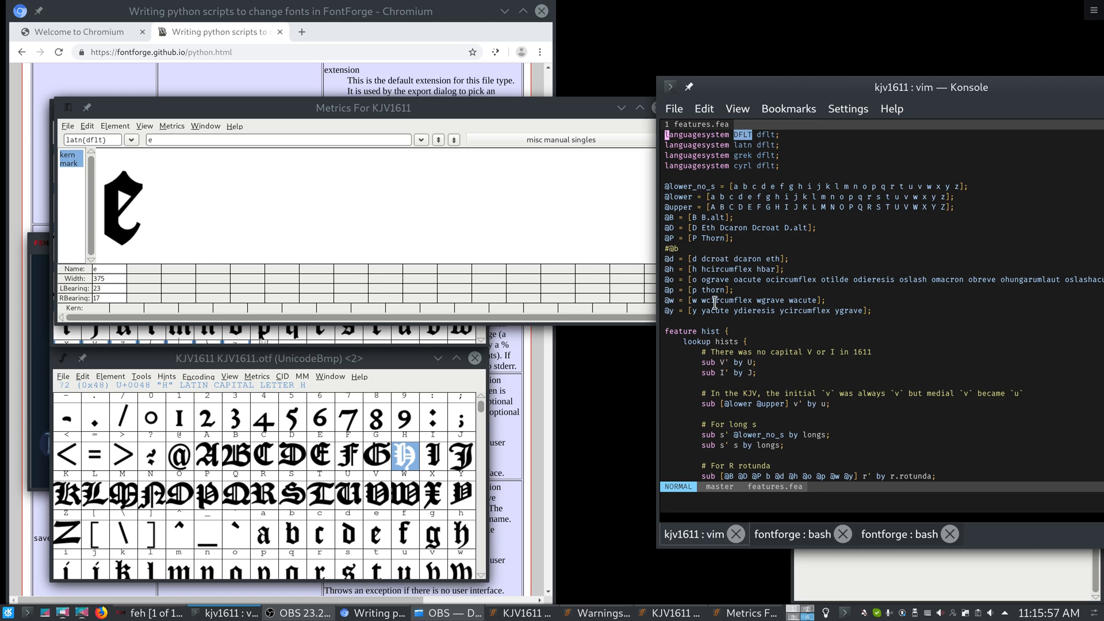
pyautogui.moveTo(689, 271)
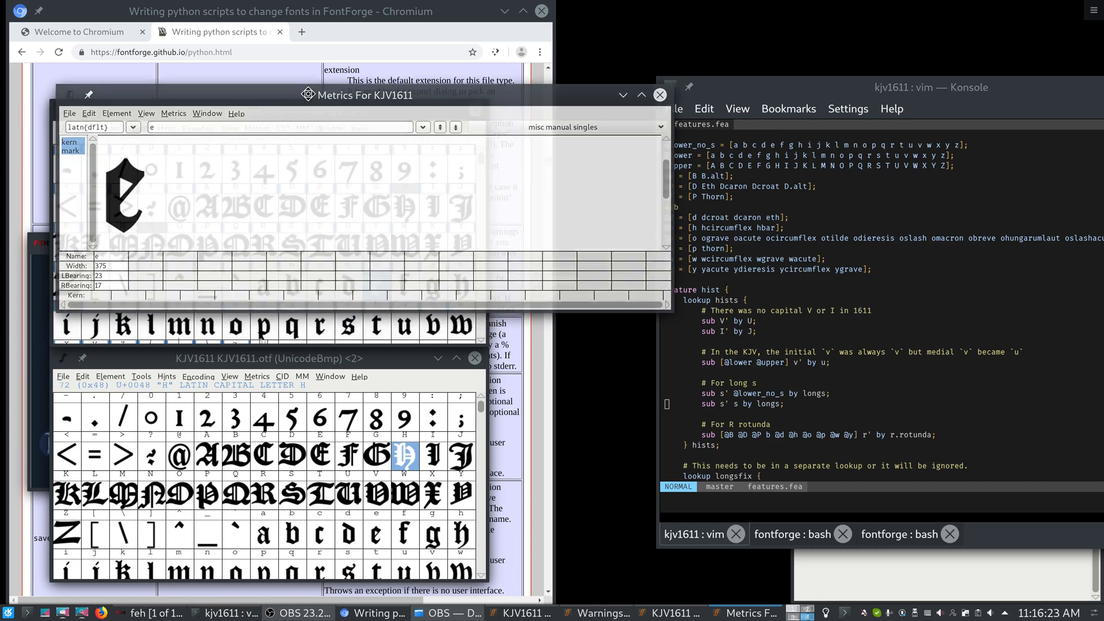
# - Move the metrics window above the font grid and preview the word 'affiliate' in it
pyautogui.moveTo(362, 95); pyautogui.dragTo(374, 83)
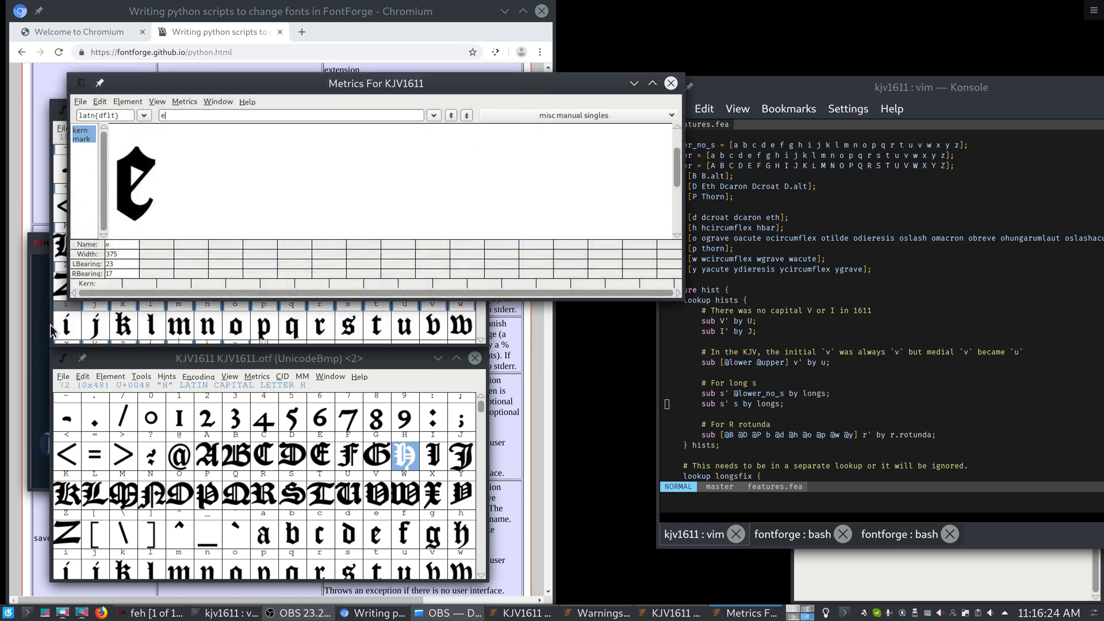
pyautogui.moveTo(101, 125)
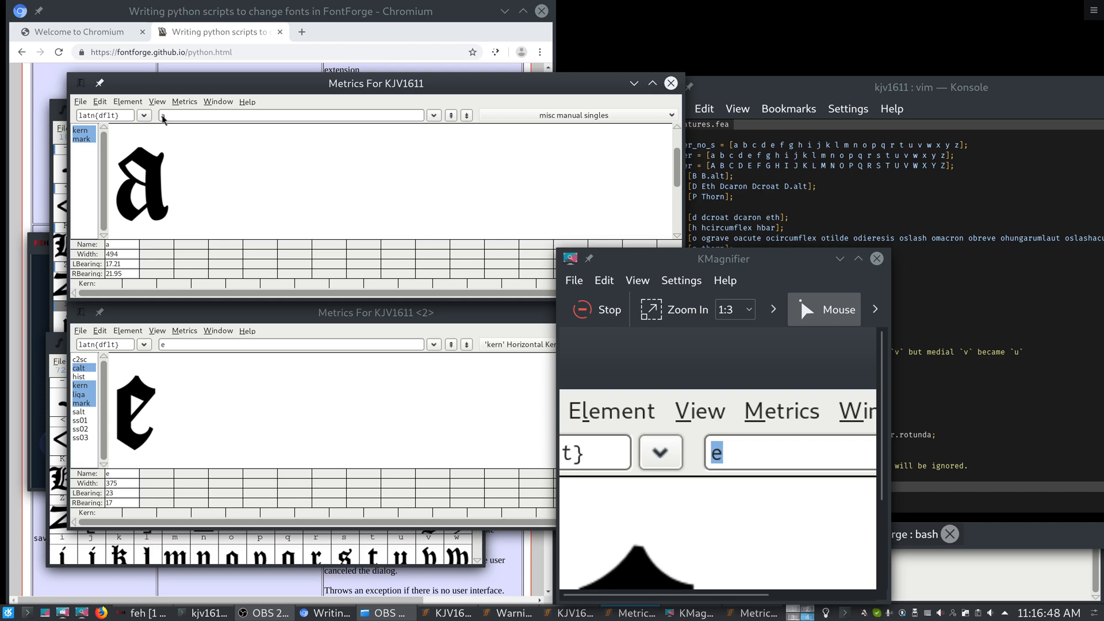
pyautogui.write('affiliate')
pyautogui.write('afi')
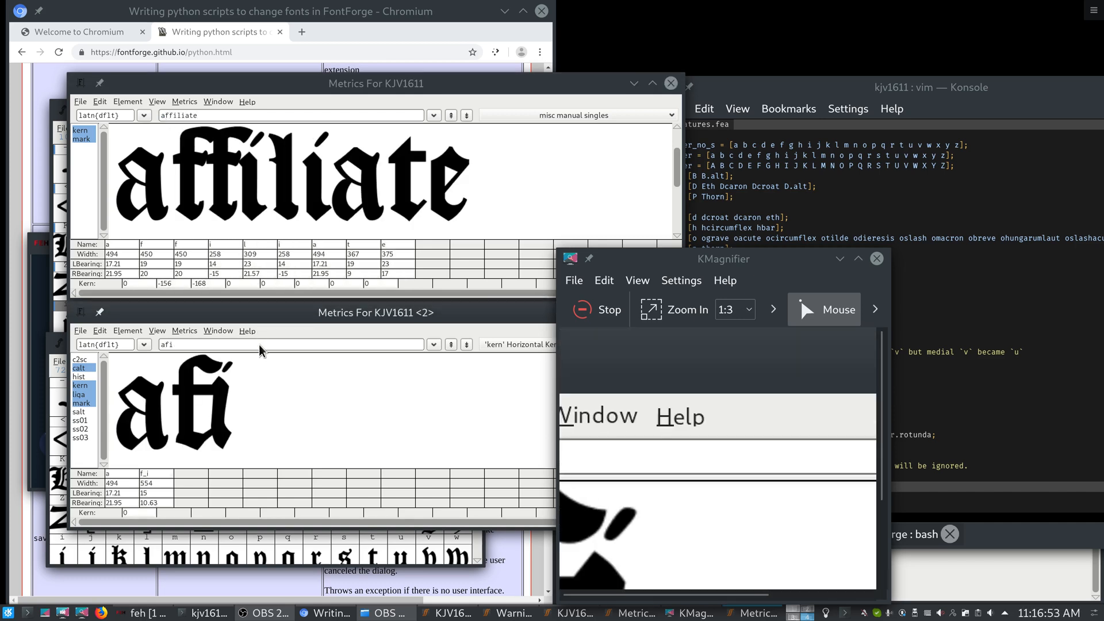
# - Preview 'affiliate' in the second metrics window, rendering the f_f ligature, and review features.fea
pyautogui.write('affiliate')
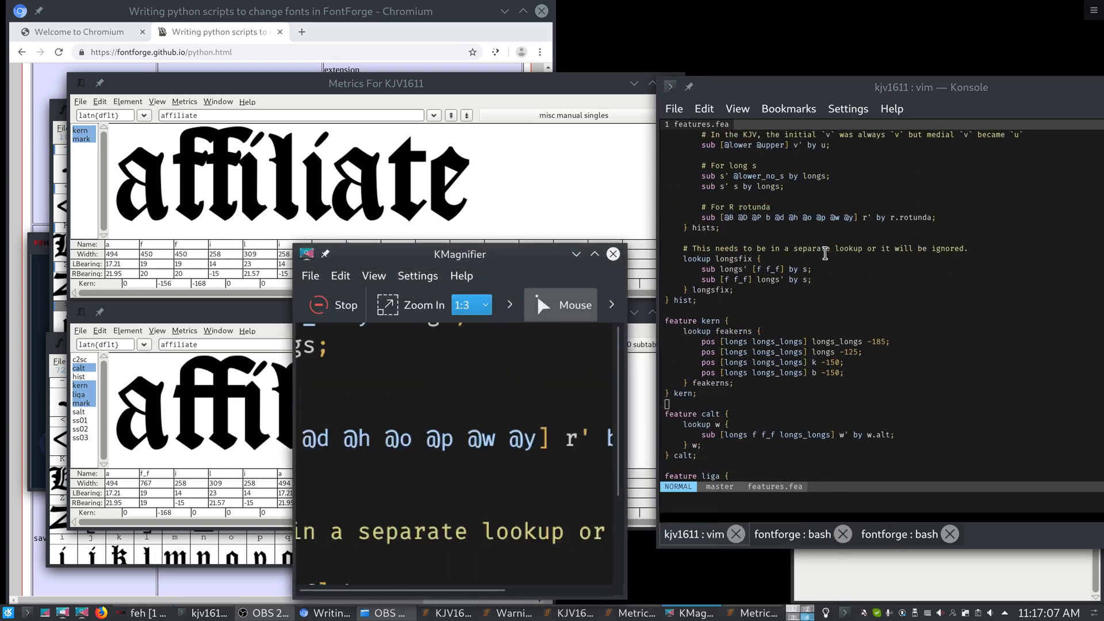
pyautogui.scroll(-3)
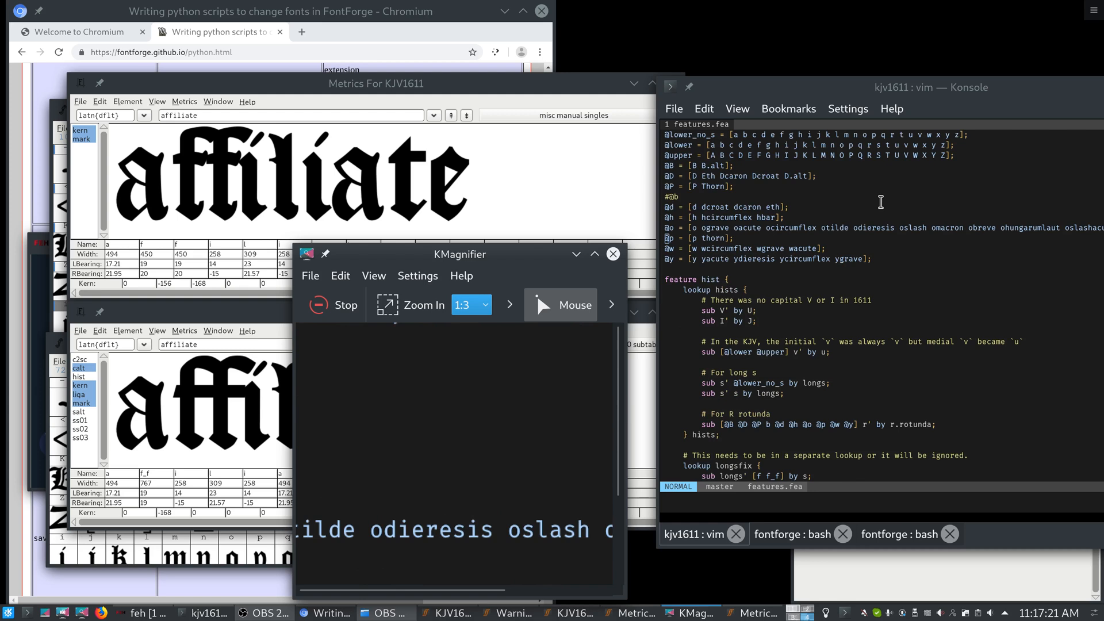
pyautogui.scroll(-3)
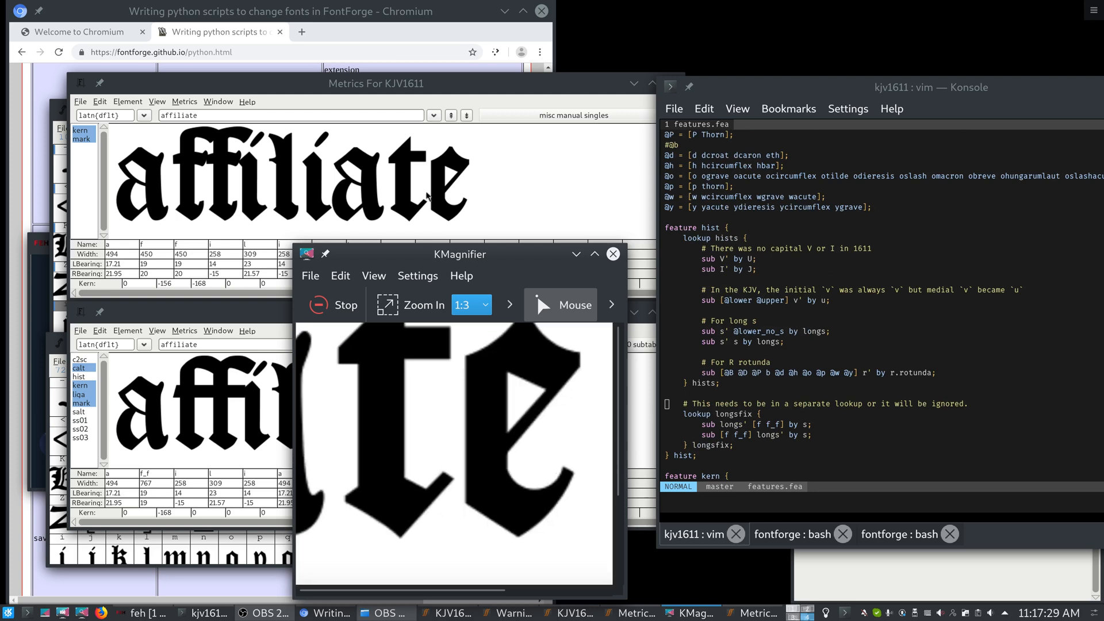
pyautogui.moveTo(425, 196)
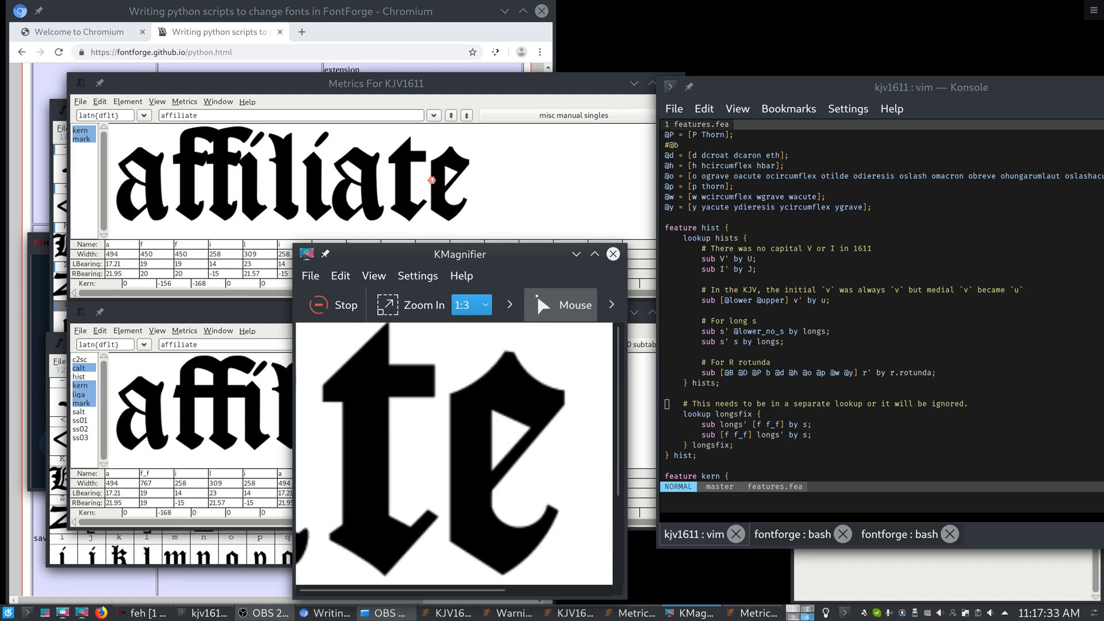
pyautogui.moveTo(431, 179)
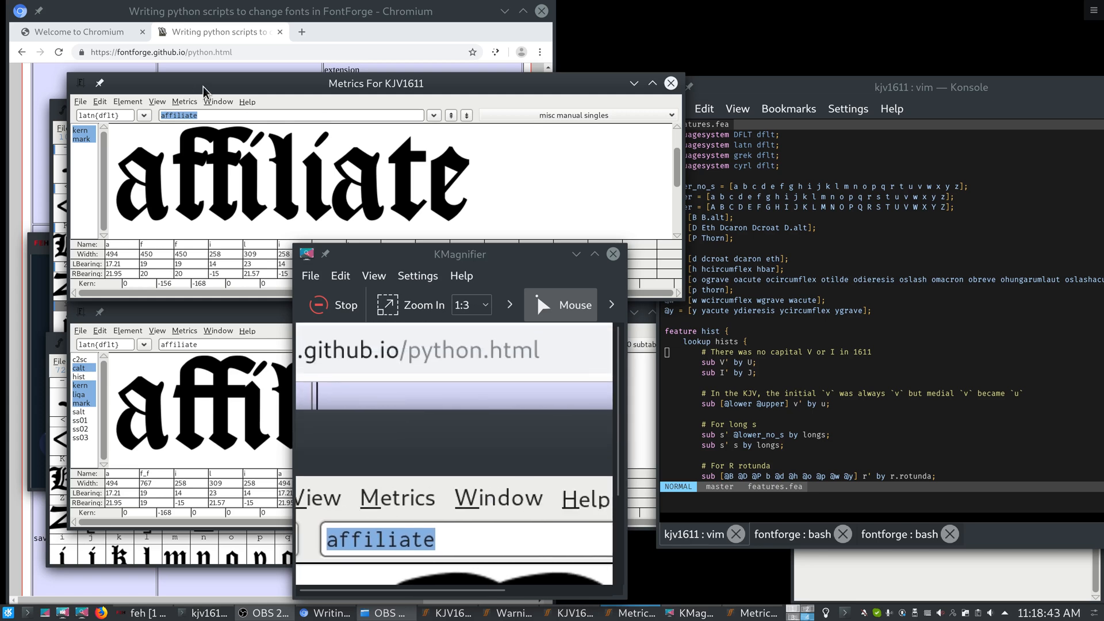
# - Preview 'avian' and a capital J in the metrics views to compare historical u and J forms
pyautogui.write('avian')
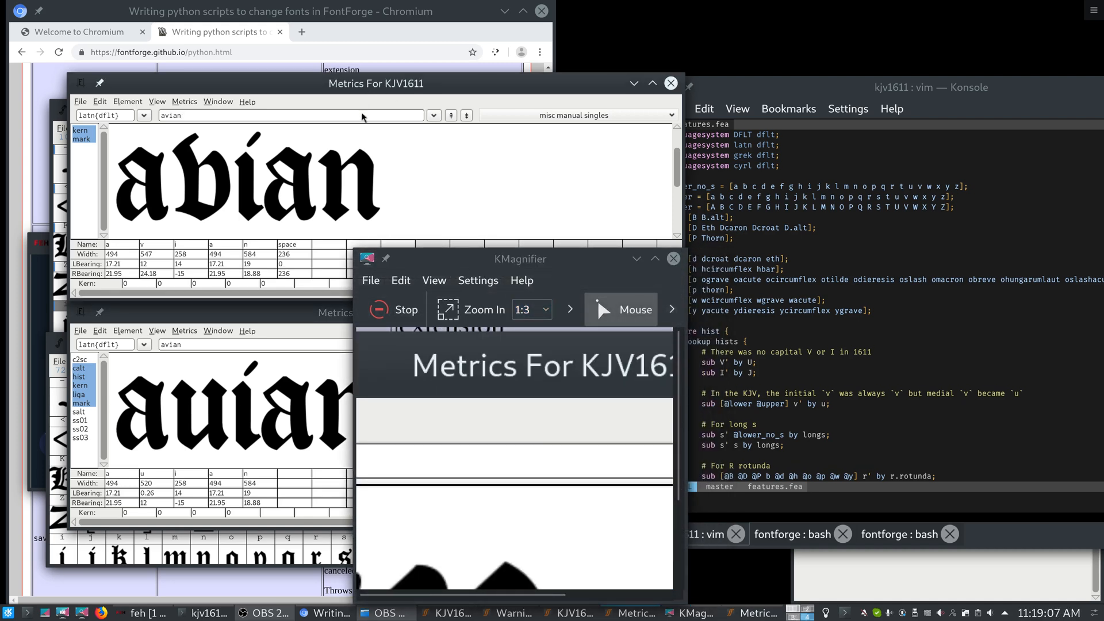
pyautogui.write('J')
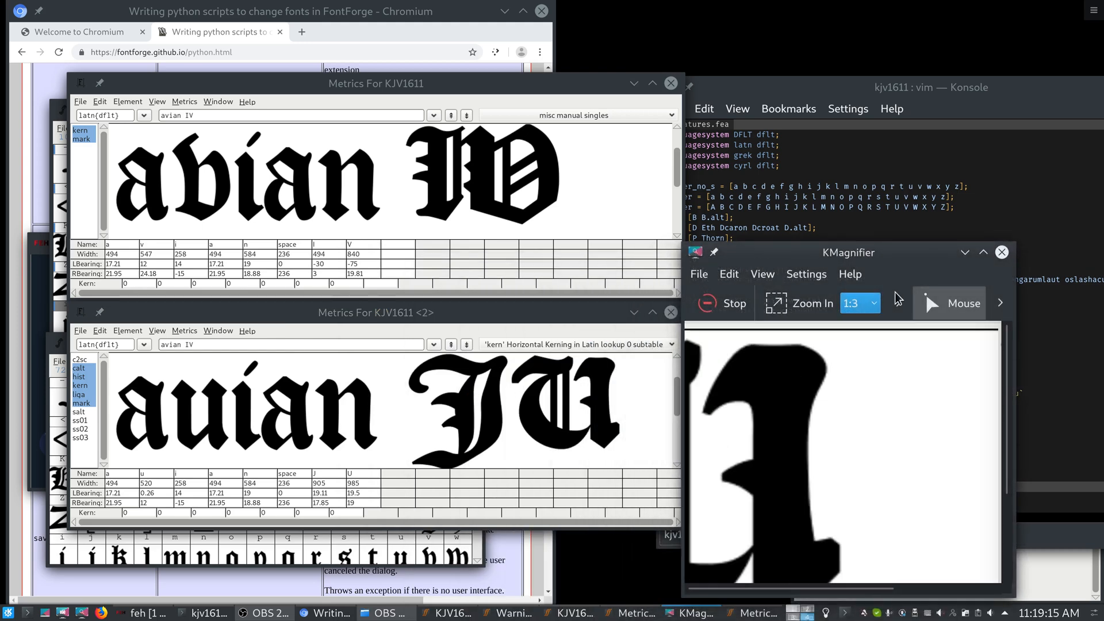
pyautogui.click(1001, 252)
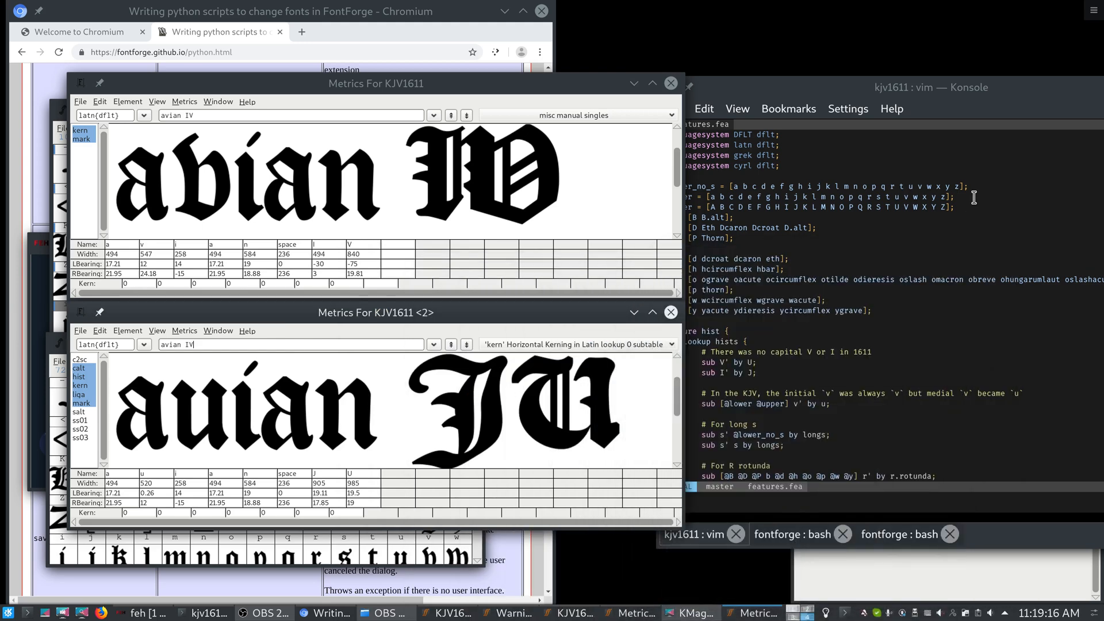
pyautogui.scroll(-3)
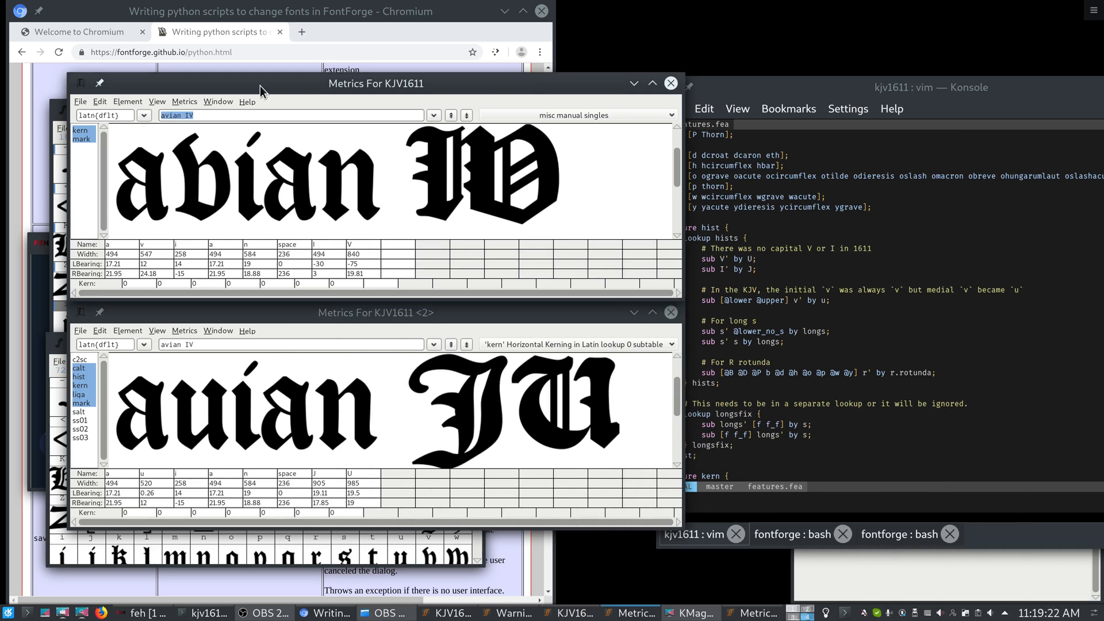
# - Preview 'assistance' with long s ligatures and check the feature file in the terminal
pyautogui.write('assistance')
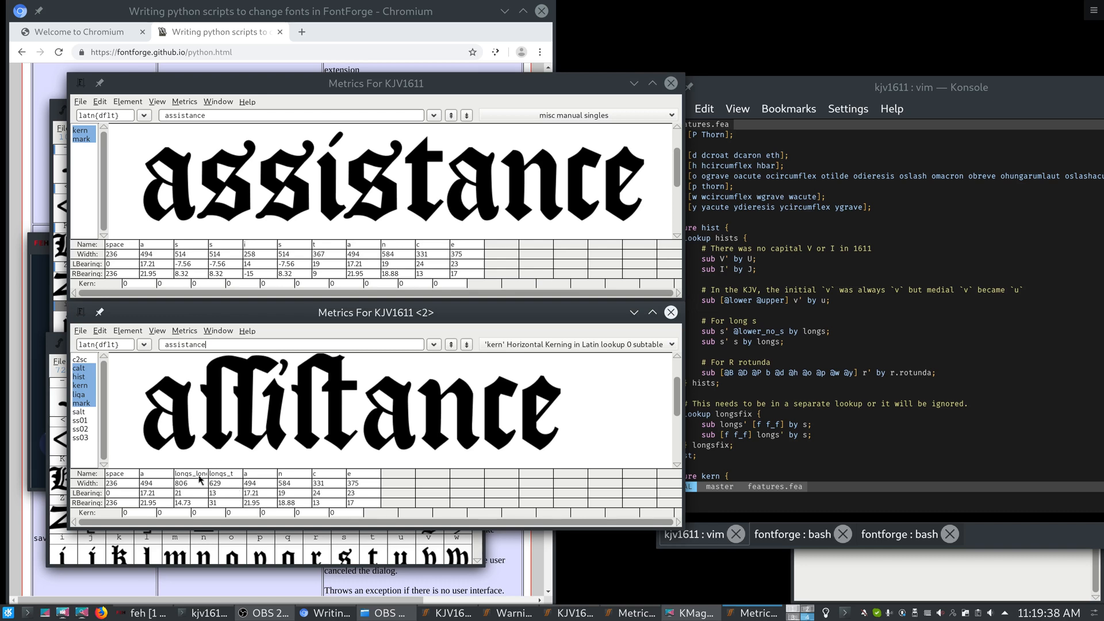
pyautogui.moveTo(261, 482)
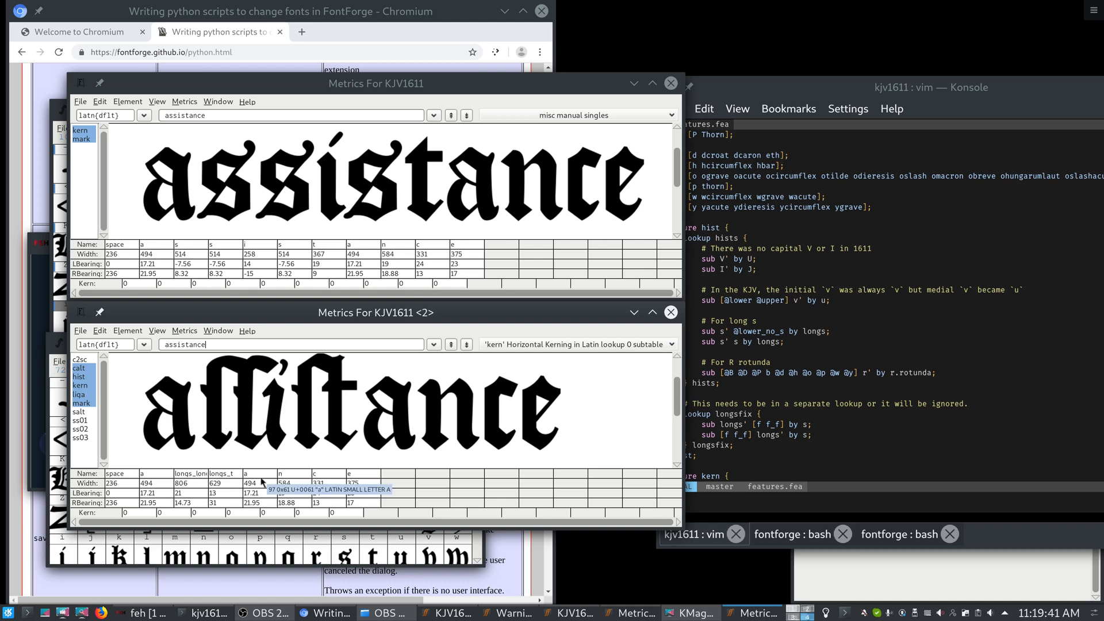
pyautogui.click(789, 266)
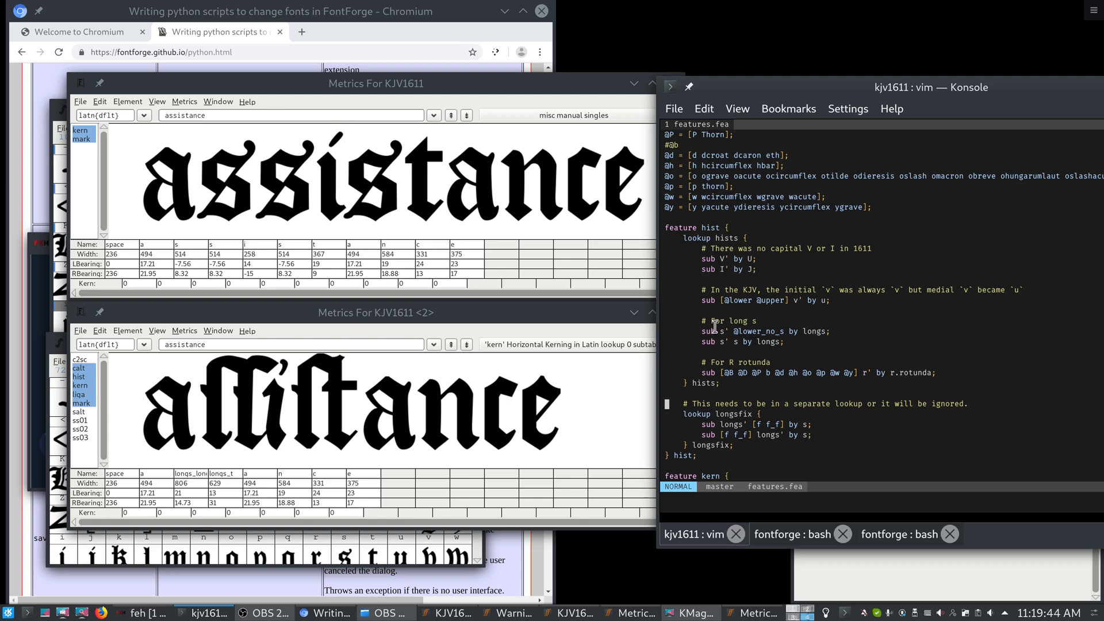
pyautogui.moveTo(786, 387)
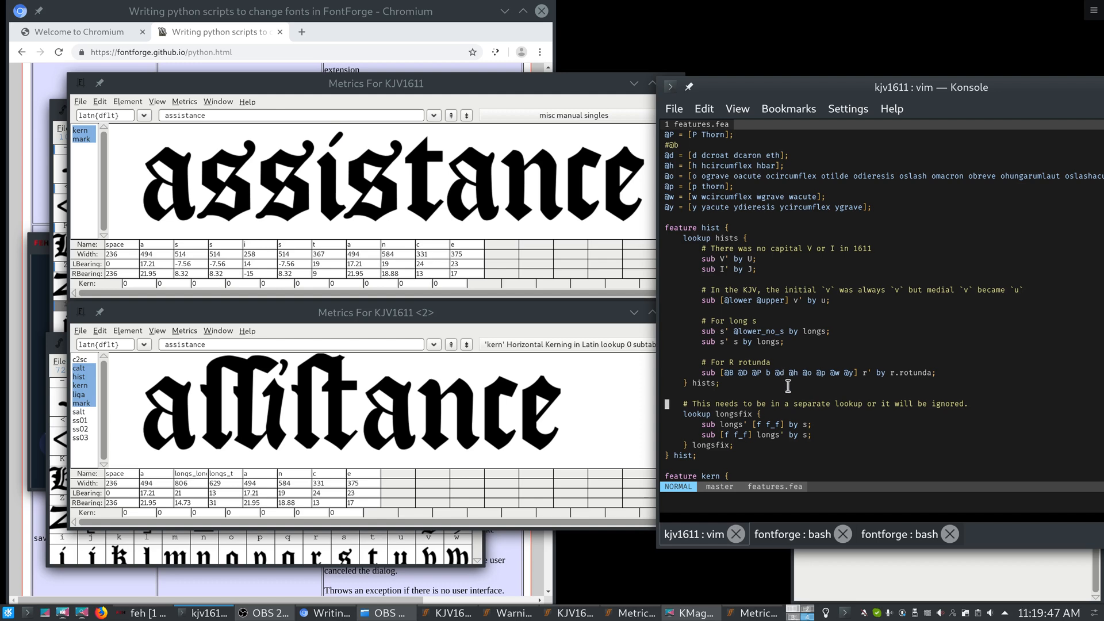
pyautogui.click(11, 610)
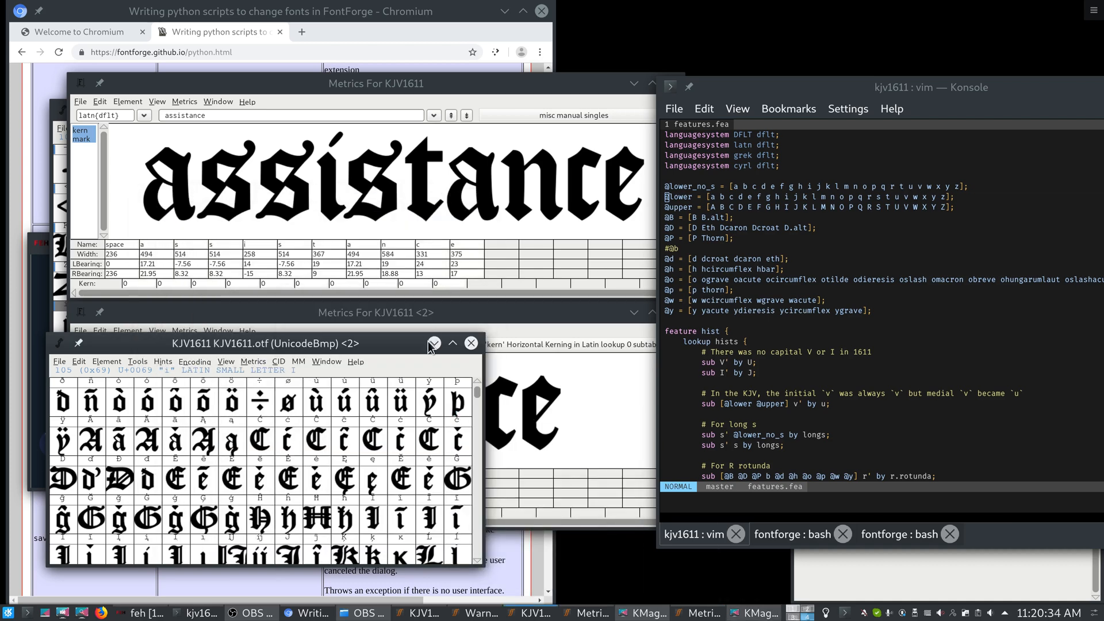
pyautogui.moveTo(434, 343)
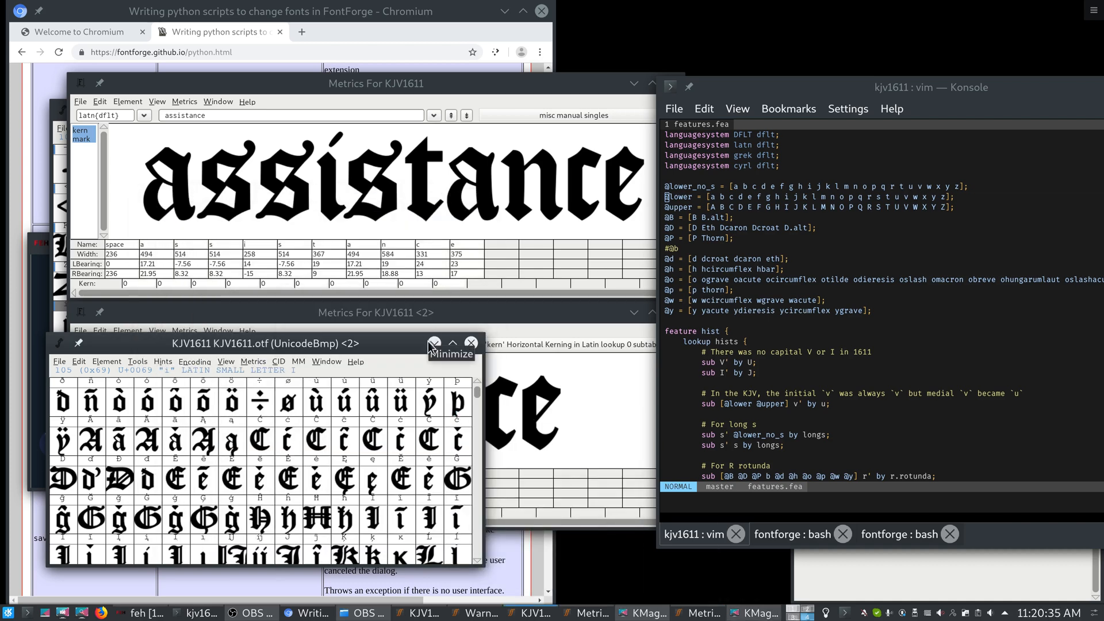
# - Minimize the KJV1611.otf glyph overview and preview 'wrong' with r rotunda in the metrics views
pyautogui.click(433, 342)
pyautogui.write('wrong')
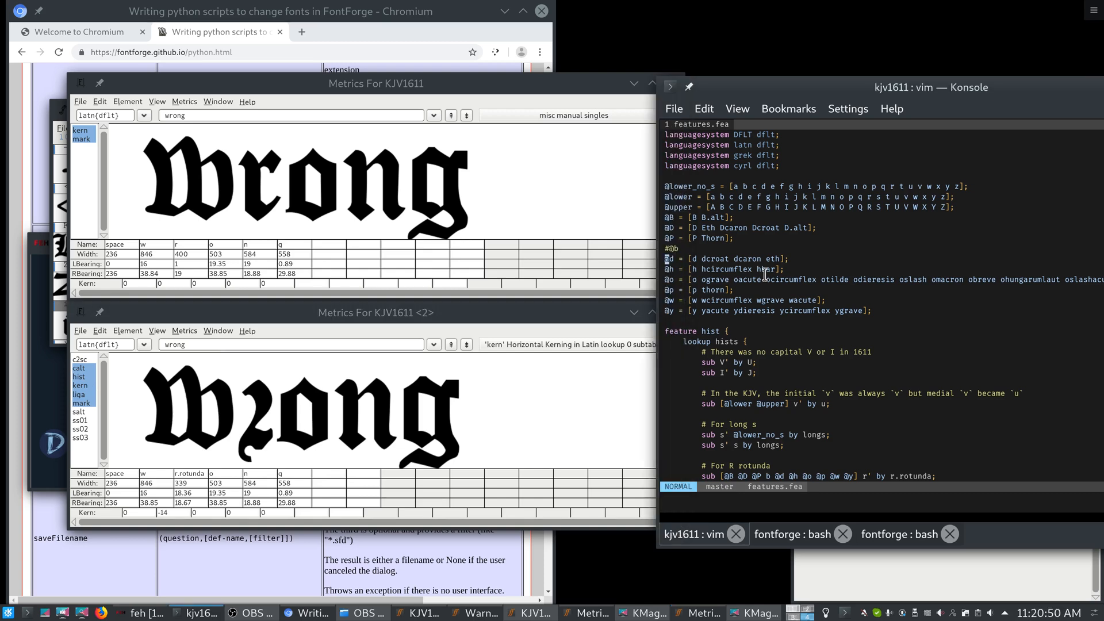
pyautogui.scroll(-3)
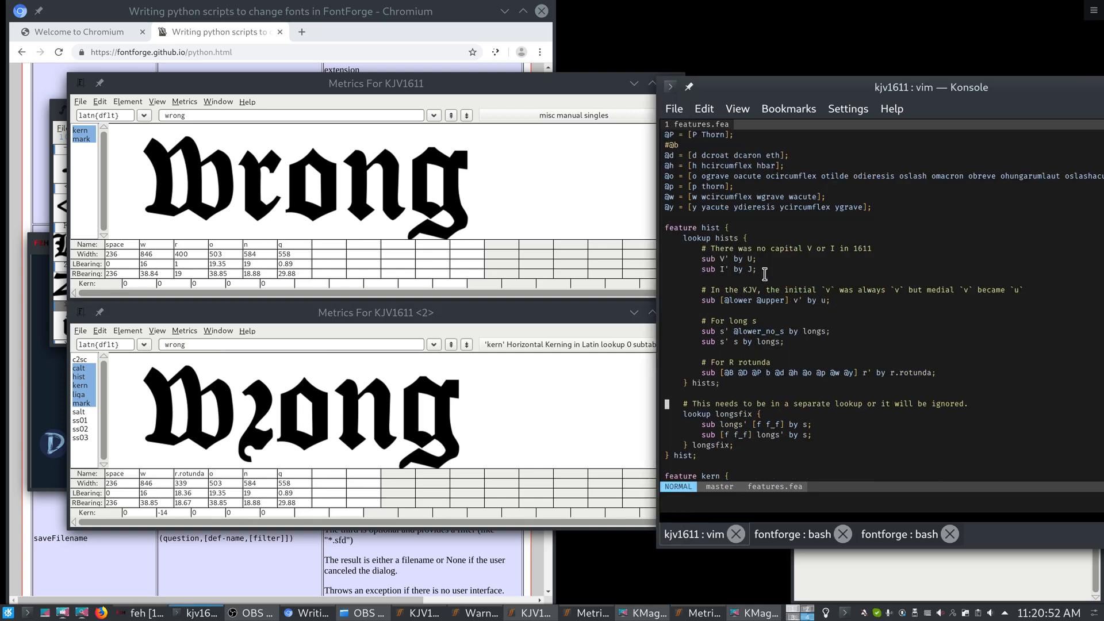
pyautogui.scroll(-3)
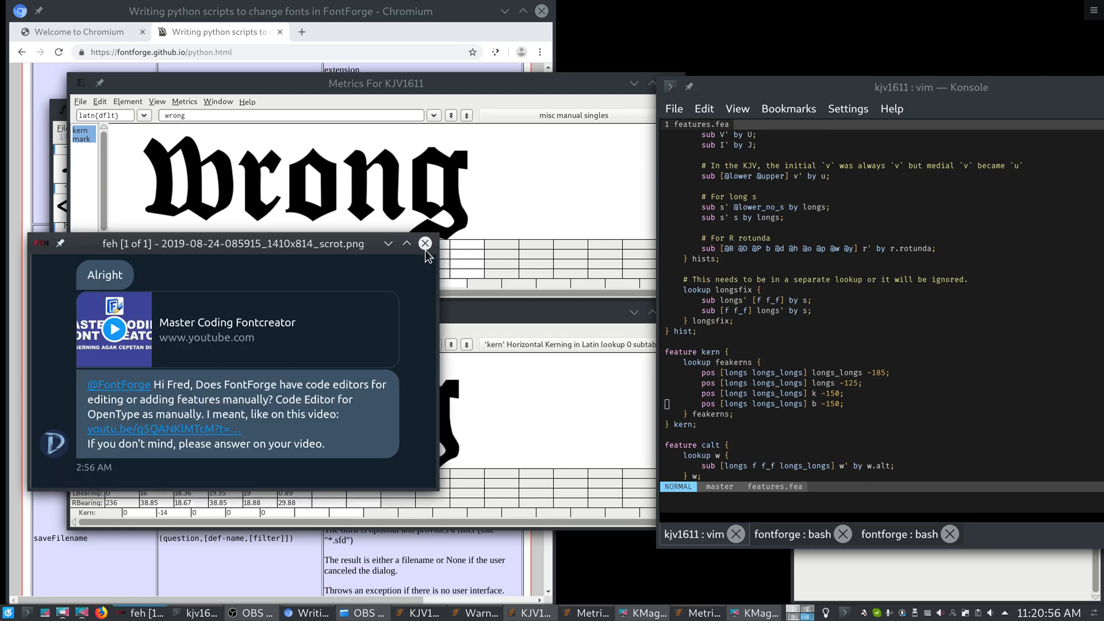
pyautogui.moveTo(387, 242)
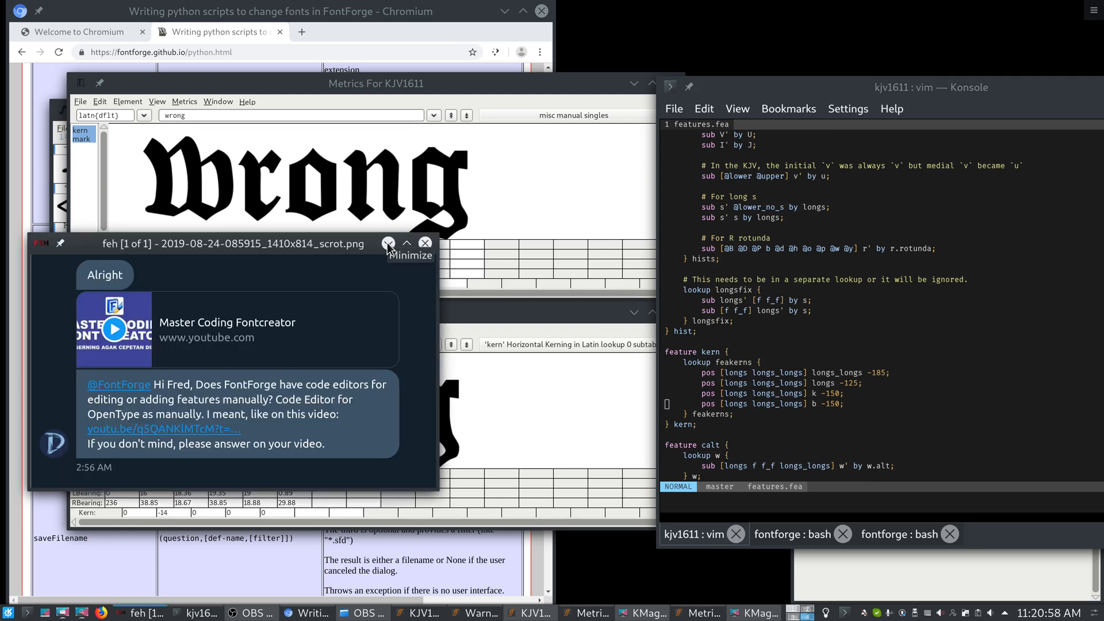
# - Minimize the chat screenshot viewer and close the 'Metrics For KJV1611 <2>' window
pyautogui.click(424, 243)
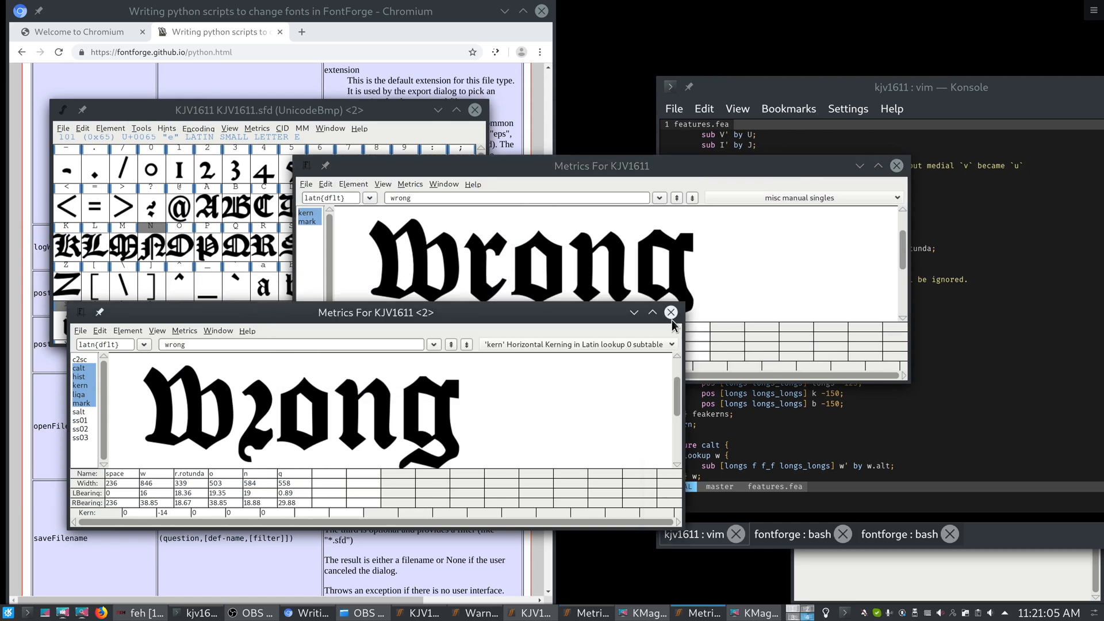
pyautogui.click(669, 311)
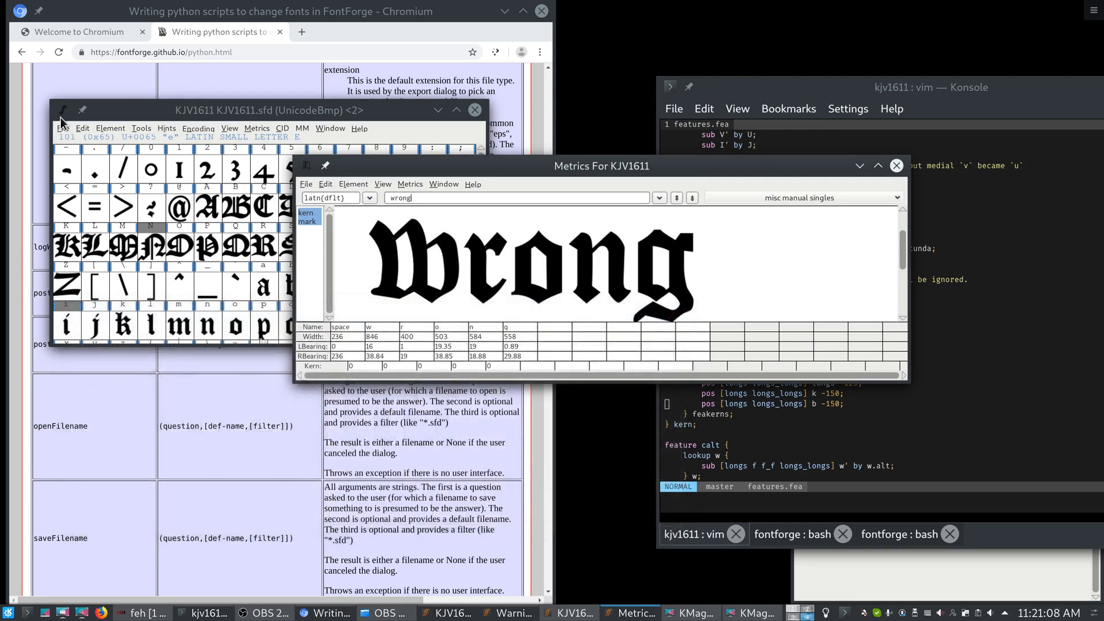
# - Merge features.fea into KJV1611 via File > Merge Feature Info
pyautogui.click(62, 128)
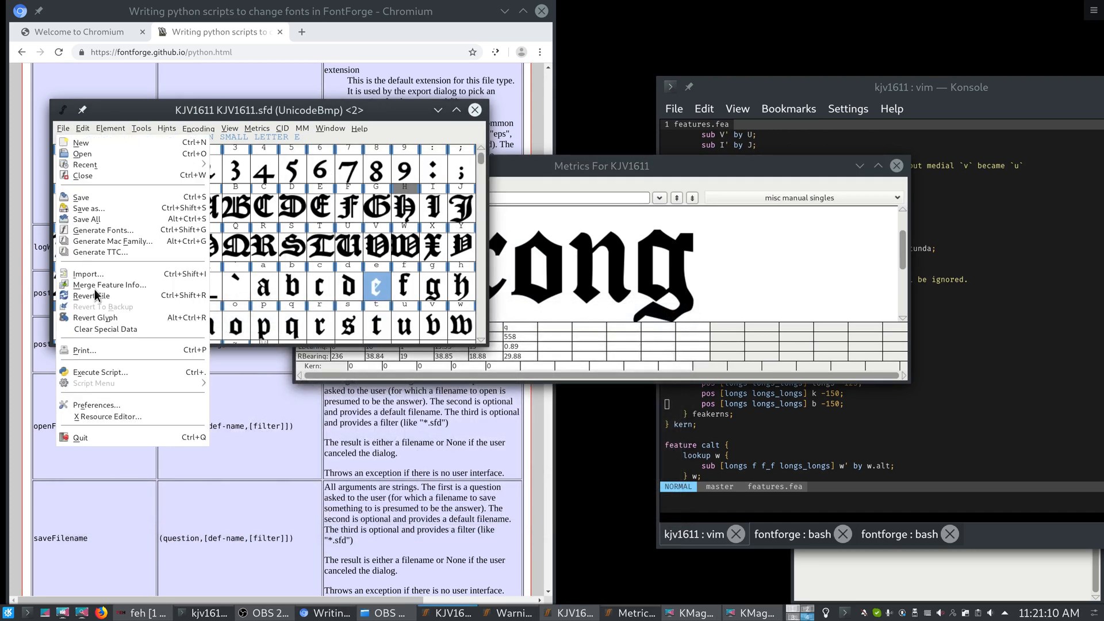
pyautogui.click(111, 284)
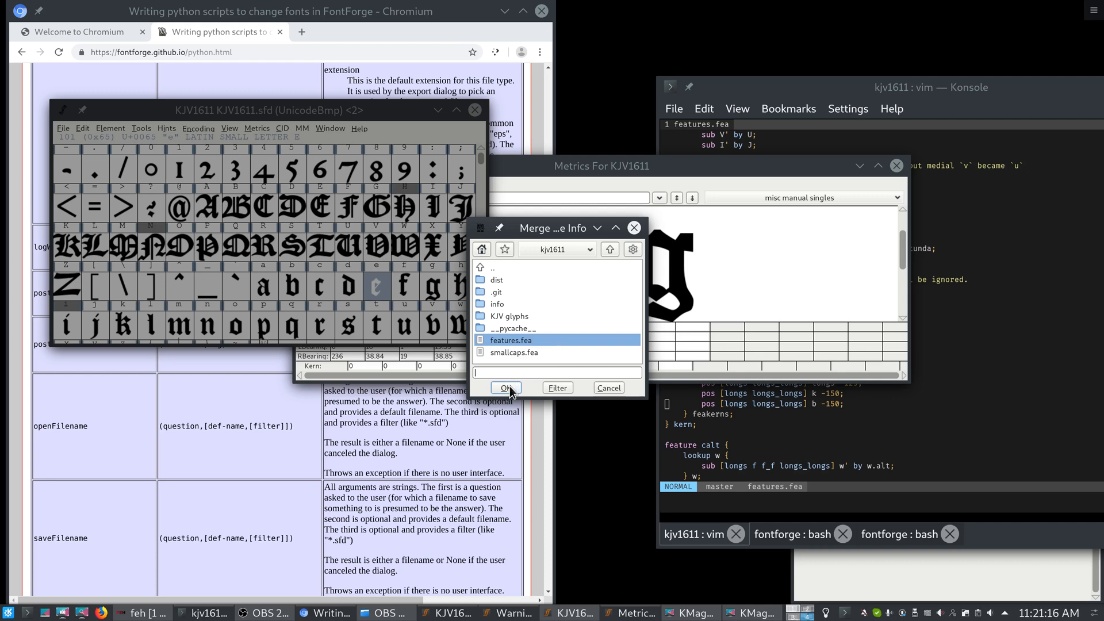
pyautogui.moveTo(512, 364)
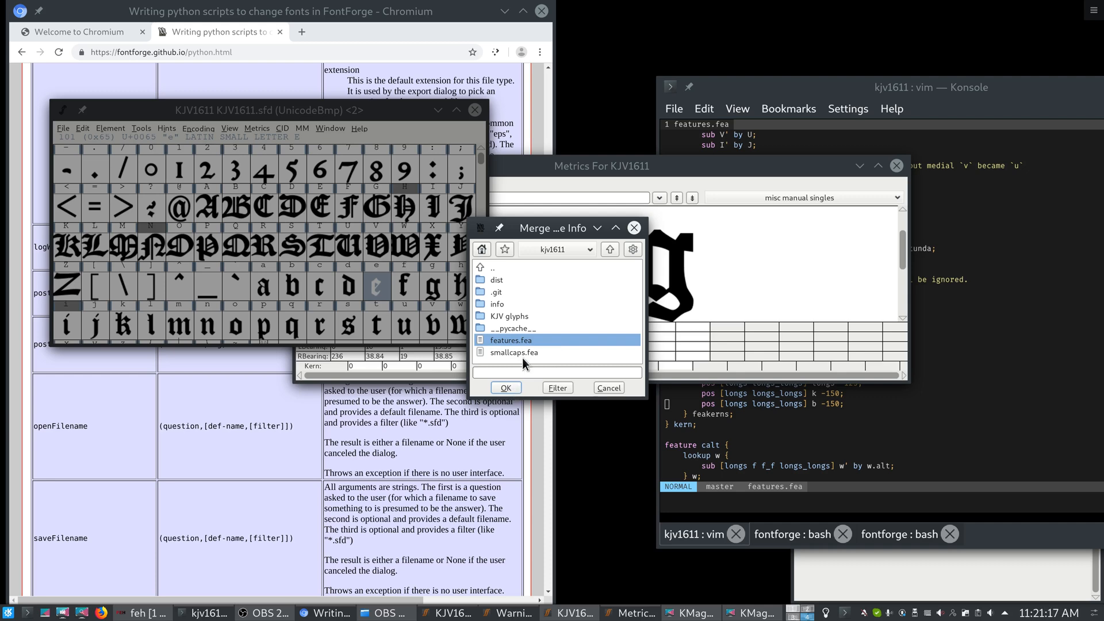
pyautogui.click(505, 387)
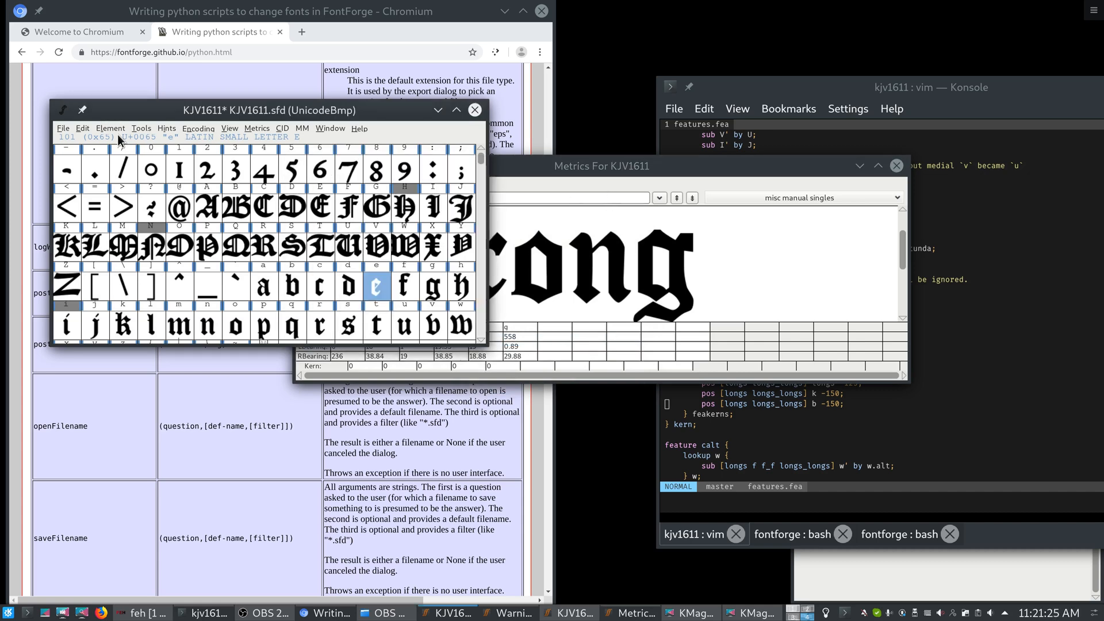
# - Preview 'wrong' in the merged font's metrics view with historical forms on, showing r rotunda
pyautogui.click(110, 128)
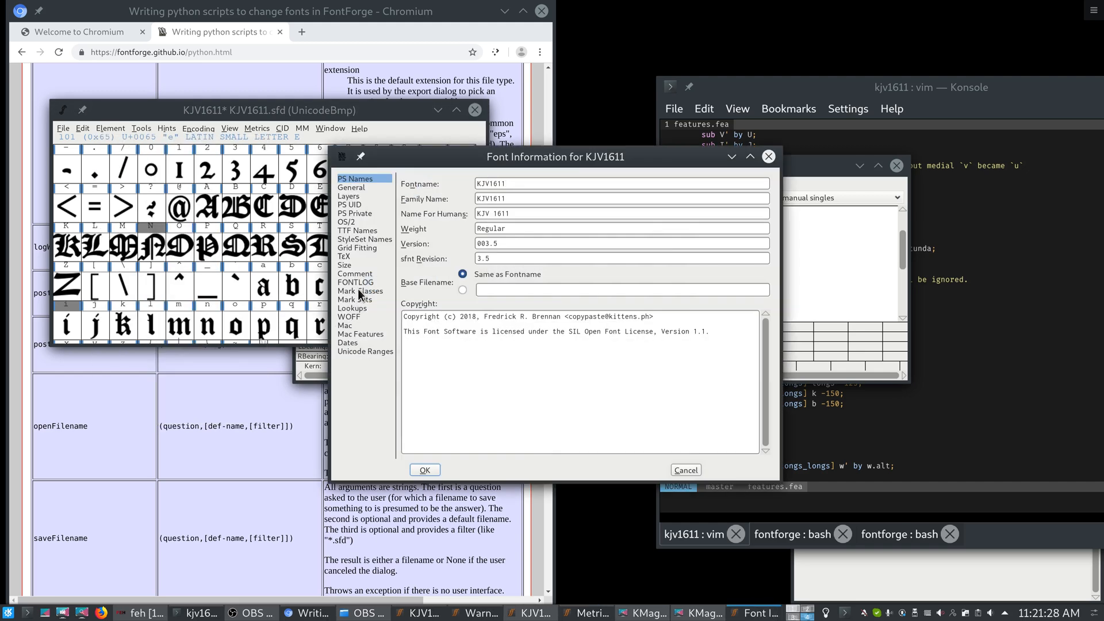
pyautogui.click(352, 308)
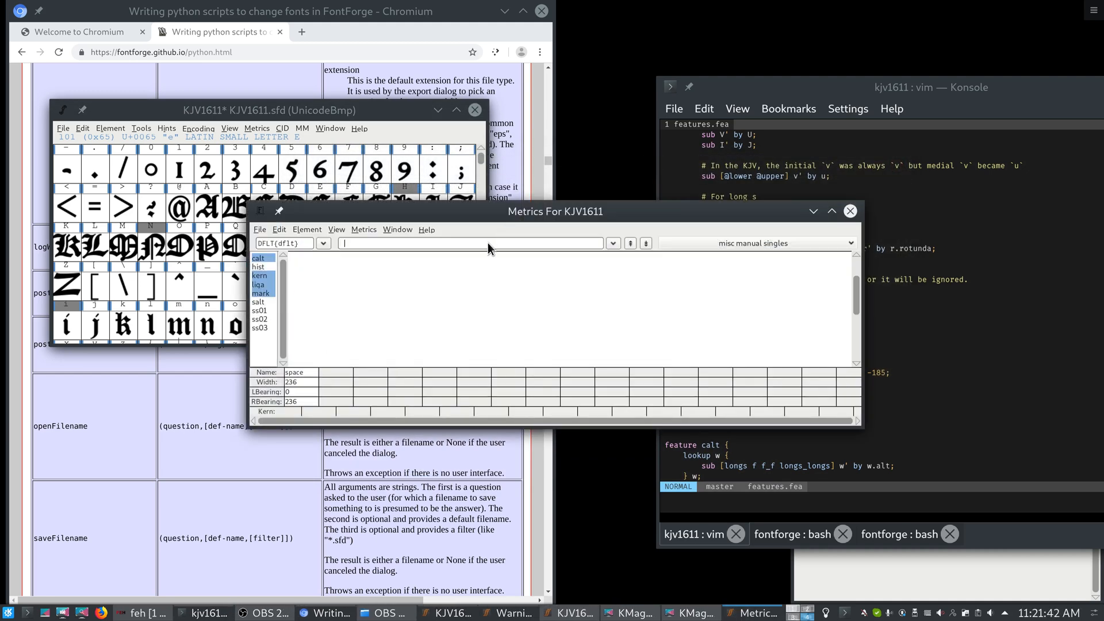
pyautogui.write('wrong')
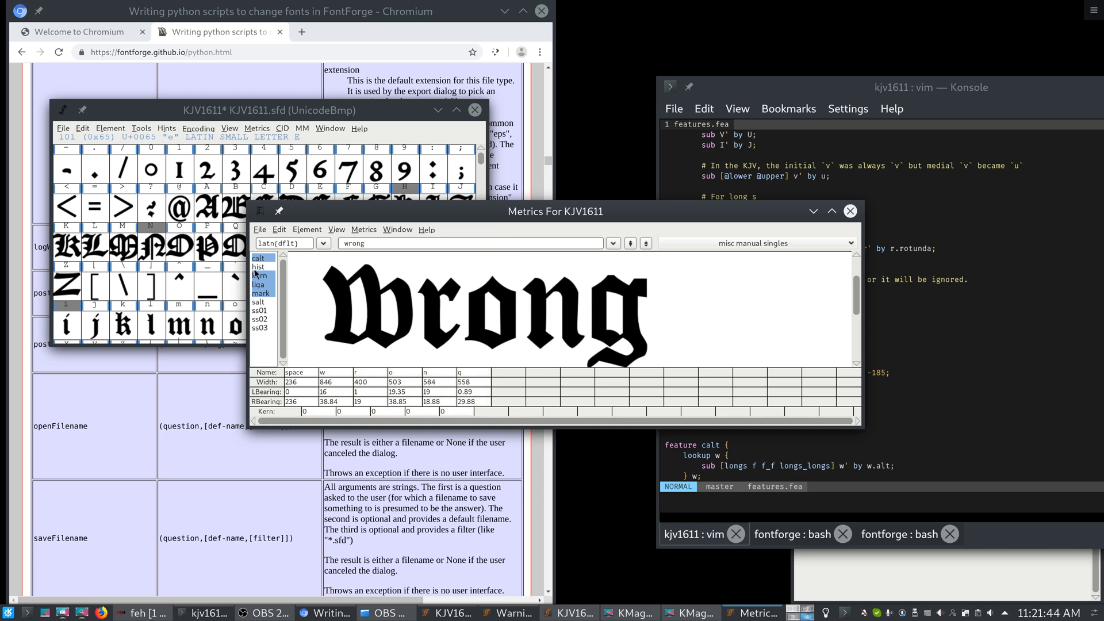
pyautogui.click(259, 275)
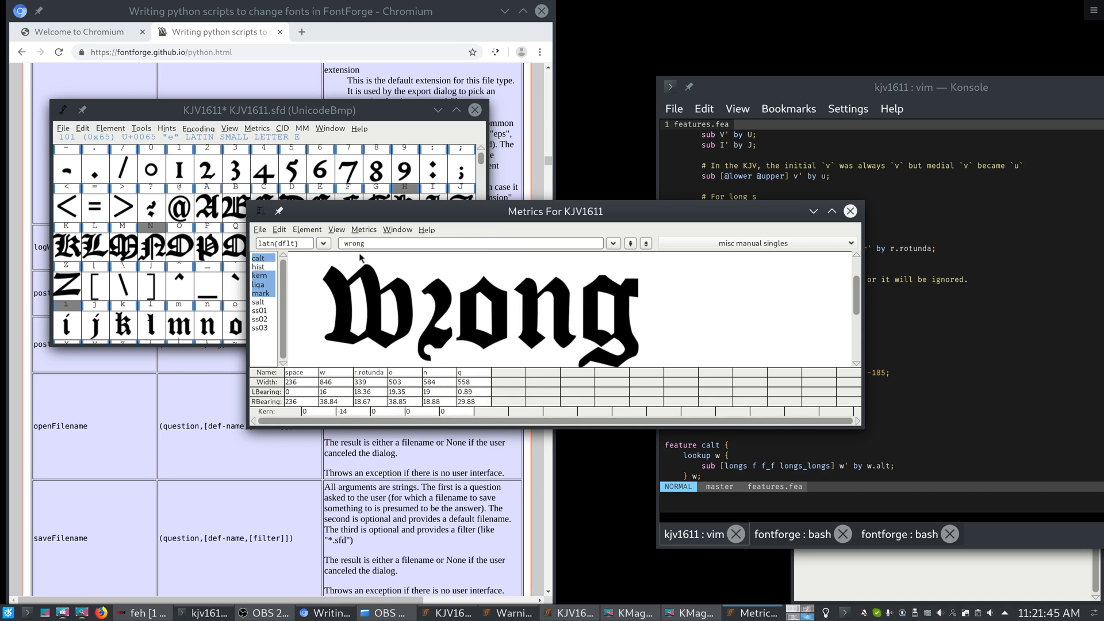
# - Preview 'assistance' rendered with long s, then close the metrics window
pyautogui.write('assistanc')
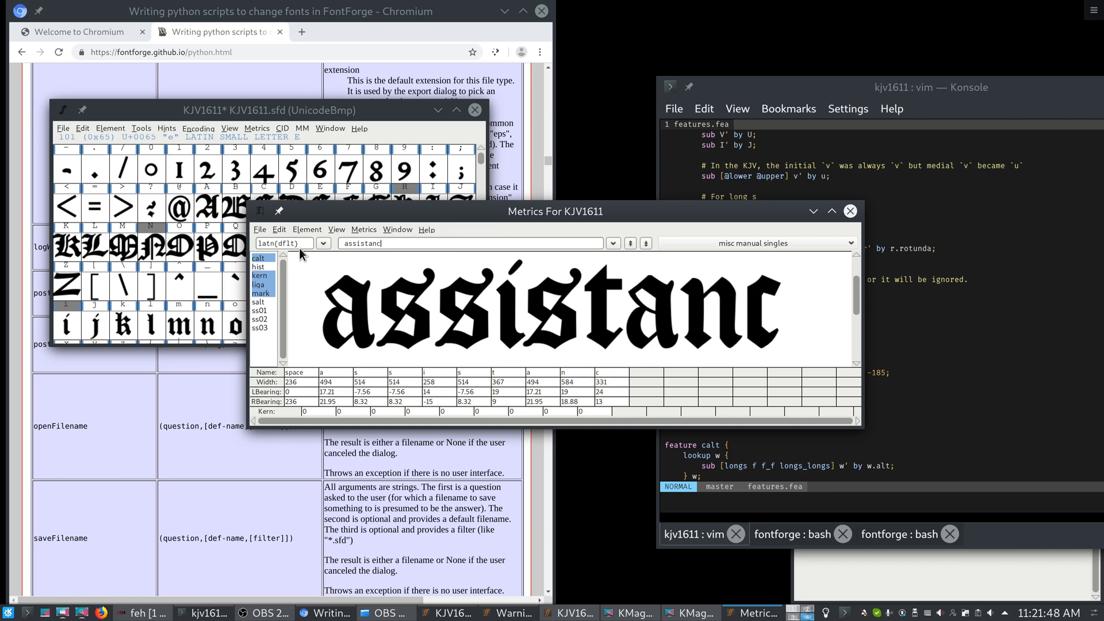
pyautogui.write('e')
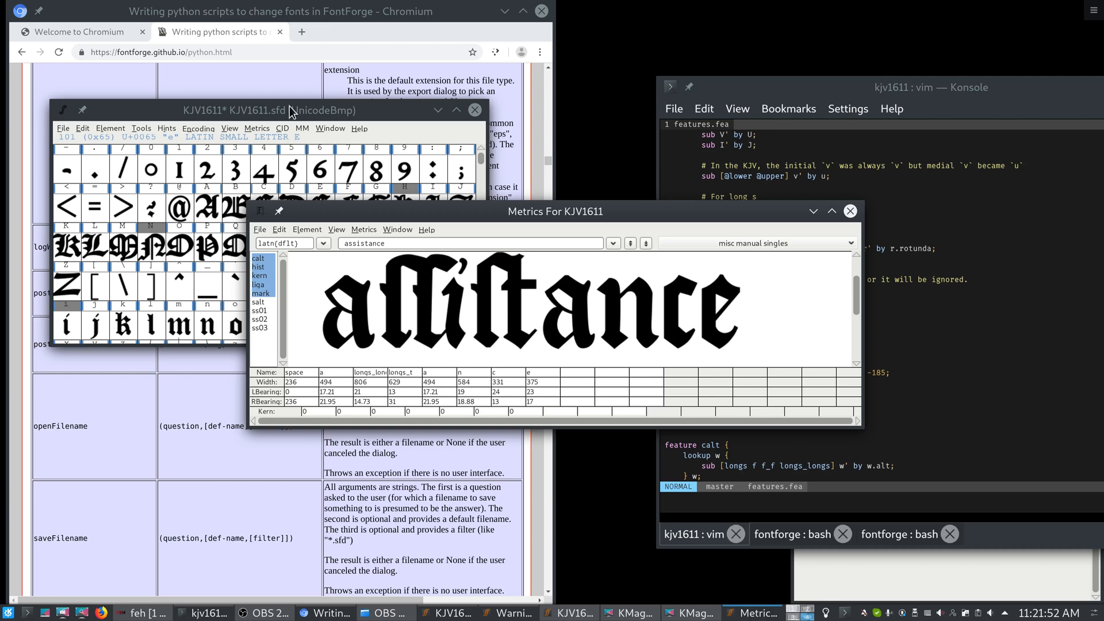
pyautogui.moveTo(608, 574)
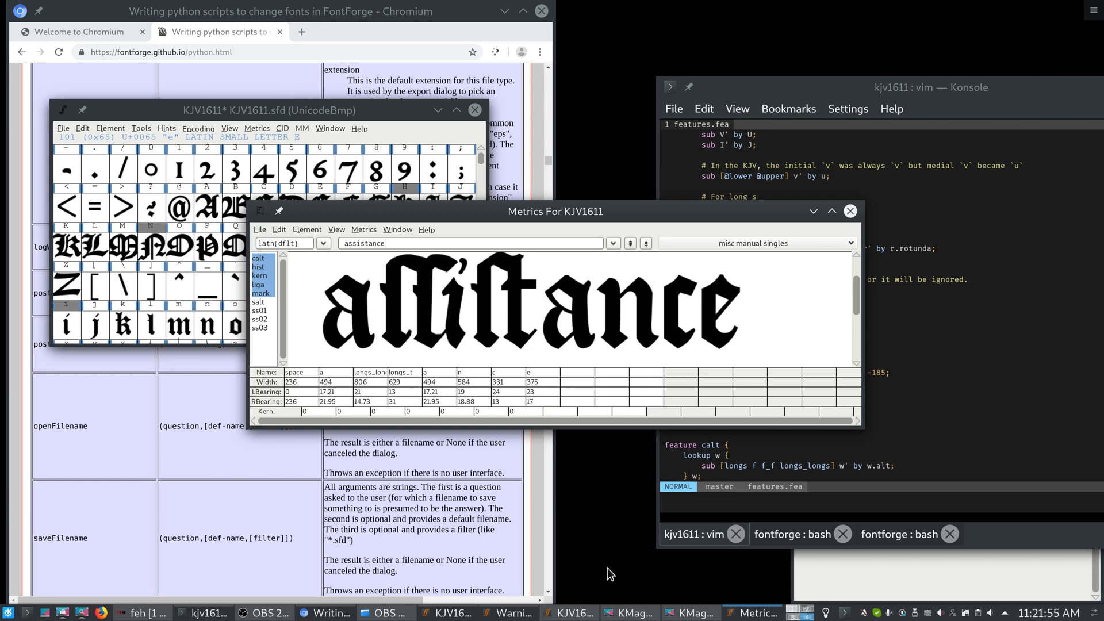
pyautogui.click(261, 611)
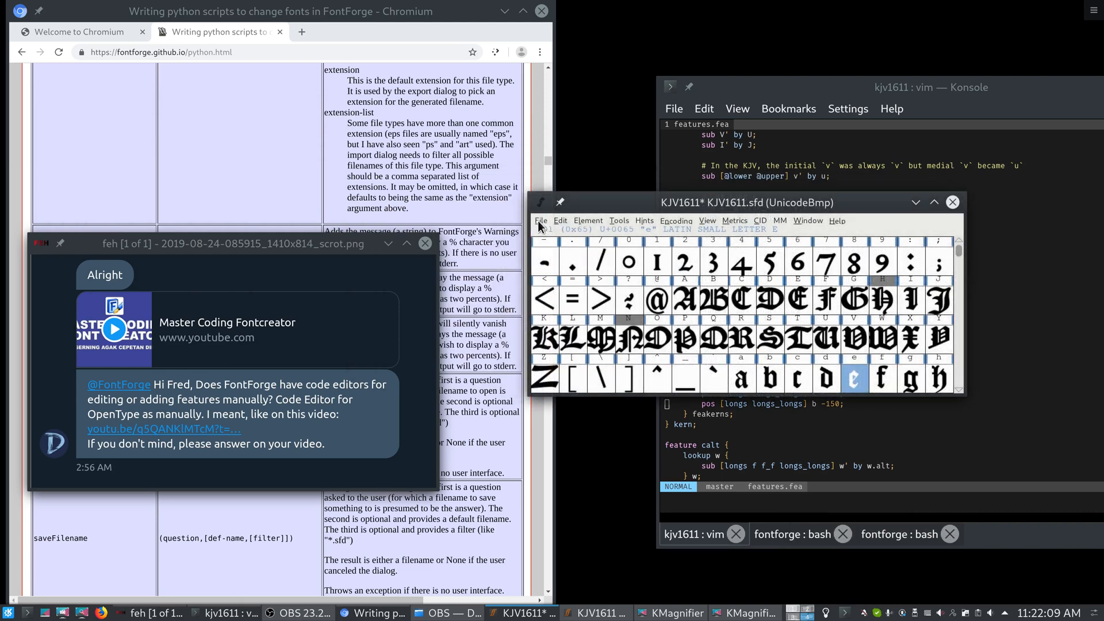
# - Bring up the Execute Script dialog from the File menu with Python selected
pyautogui.click(541, 221)
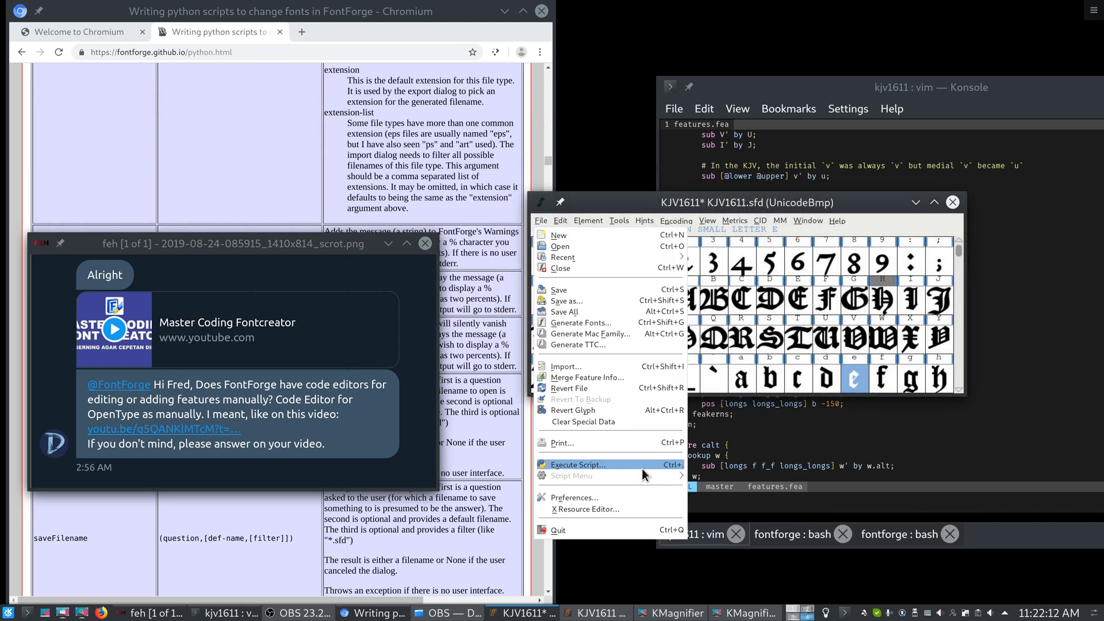
pyautogui.click(582, 464)
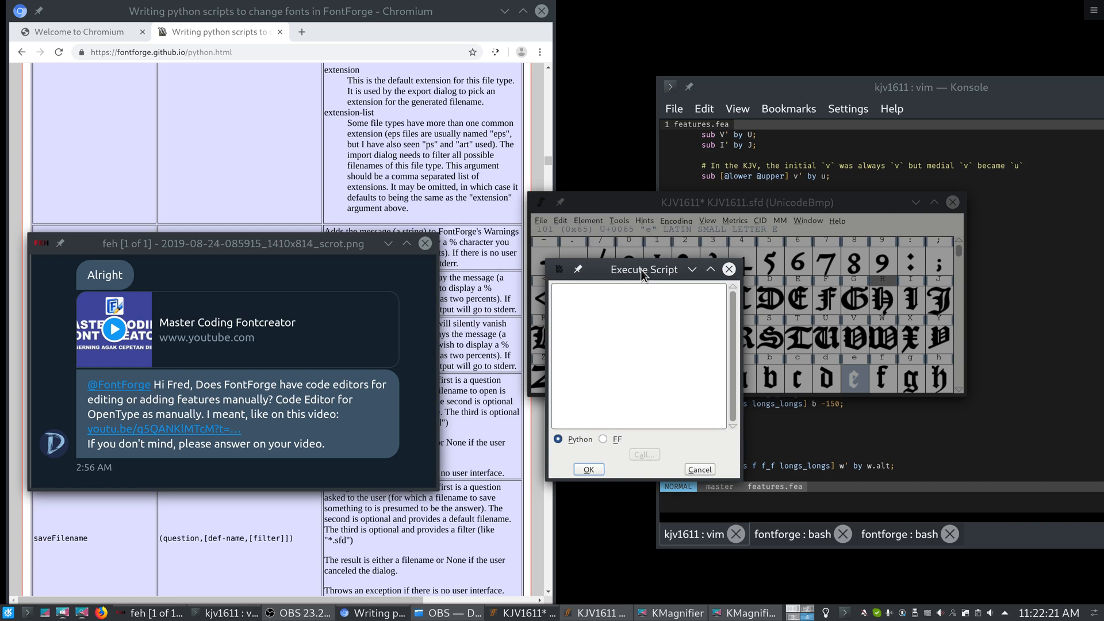
pyautogui.moveTo(611, 252)
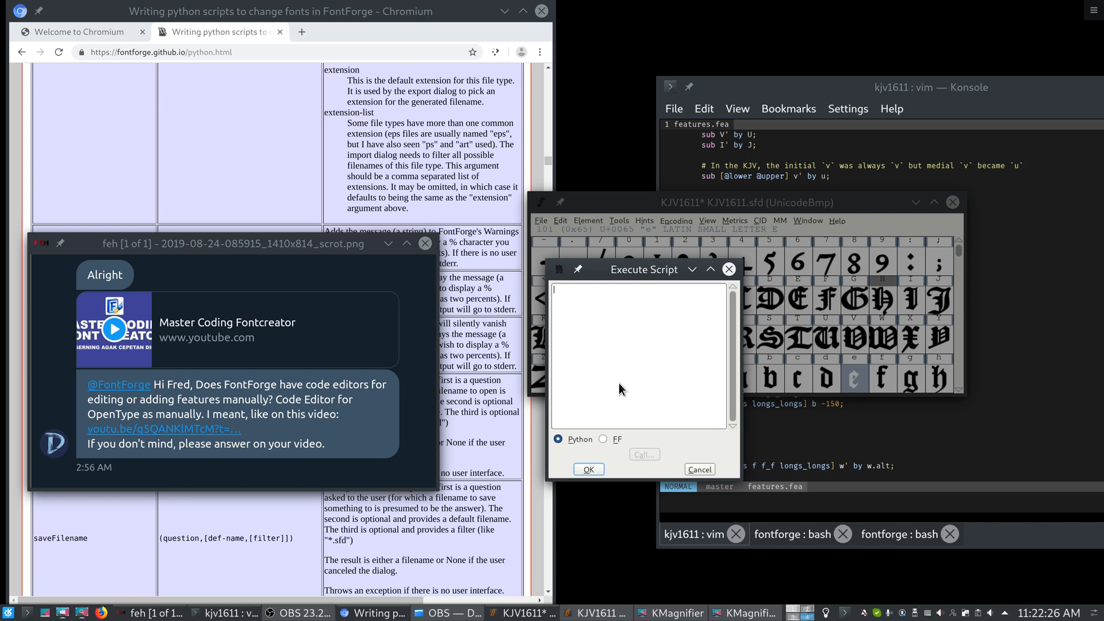
pyautogui.moveTo(638, 334)
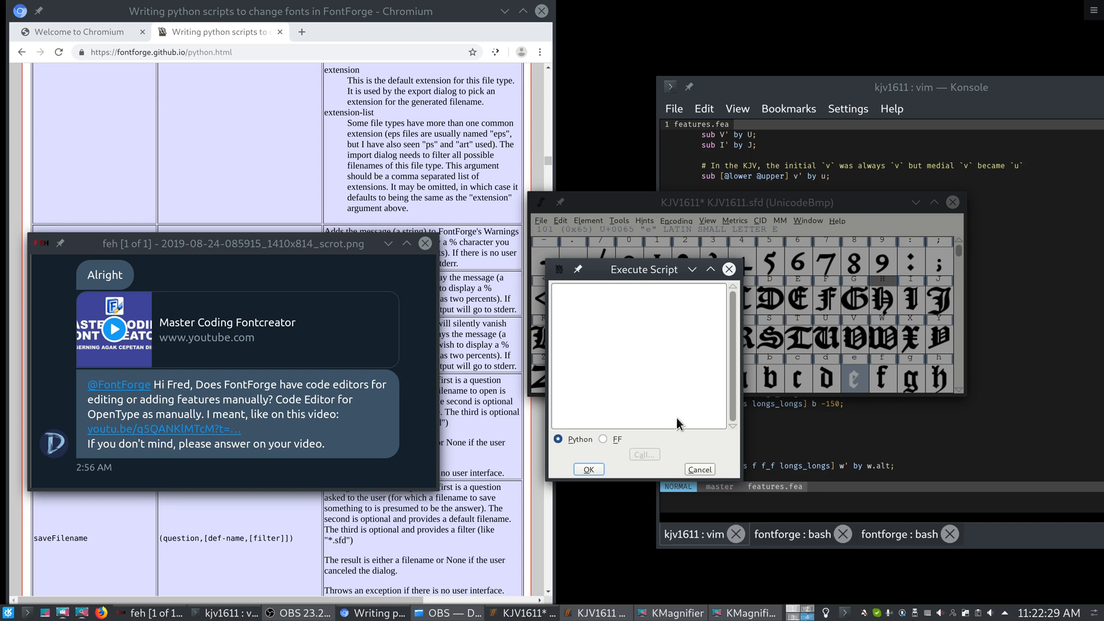
pyautogui.moveTo(690, 360)
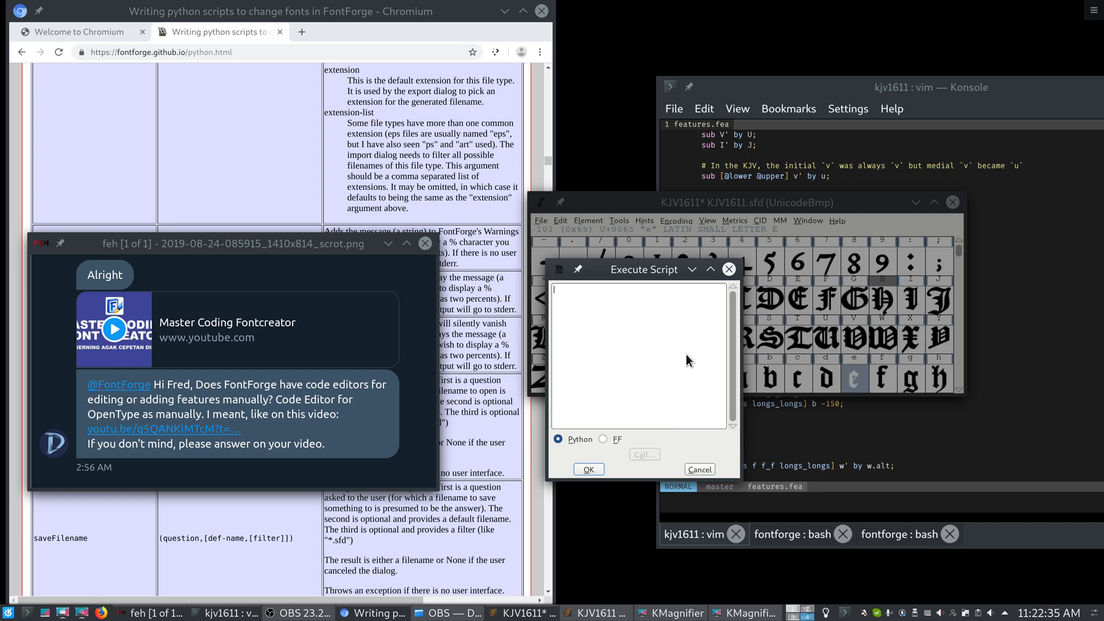
pyautogui.moveTo(667, 364)
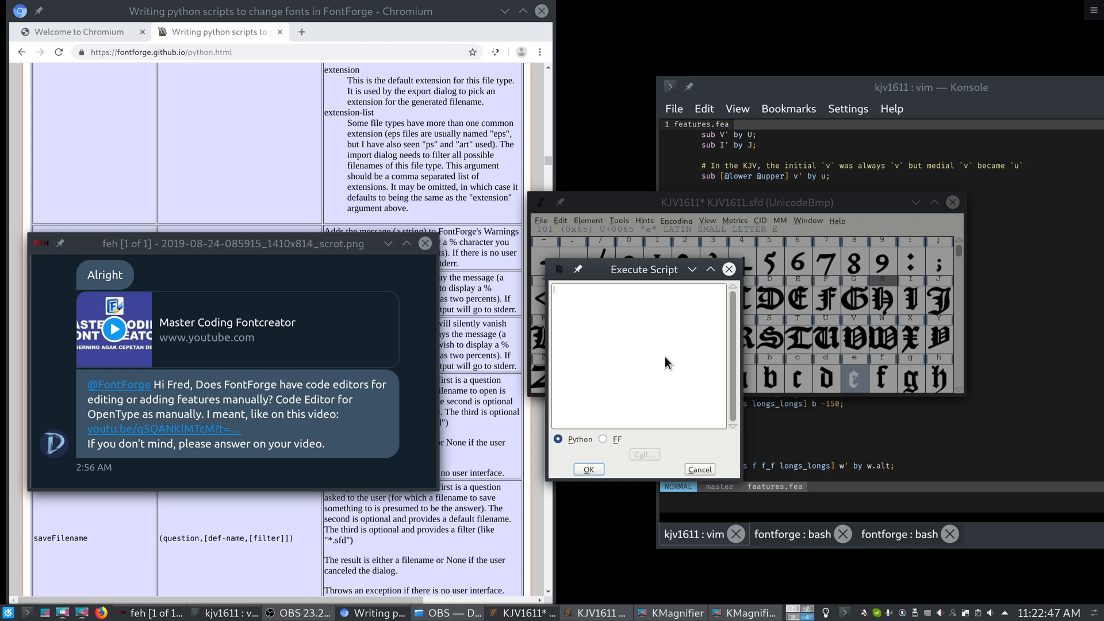
# - Write the script: import fontforge as f and f.postNotice("Hello", "Hi"), checking postNotice in the docs
pyautogui.write('import fontforge')
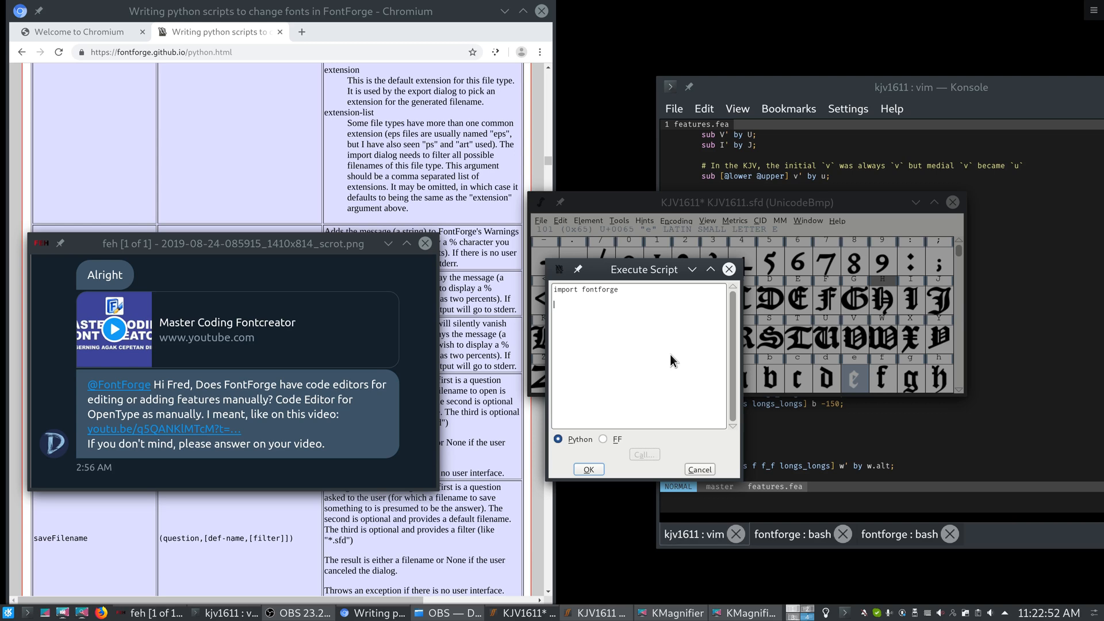
pyautogui.click(424, 243)
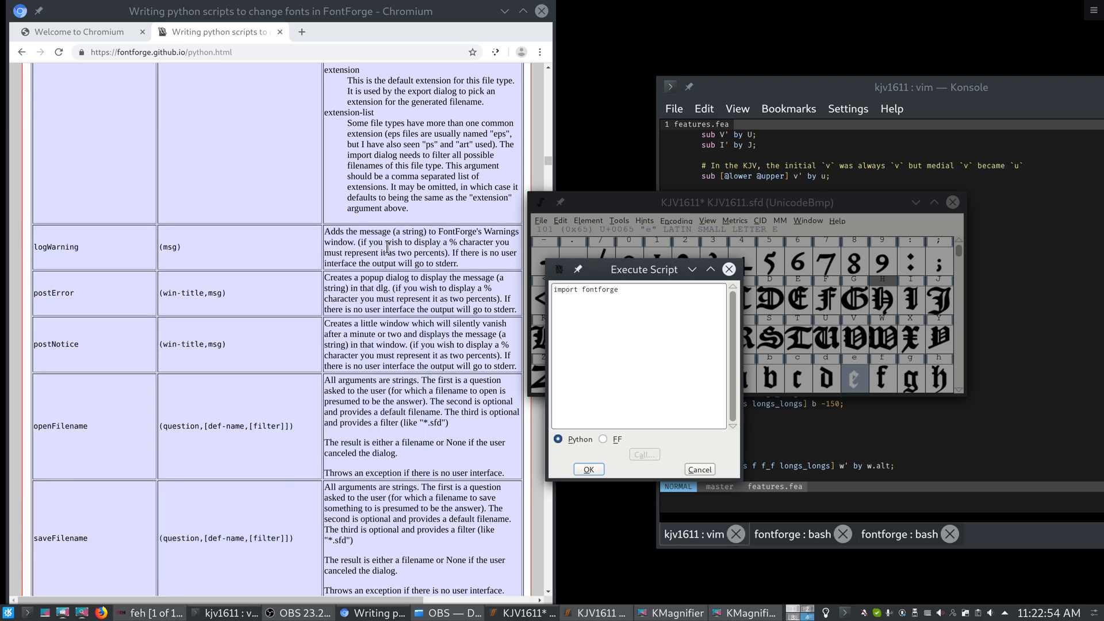
pyautogui.doubleClick(56, 344)
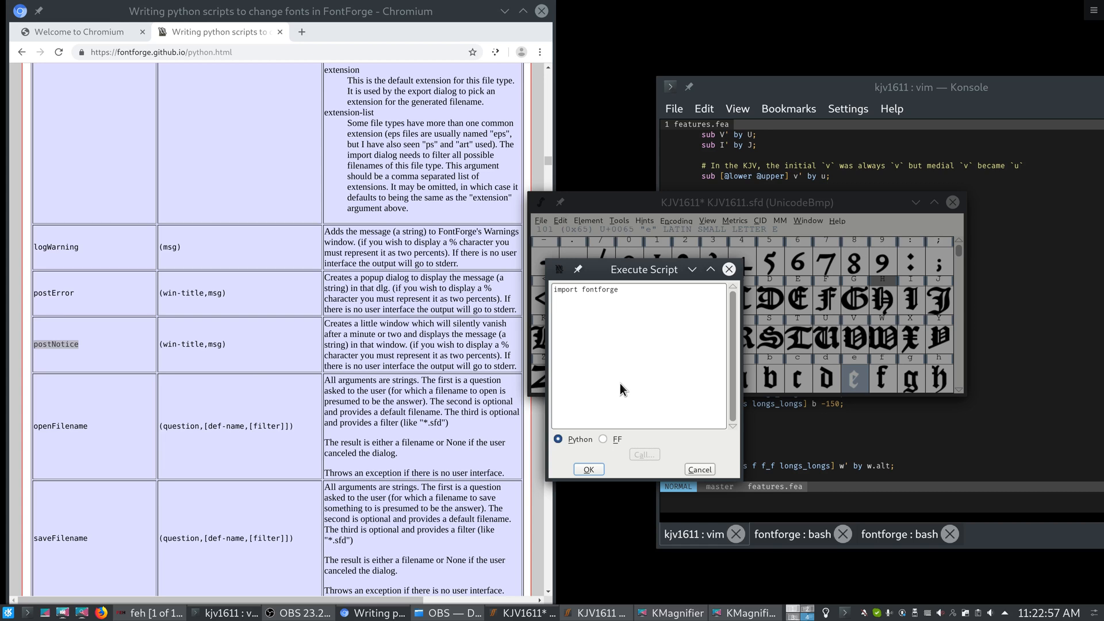
pyautogui.write('as f')
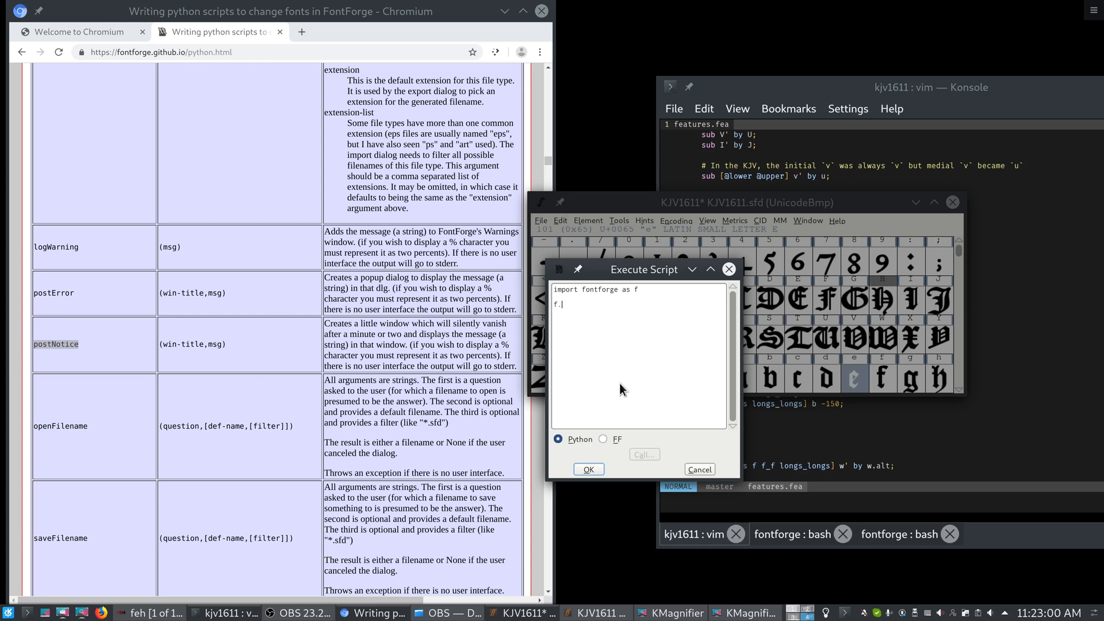
pyautogui.write('postNotice(')
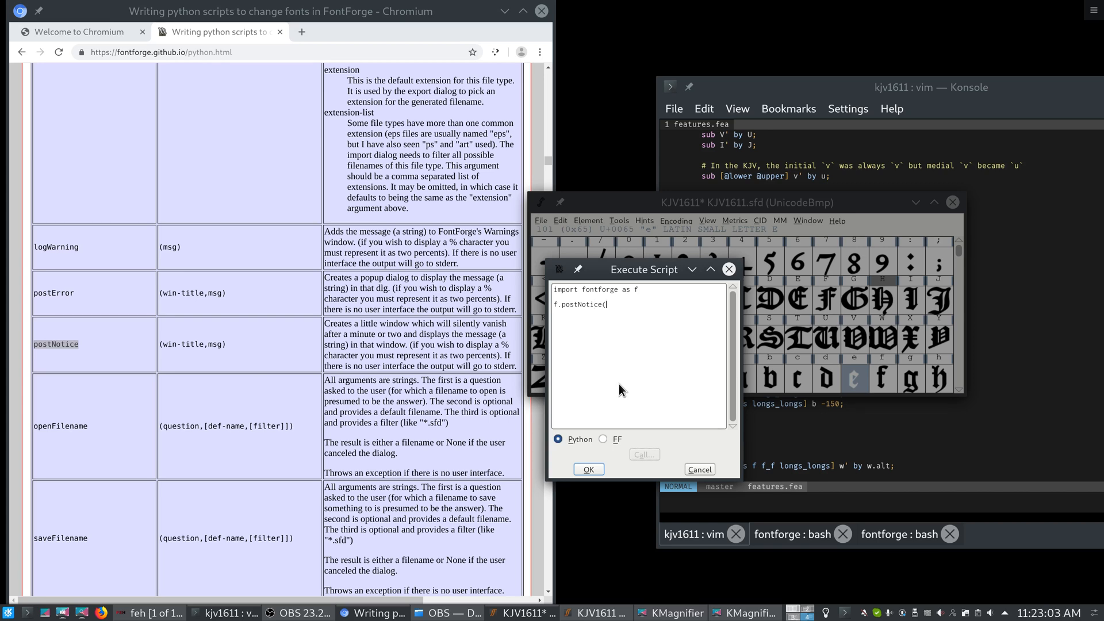
pyautogui.write('"Hello", "Hi")')
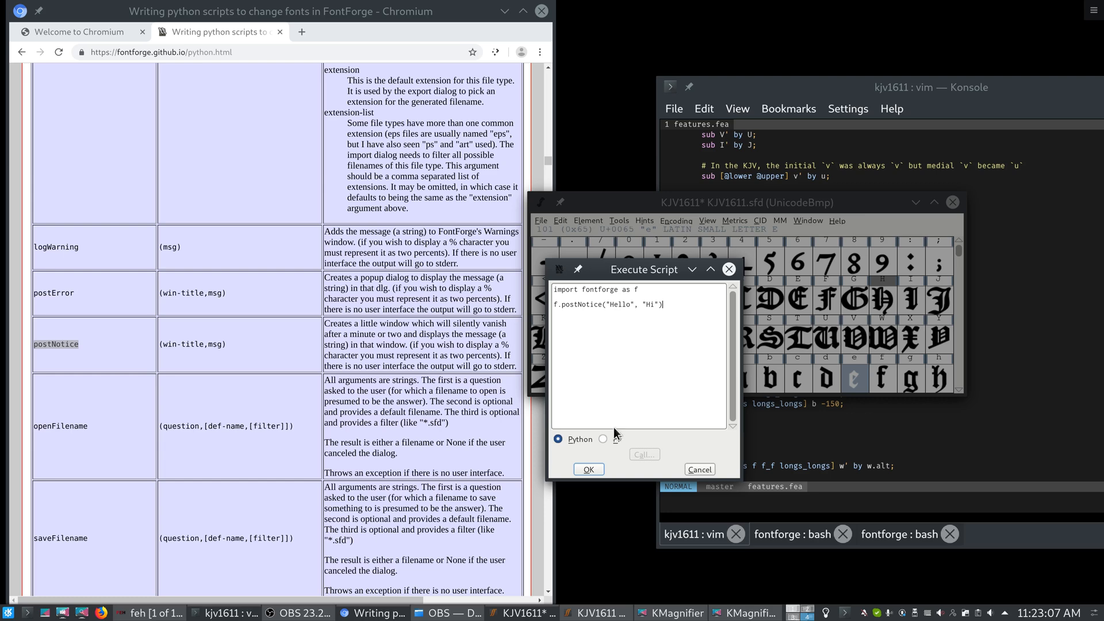
# - Run the script to show the Hello notice reading Hi, then dismiss it
pyautogui.click(588, 469)
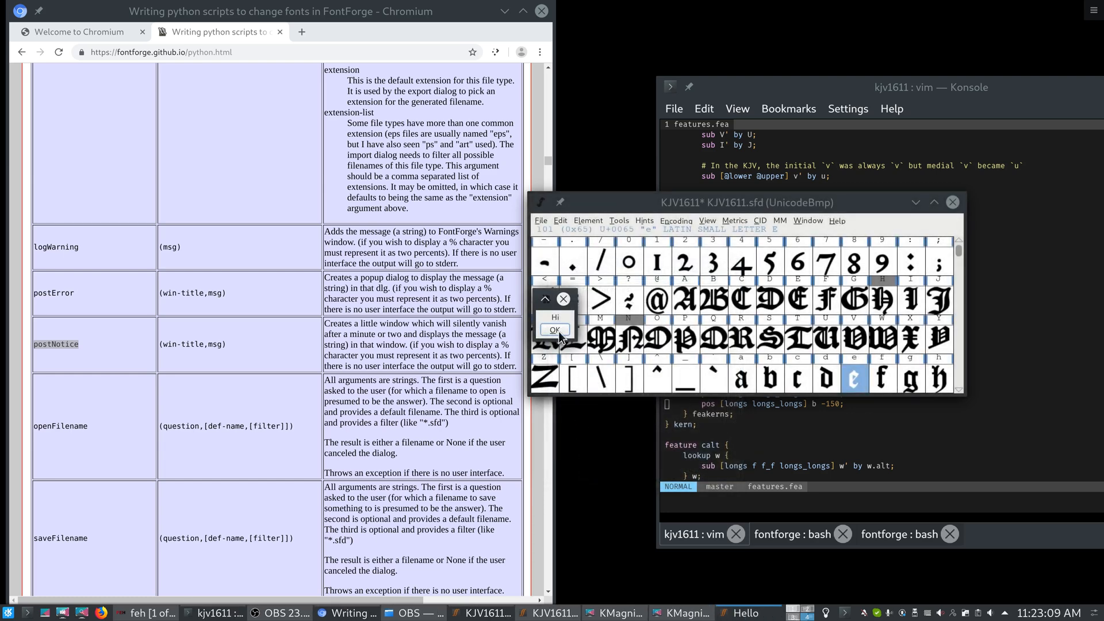
pyautogui.click(555, 330)
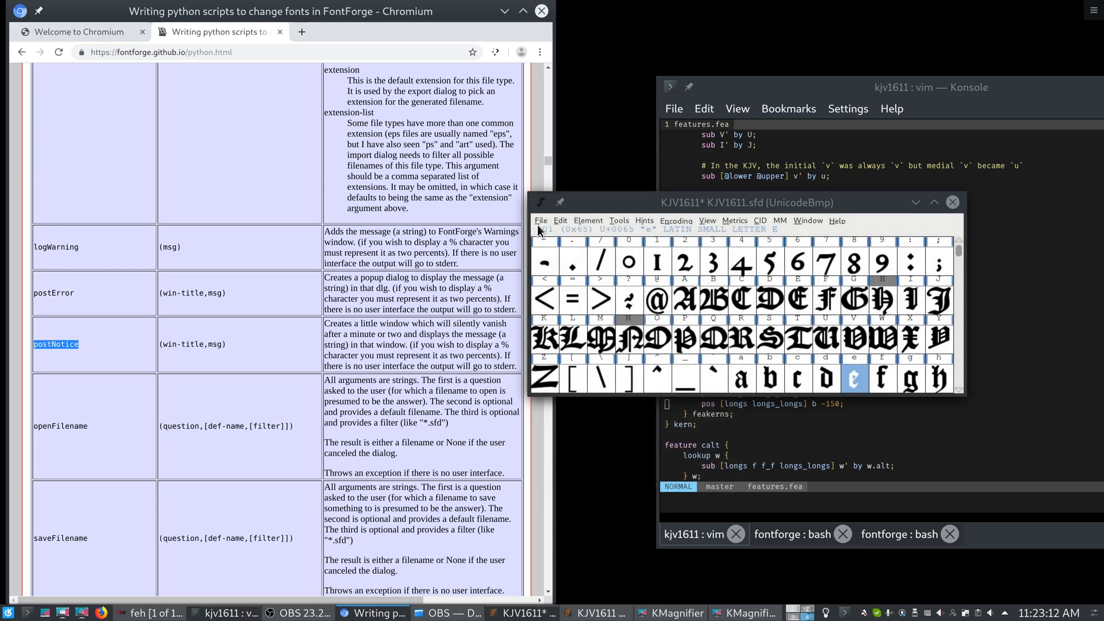
pyautogui.click(542, 220)
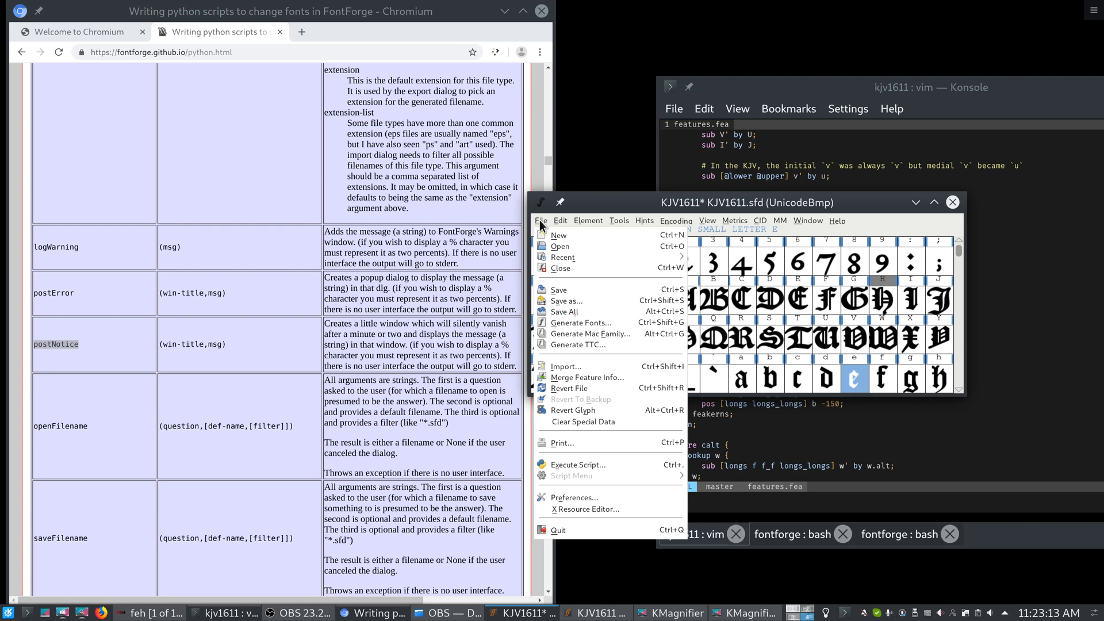
pyautogui.click(574, 497)
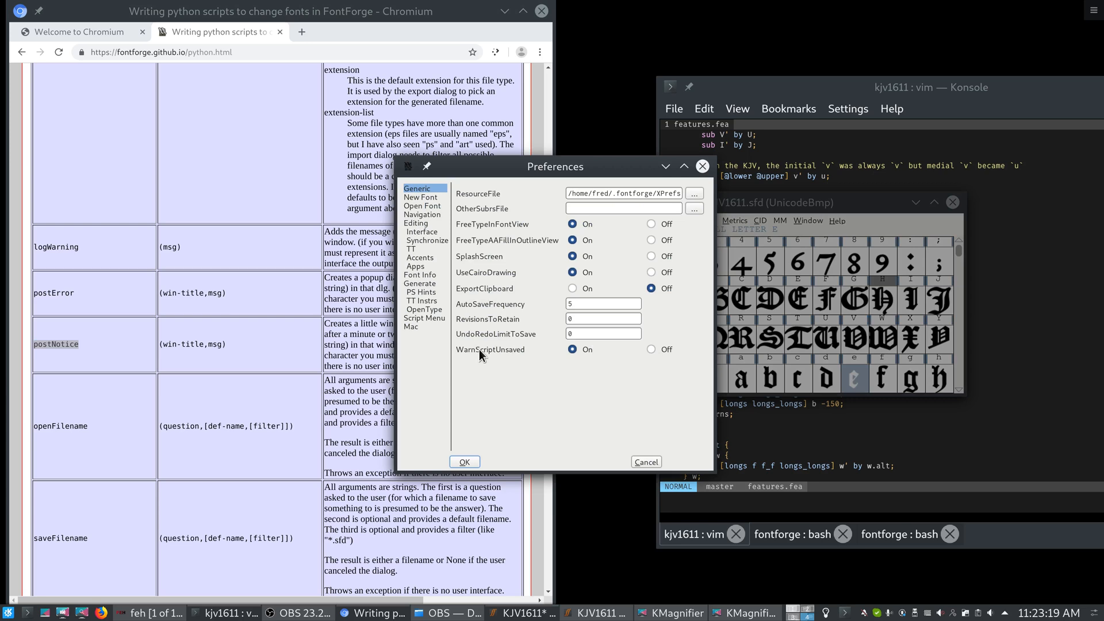
pyautogui.moveTo(713, 172)
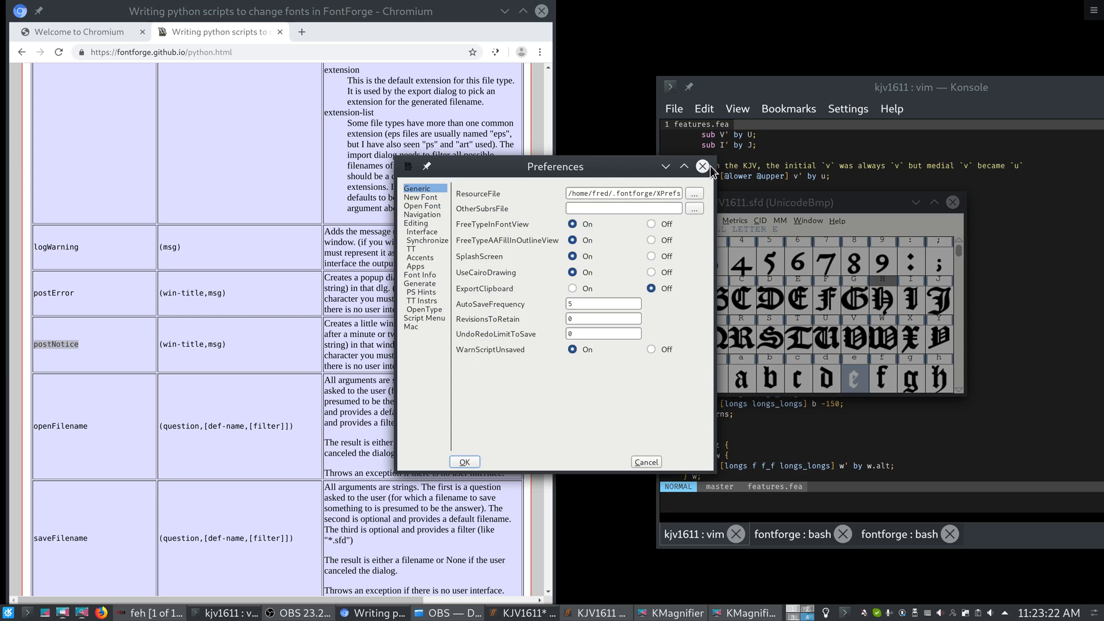
pyautogui.click(702, 166)
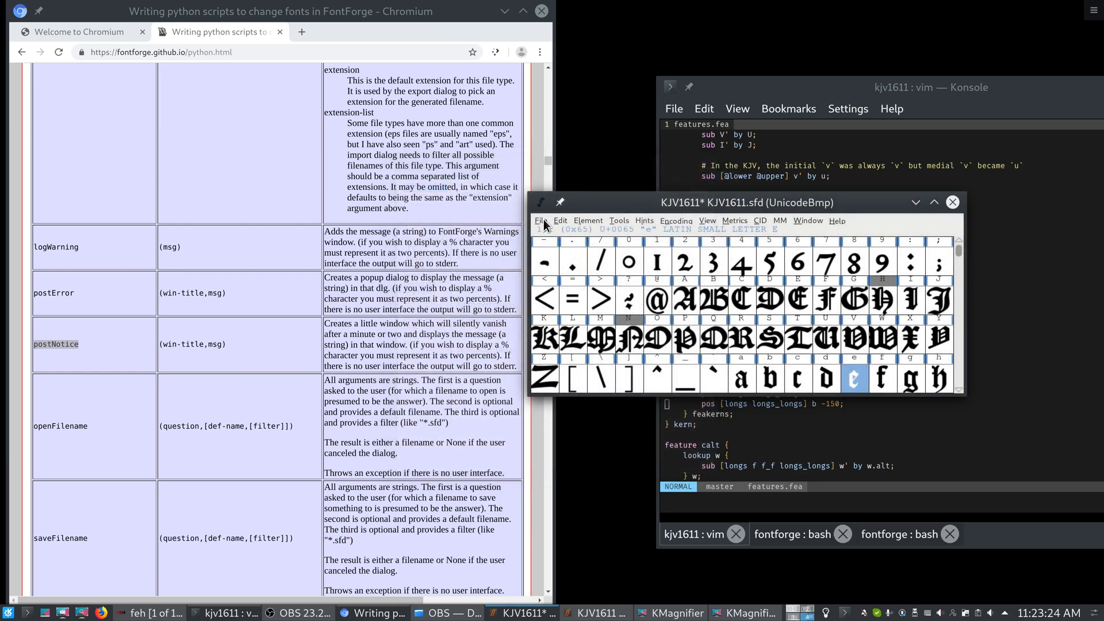
pyautogui.click(540, 220)
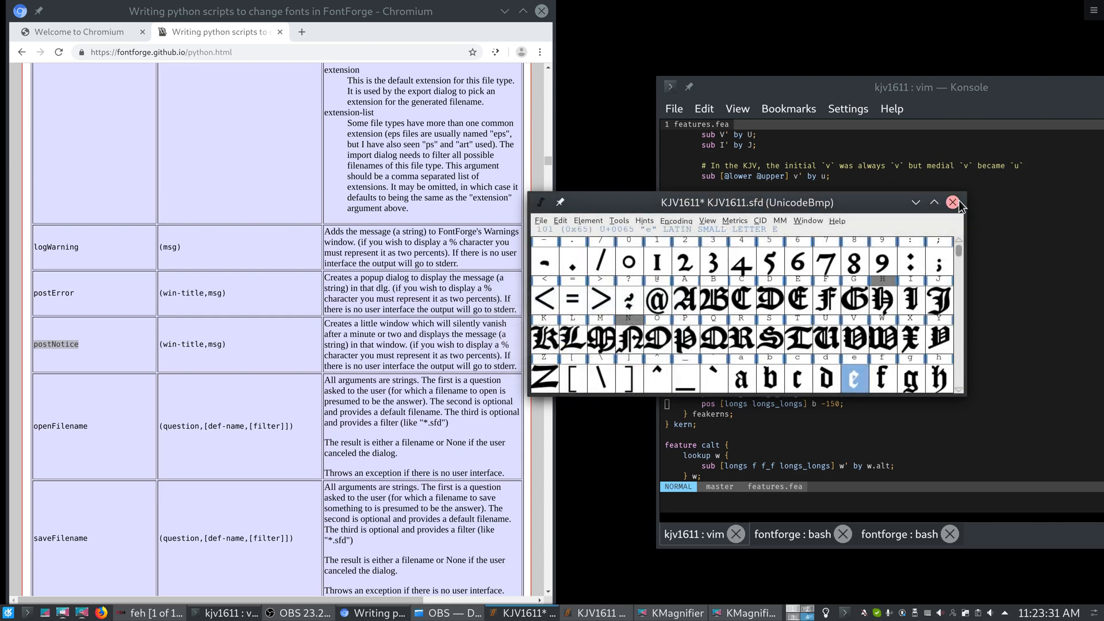
pyautogui.click(952, 202)
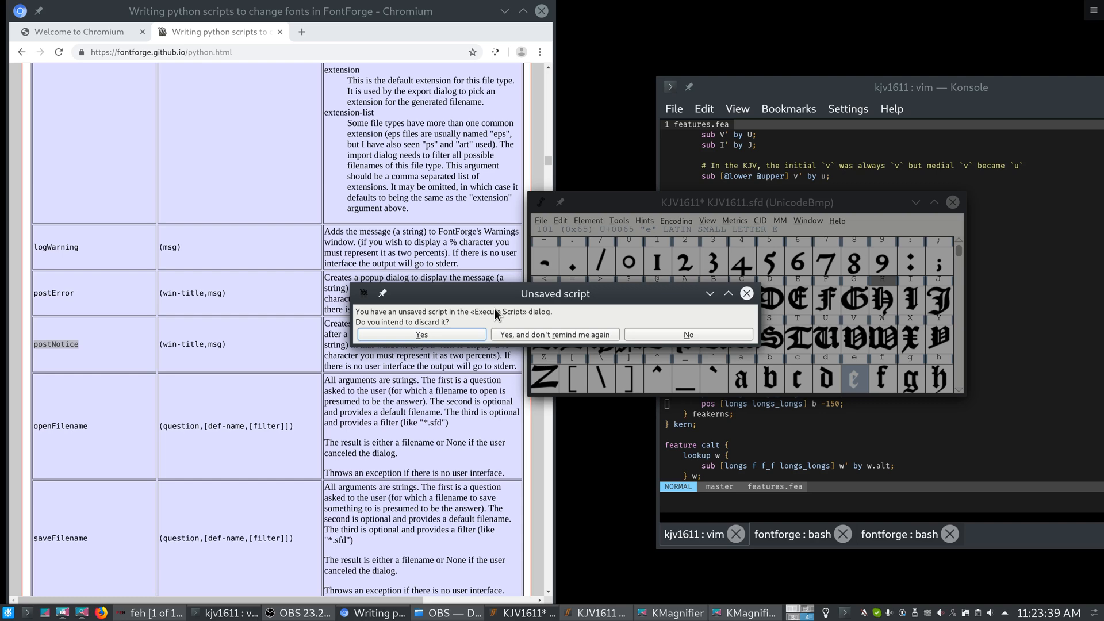
pyautogui.moveTo(687, 333)
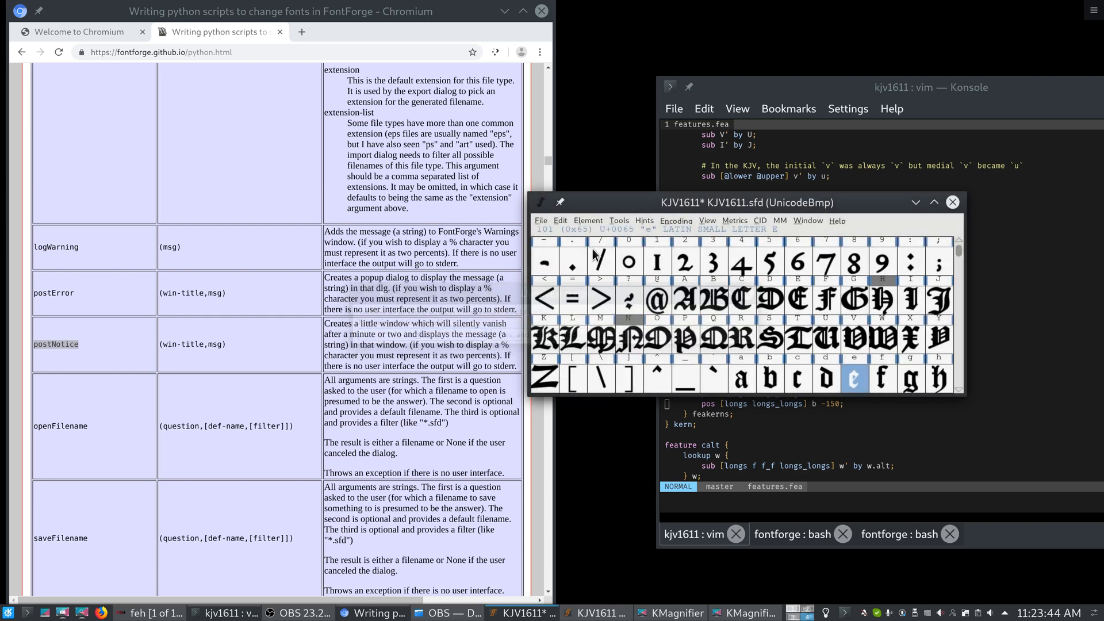
# - Reopen the script editor holding the postNotice script and save it as a UTF-8 file
pyautogui.click(541, 221)
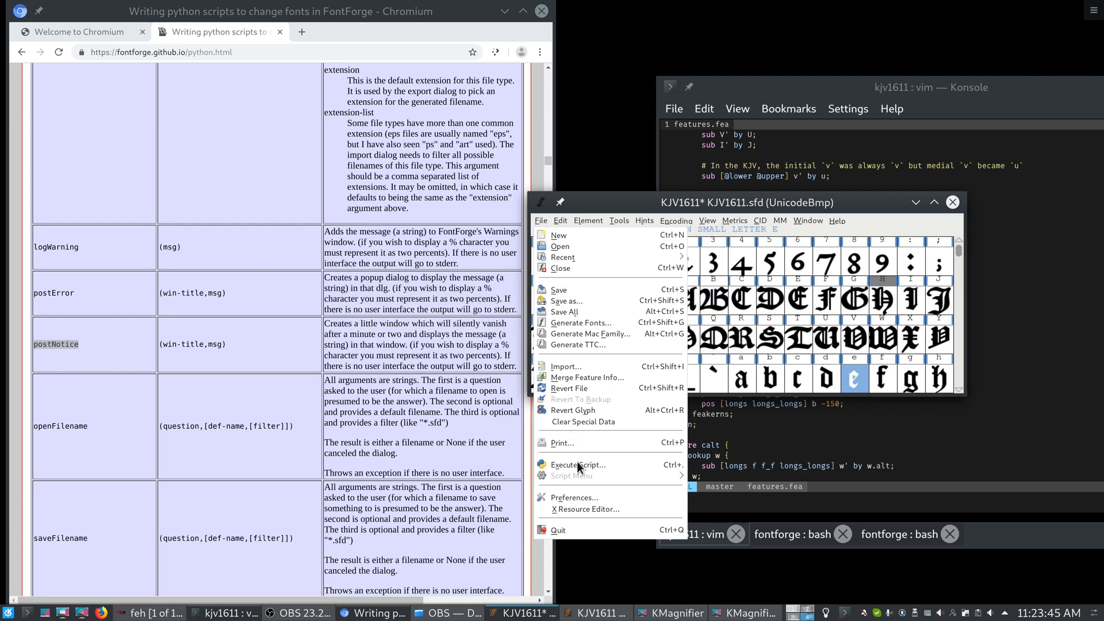
pyautogui.click(577, 465)
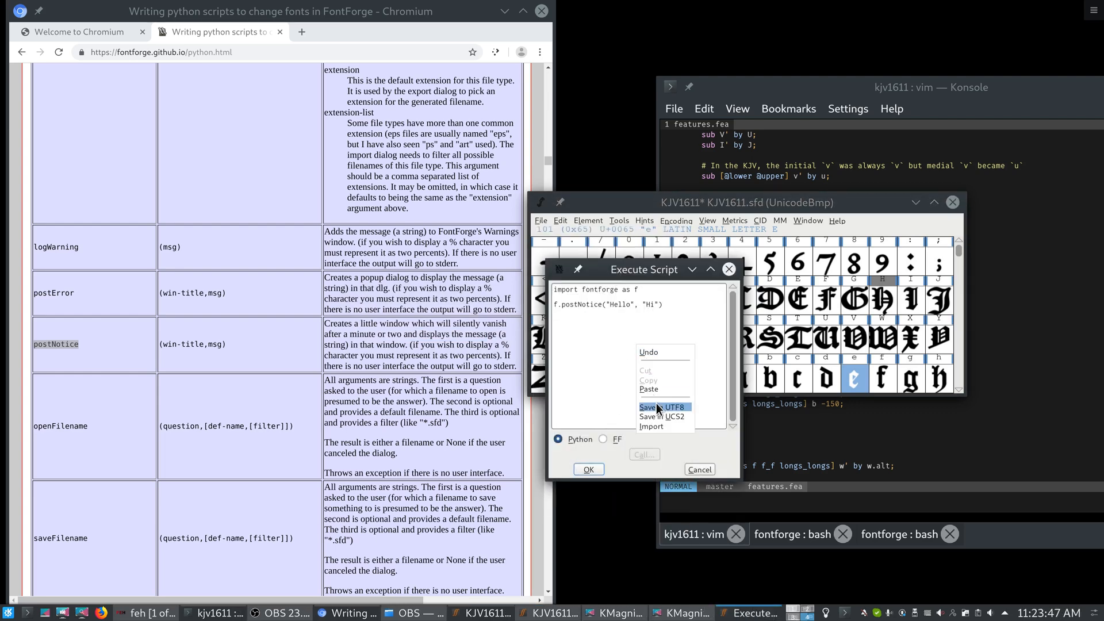
pyautogui.click(657, 407)
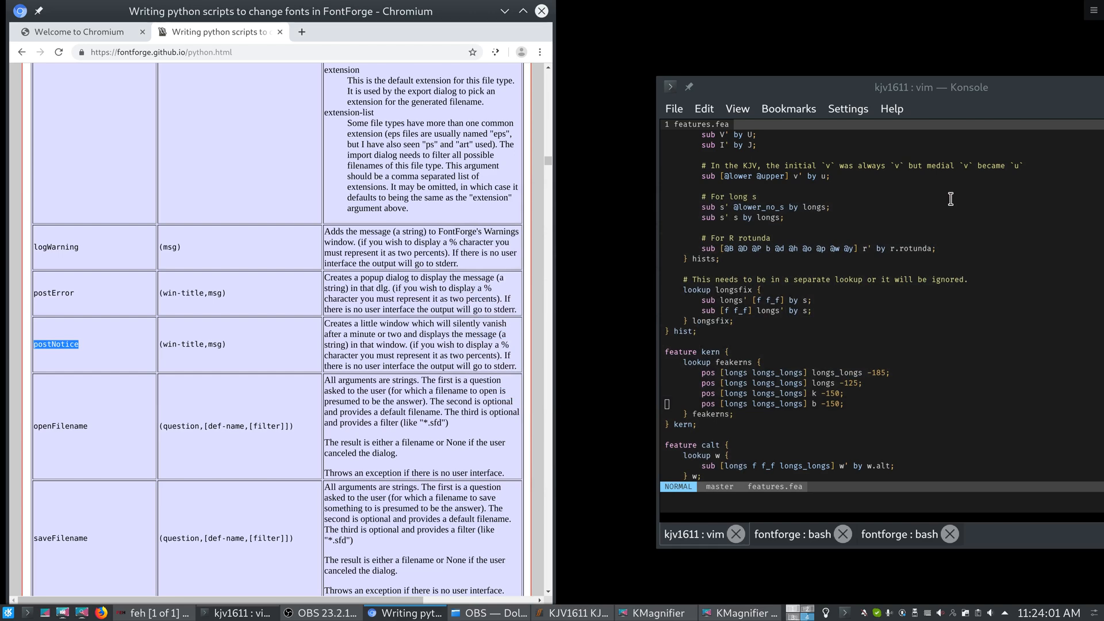
pyautogui.moveTo(450, 214)
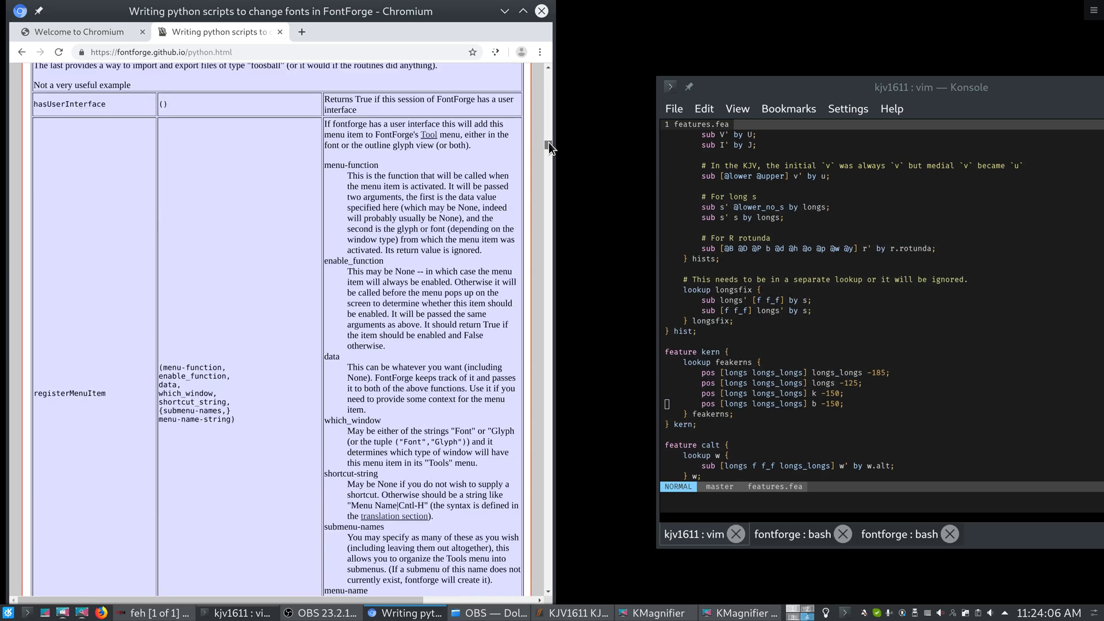
# - Scroll the glyph methods table and highlight removeOverlap and correctDirection
pyautogui.scroll(3)
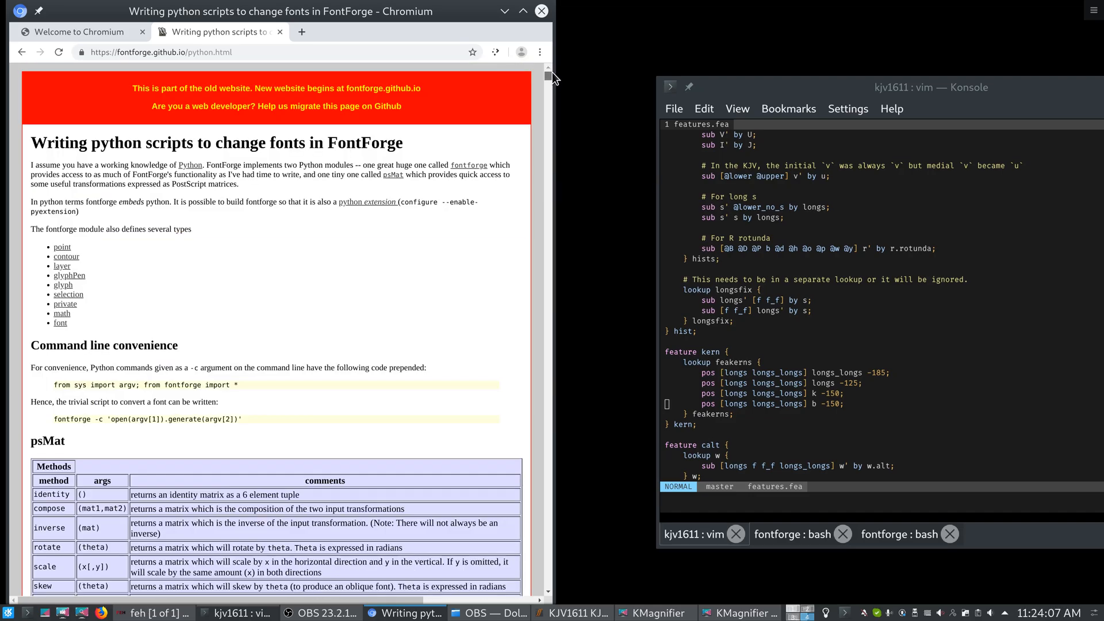
pyautogui.scroll(-3)
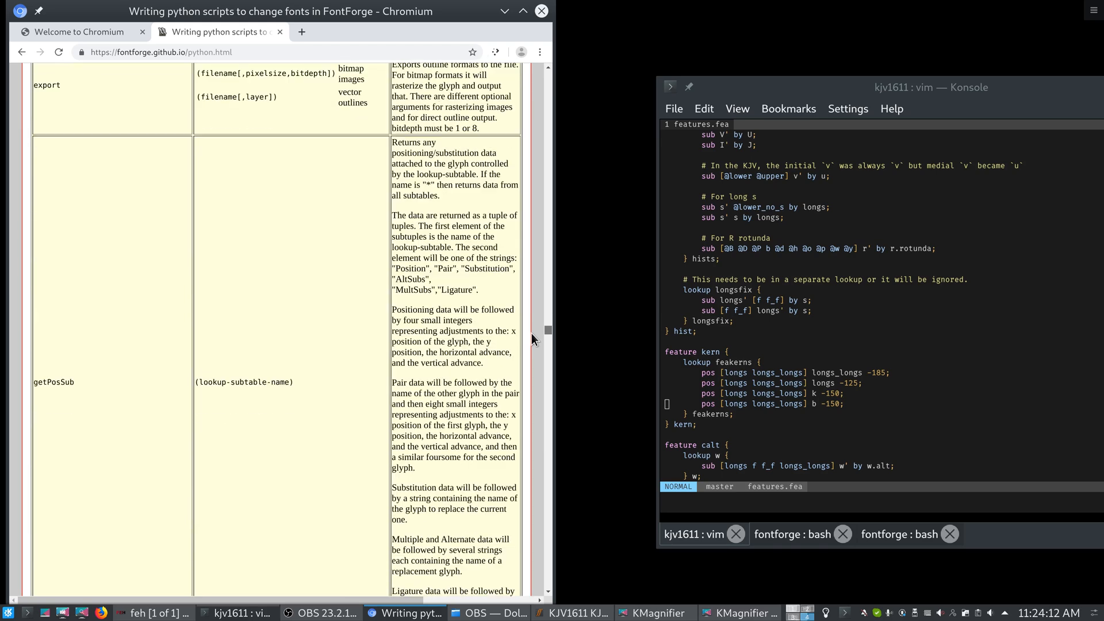
pyautogui.scroll(-3)
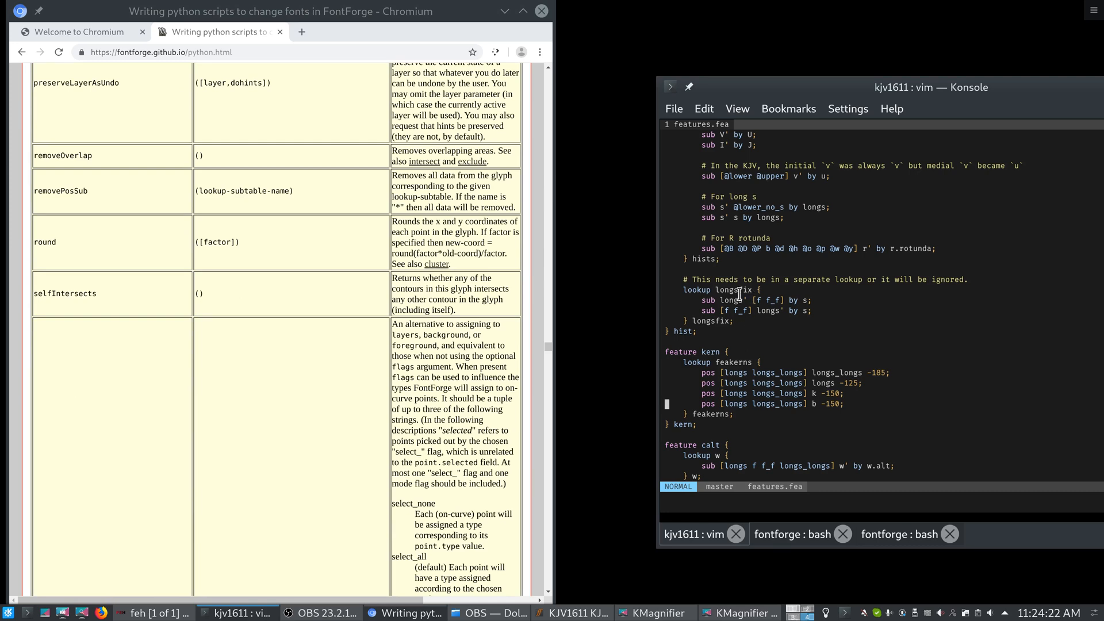
pyautogui.doubleClick(62, 155)
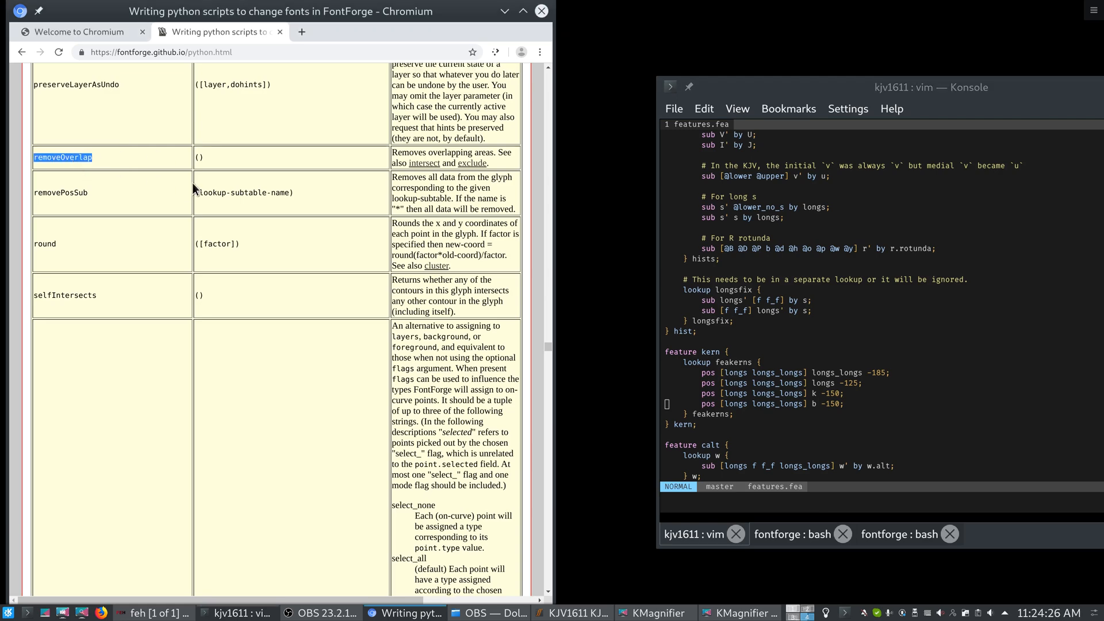
pyautogui.scroll(3)
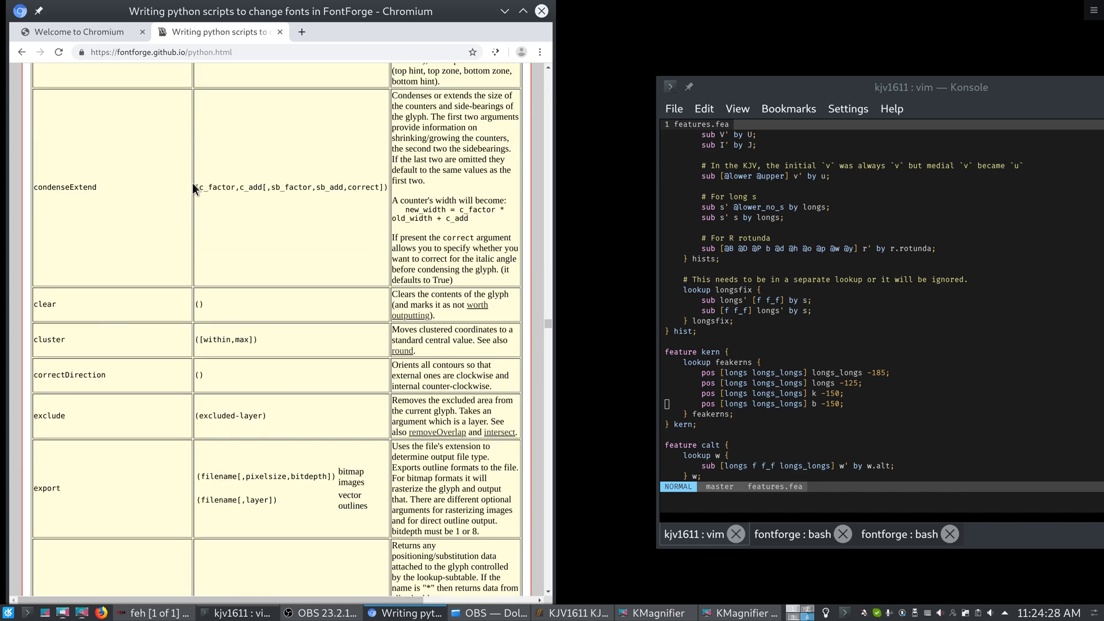
pyautogui.doubleClick(69, 375)
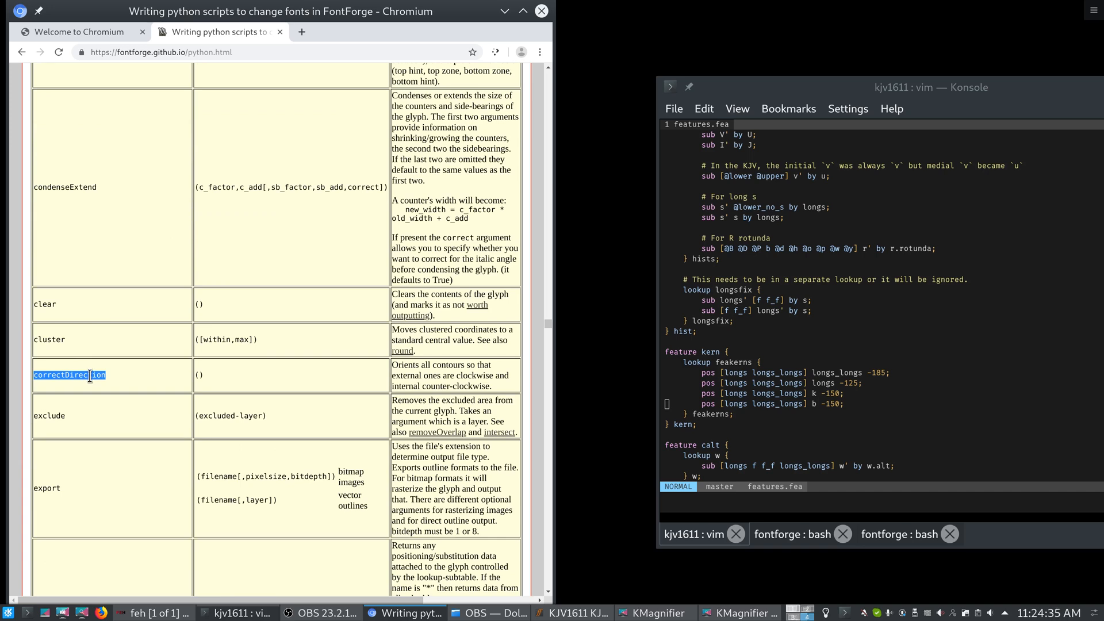
pyautogui.moveTo(106, 350)
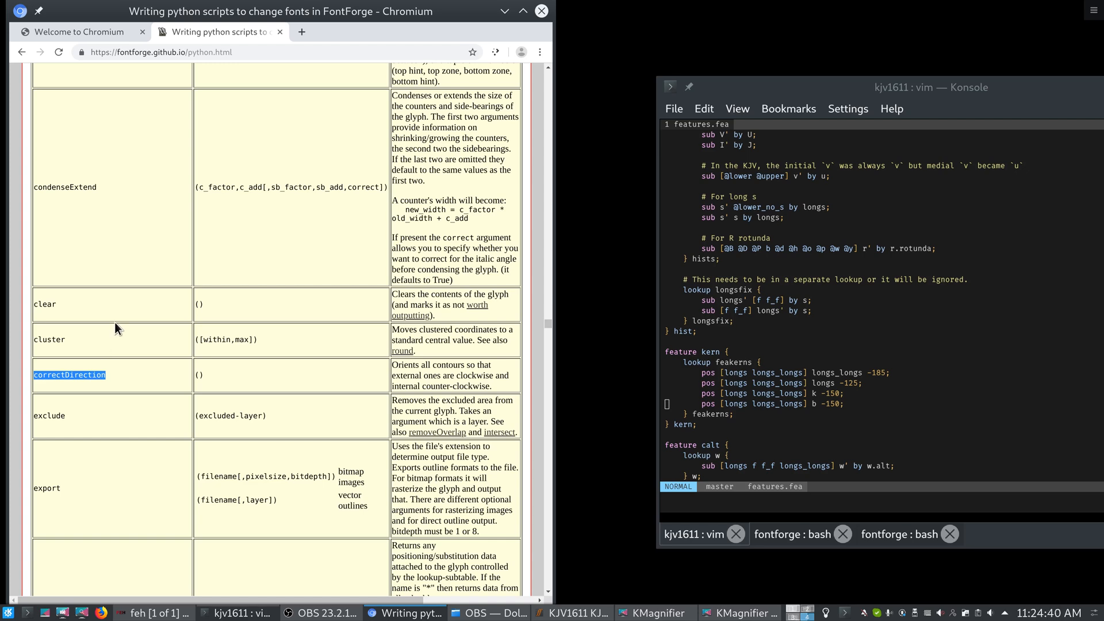
pyautogui.moveTo(124, 315)
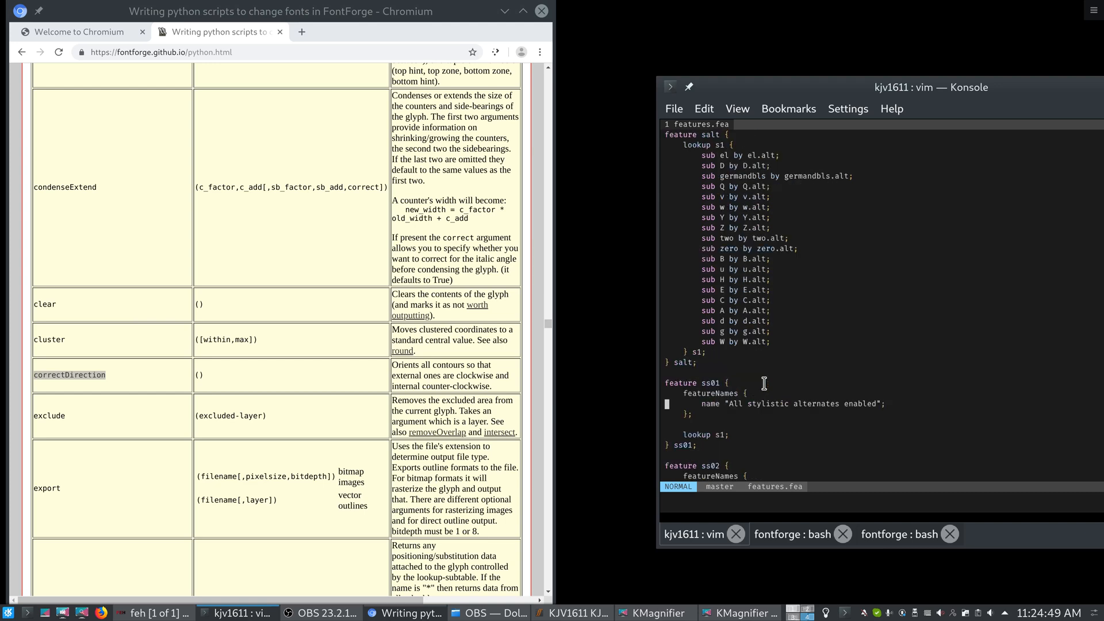
pyautogui.scroll(-3)
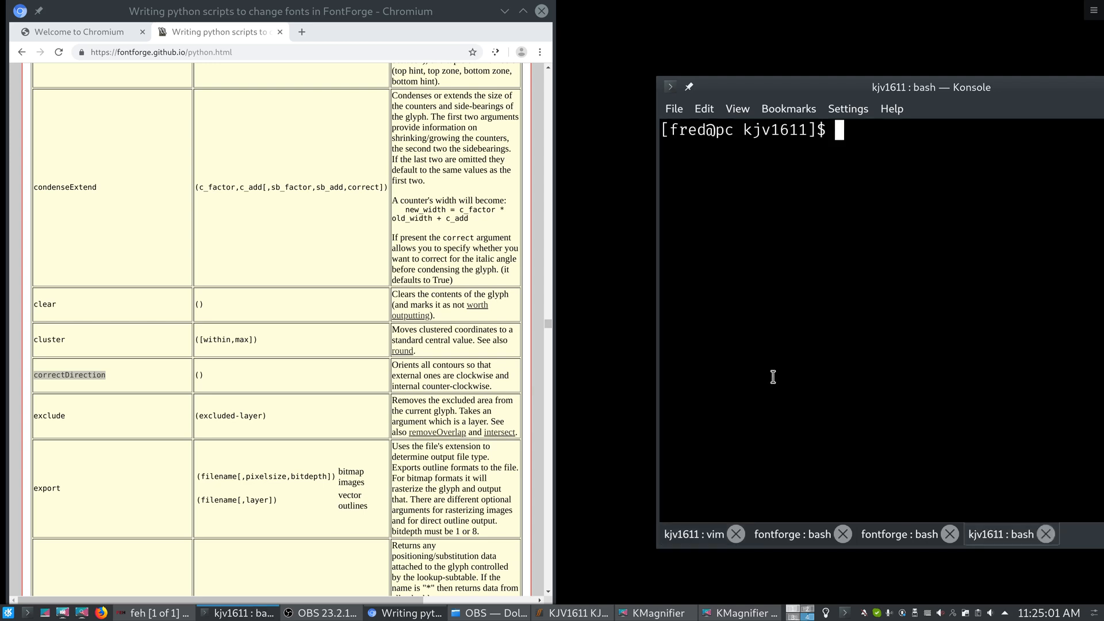
# - Launch vim on features.fea under /run/media/.../fred/Qlarge/Mirror/, correcting a stray letter in the path
pyautogui.write('vim /ru')
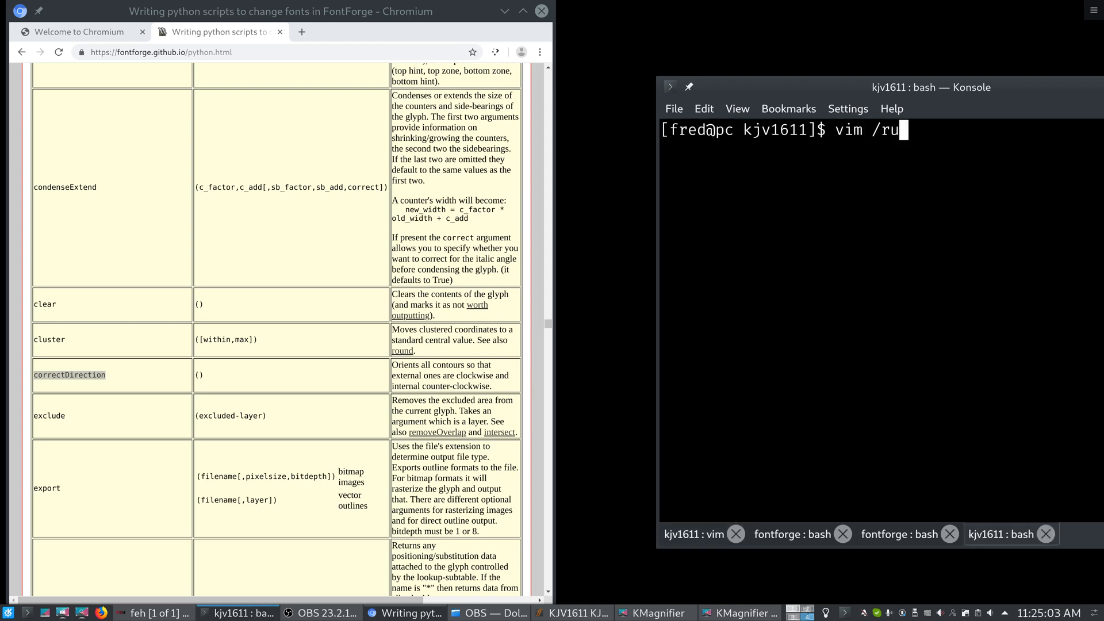
pyautogui.write('n/media/Ql')
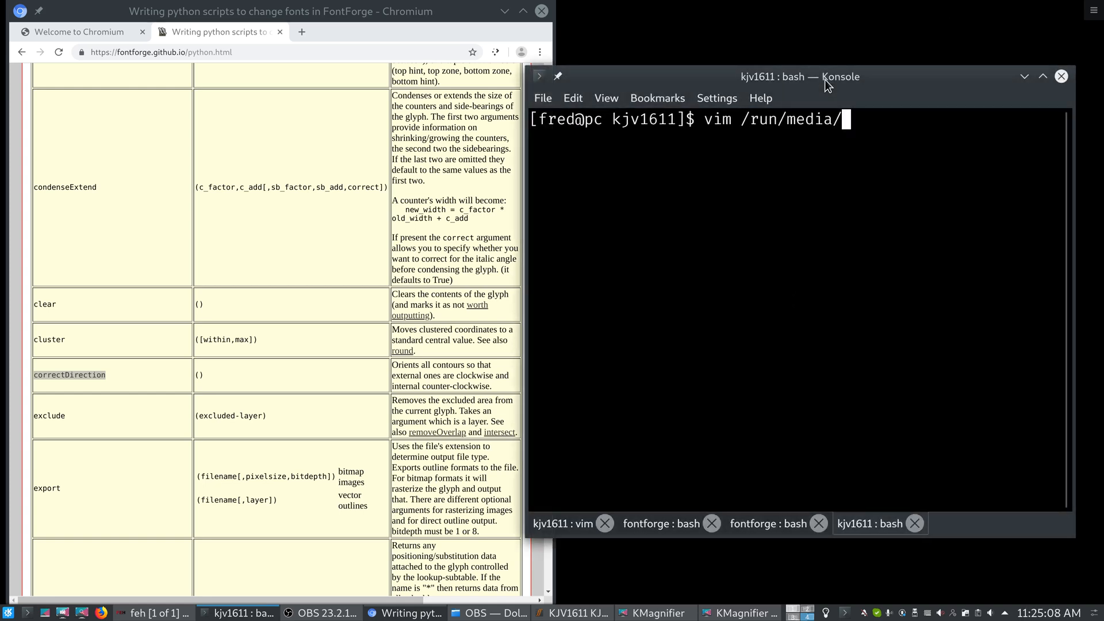
pyautogui.write('fred/Qlarge/')
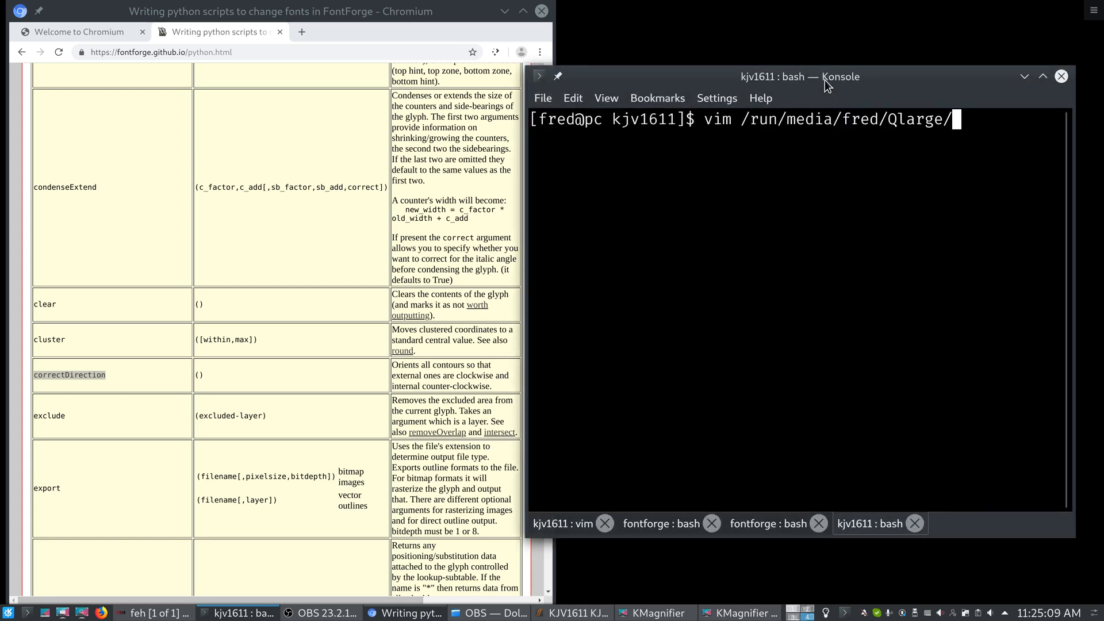
pyautogui.write('Mirror/')
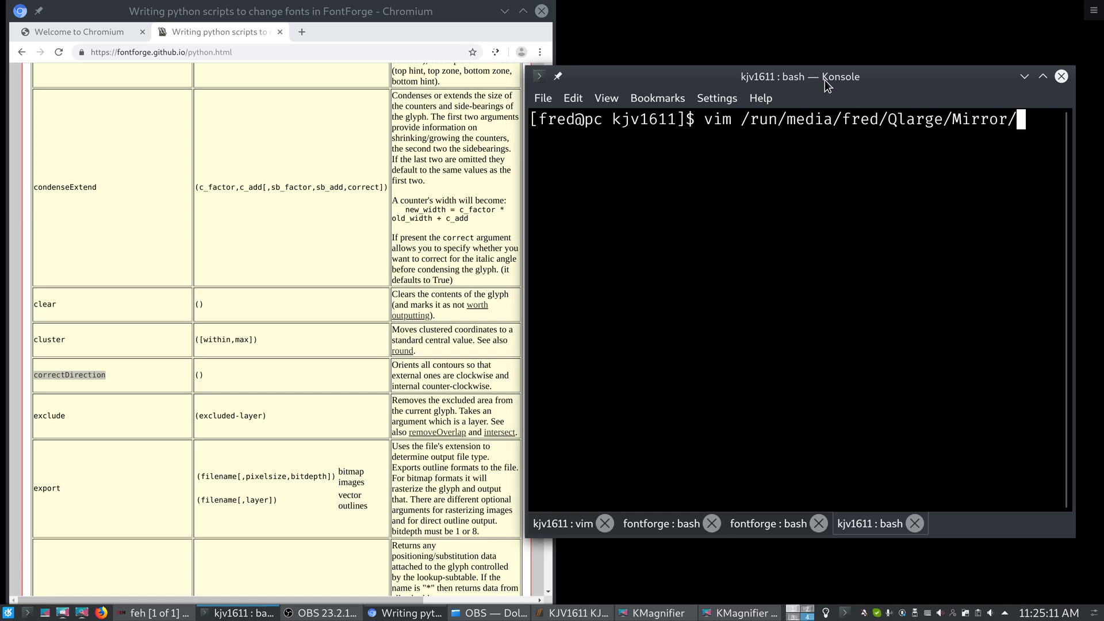
pyautogui.write('Q')
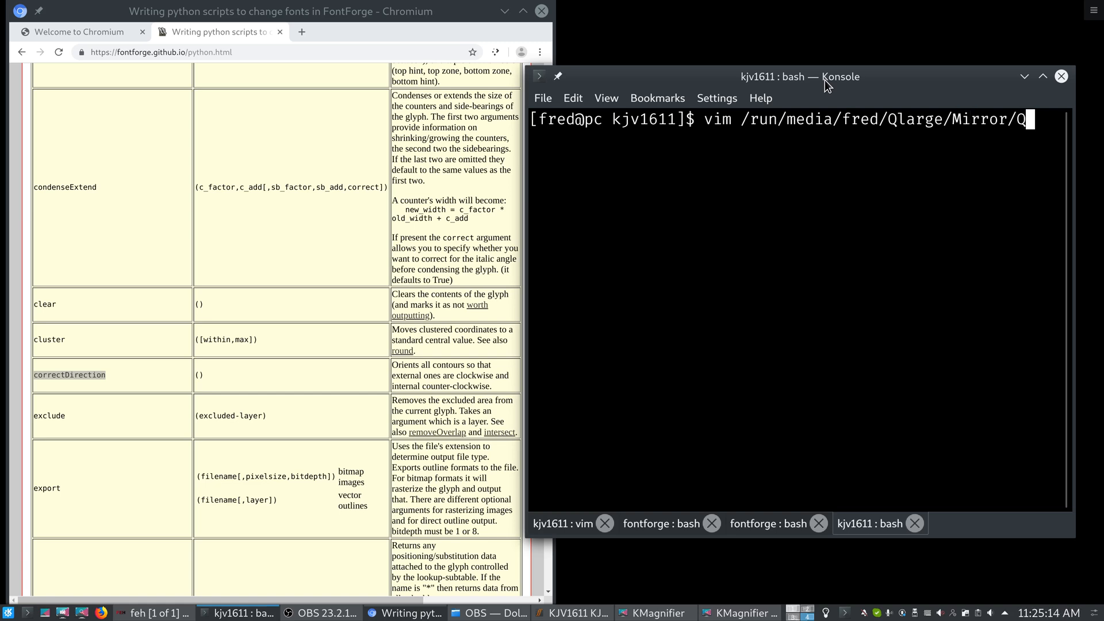
pyautogui.press('BackSpace')
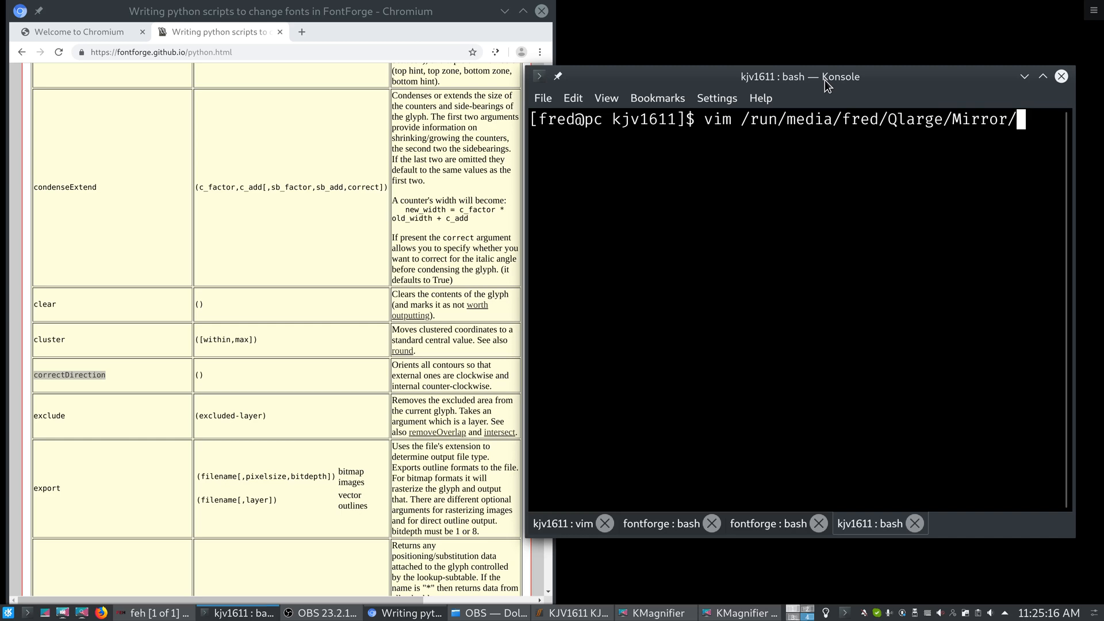
pyautogui.press('Return')
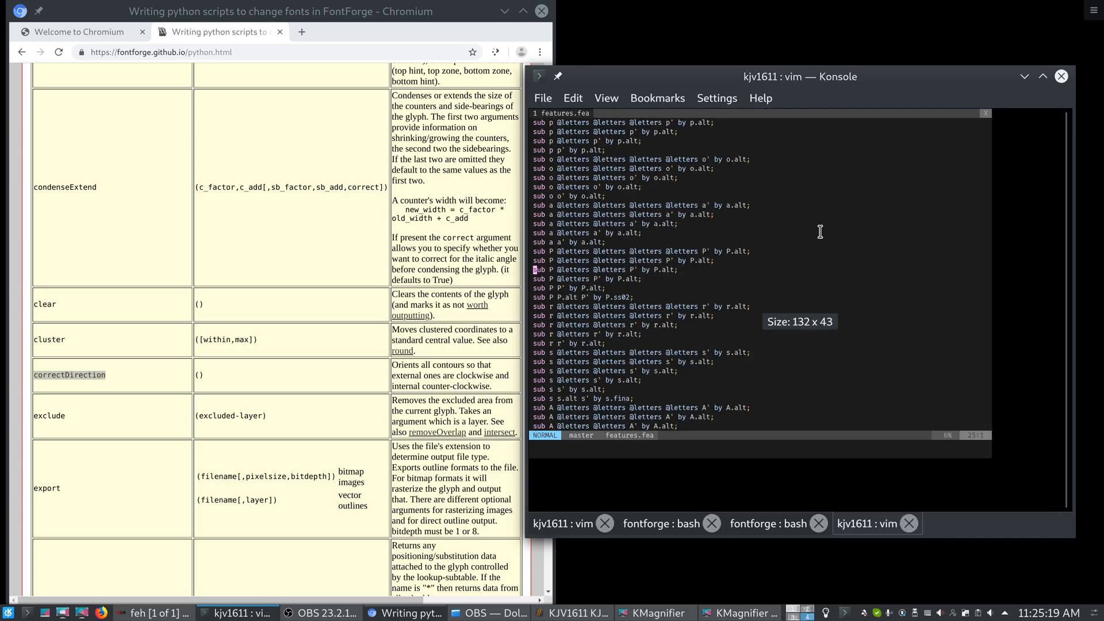
# - Page through the generated glyph substitution rules in features.fea
pyautogui.scroll(-3)
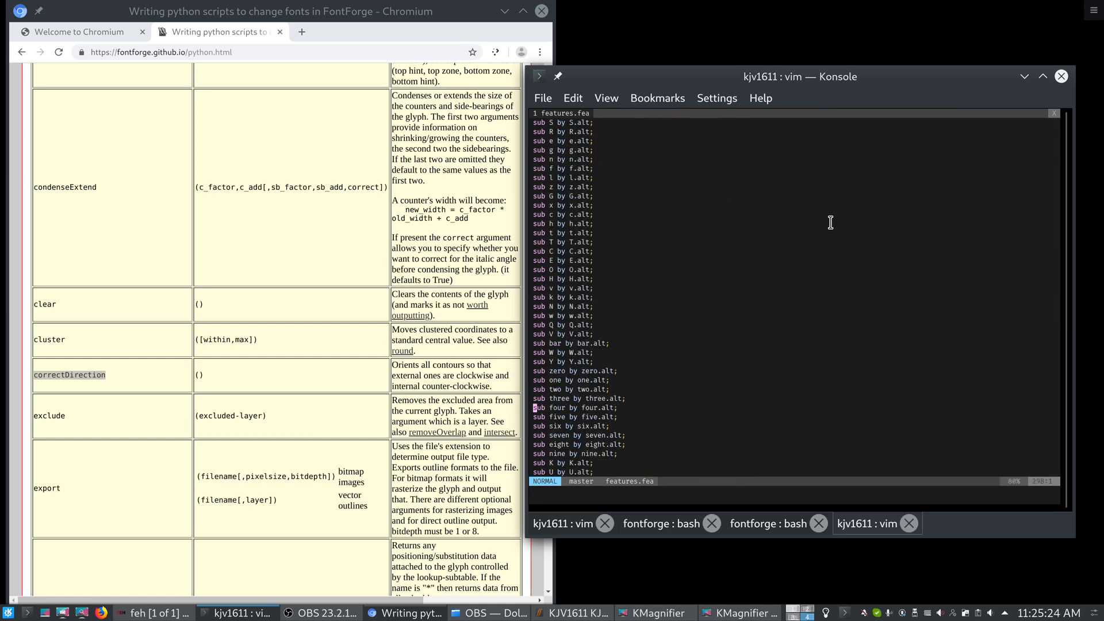
pyautogui.scroll(-3)
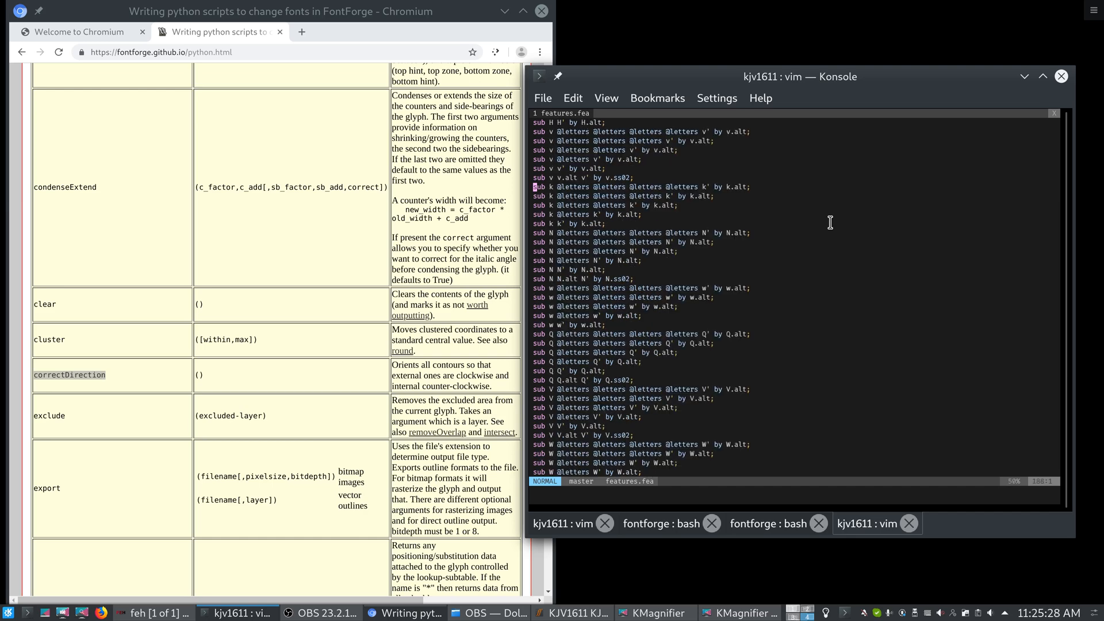
pyautogui.scroll(3)
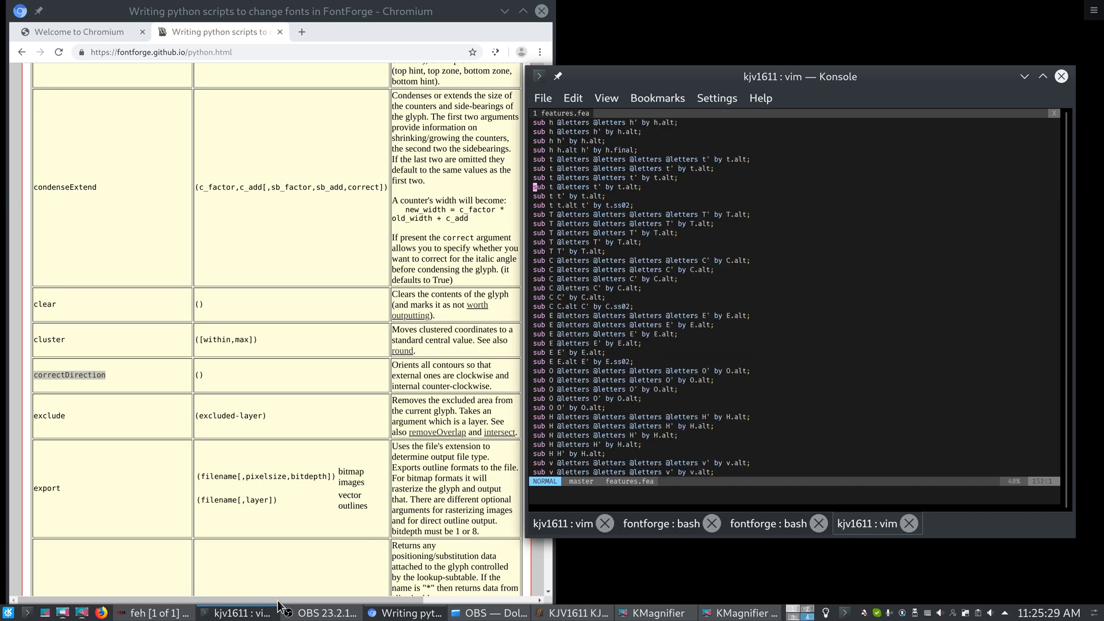
# - Bring the feh chat screenshot about editing OpenType features in code to the front
pyautogui.click(155, 613)
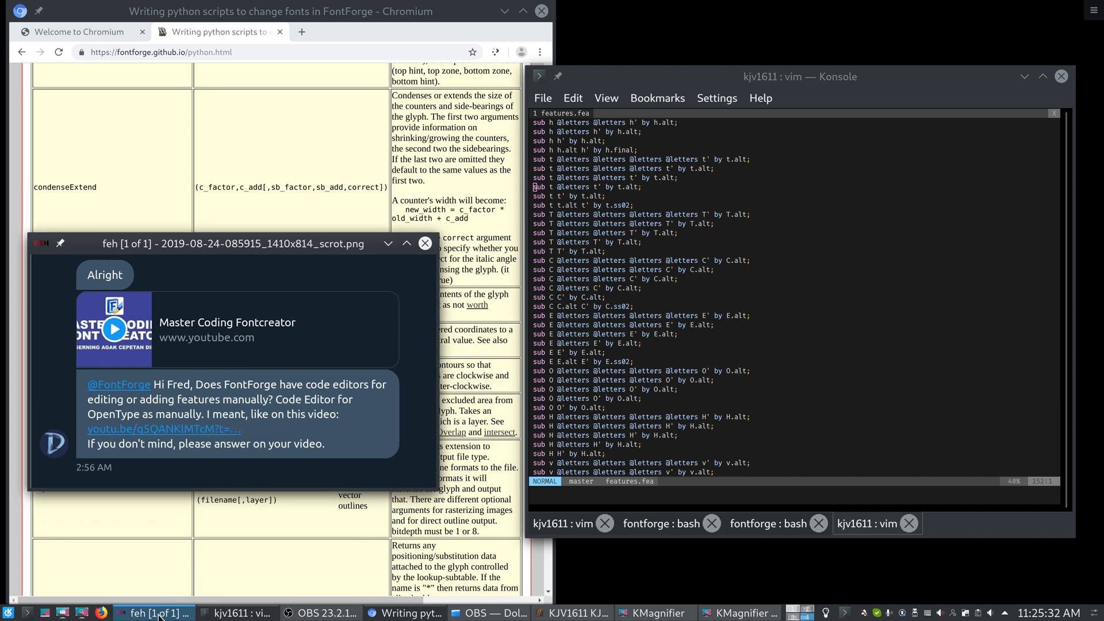
pyautogui.moveTo(254, 489)
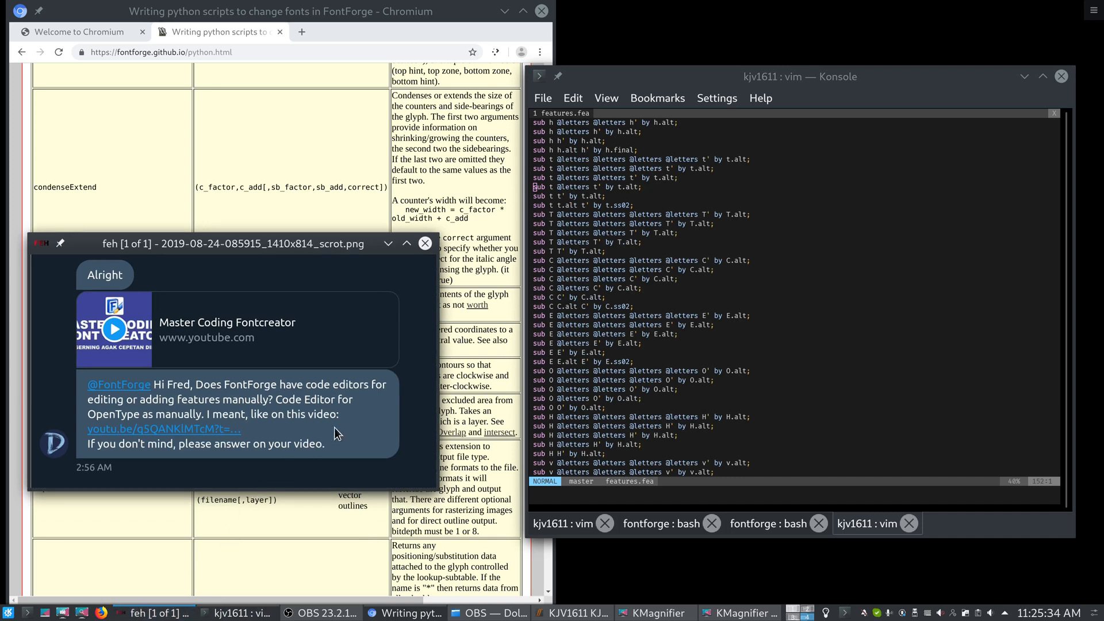
pyautogui.moveTo(352, 410)
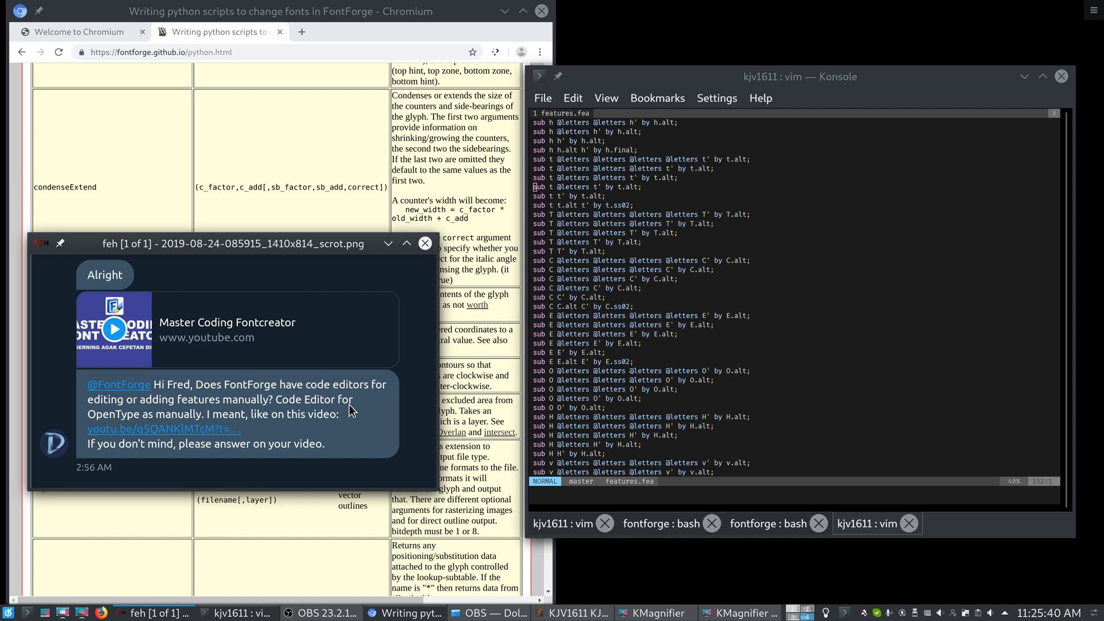
pyautogui.moveTo(367, 397)
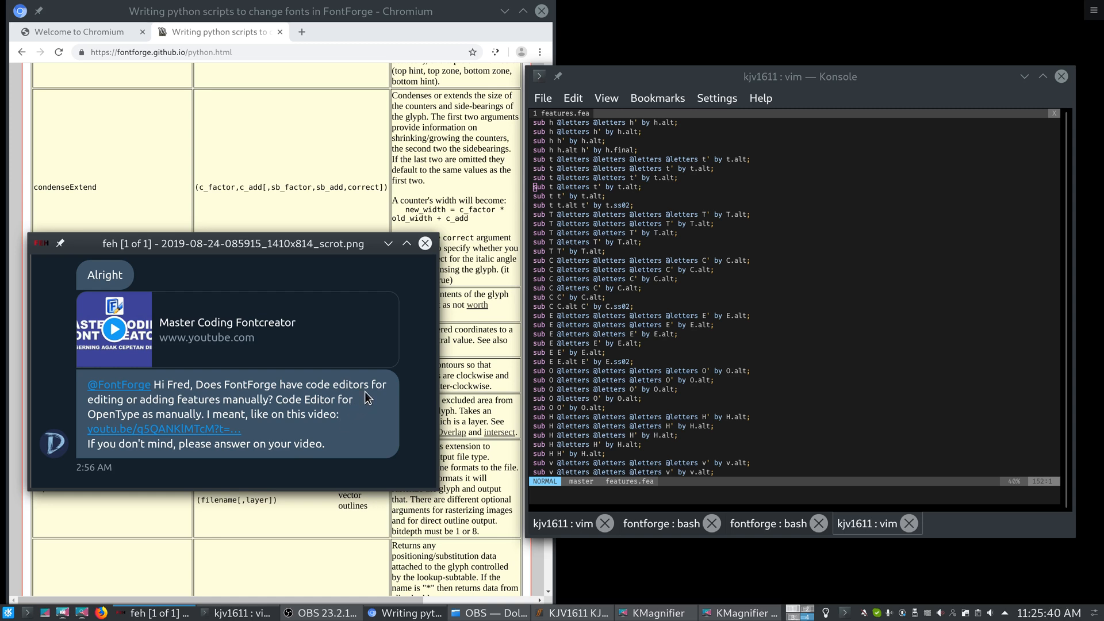
pyautogui.moveTo(353, 450)
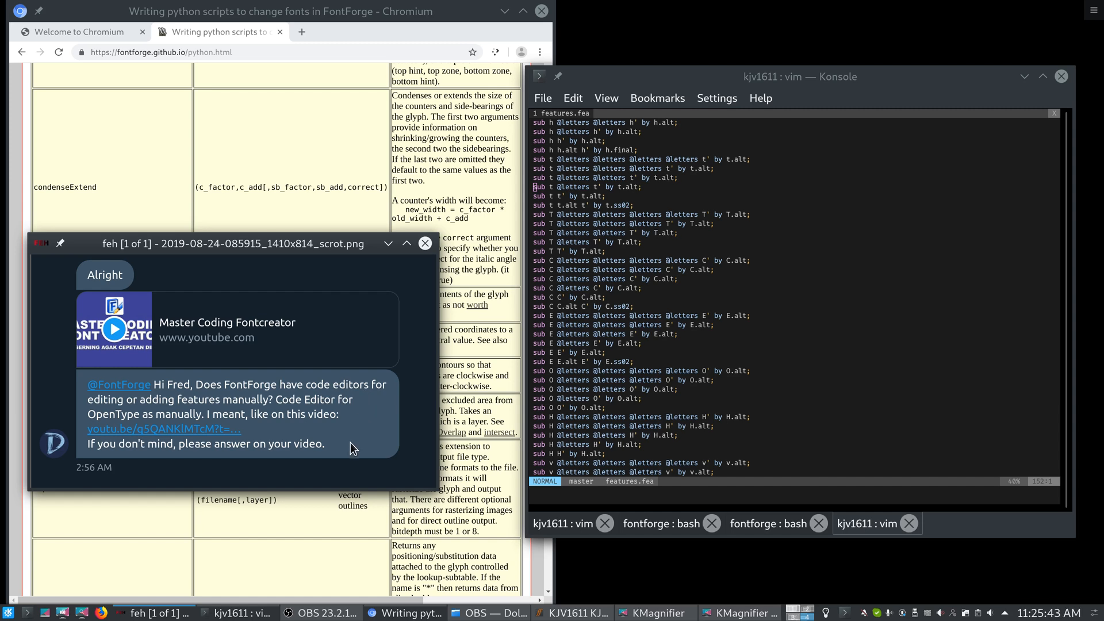
pyautogui.moveTo(358, 451)
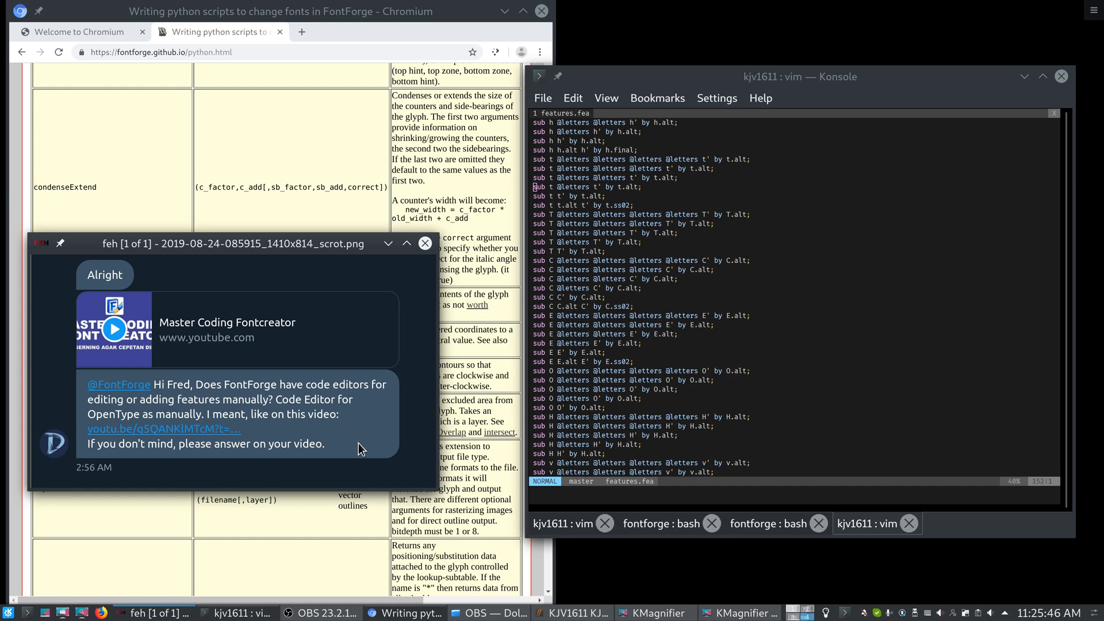
pyautogui.click(322, 613)
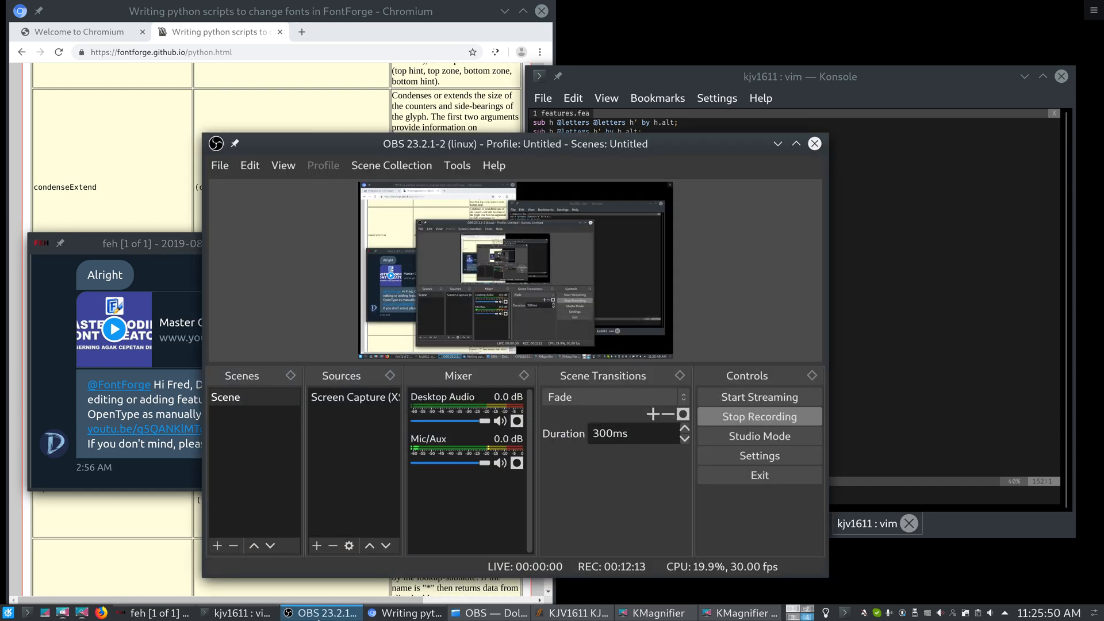